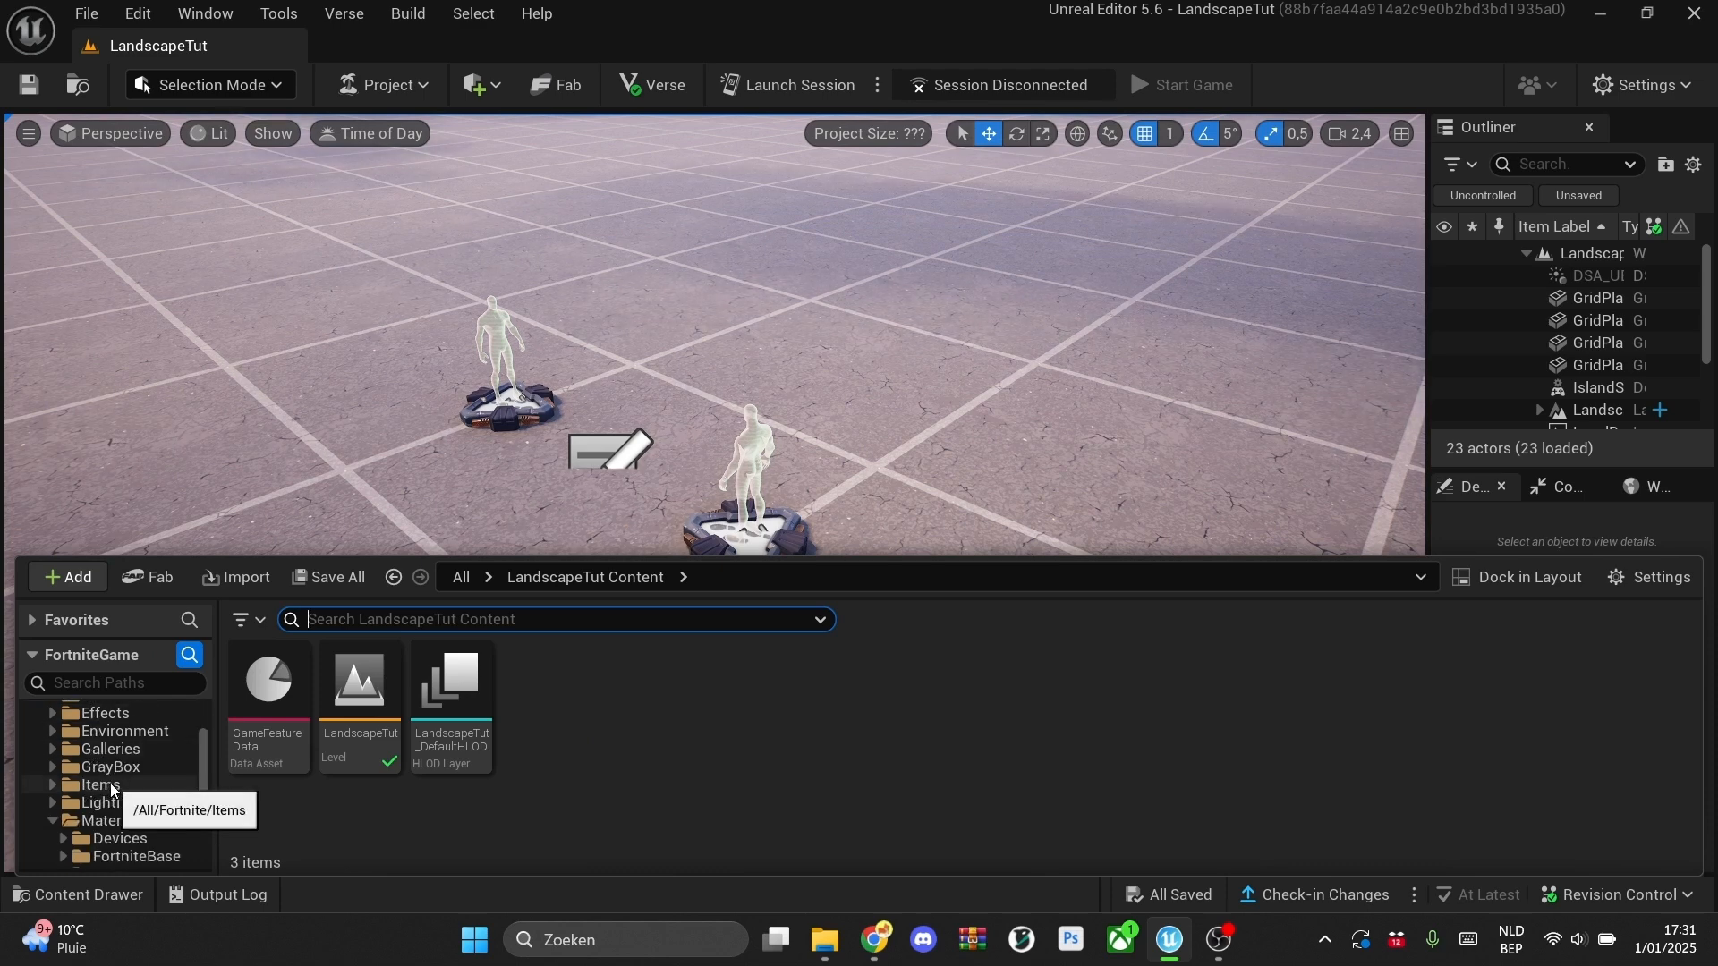
# - Create and save an ICEBIOME material instance from MI Fortnite Landscape in Landscape/MaterialInstances
pyautogui.click(55, 785)
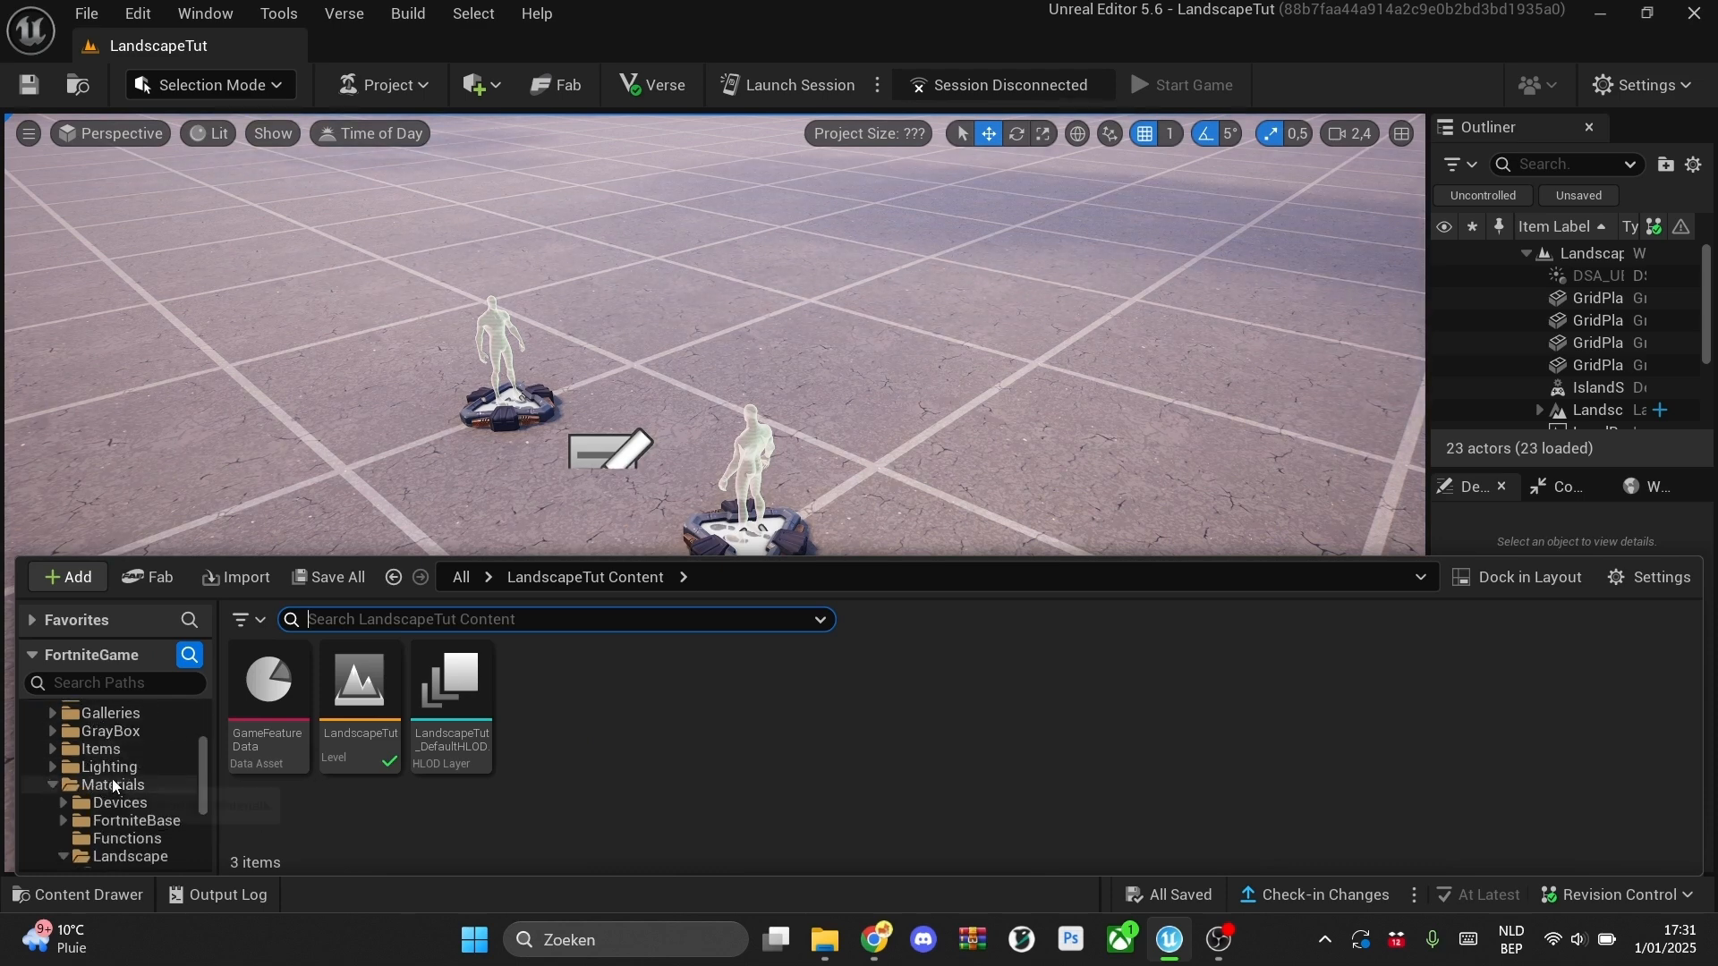
pyautogui.click(61, 855)
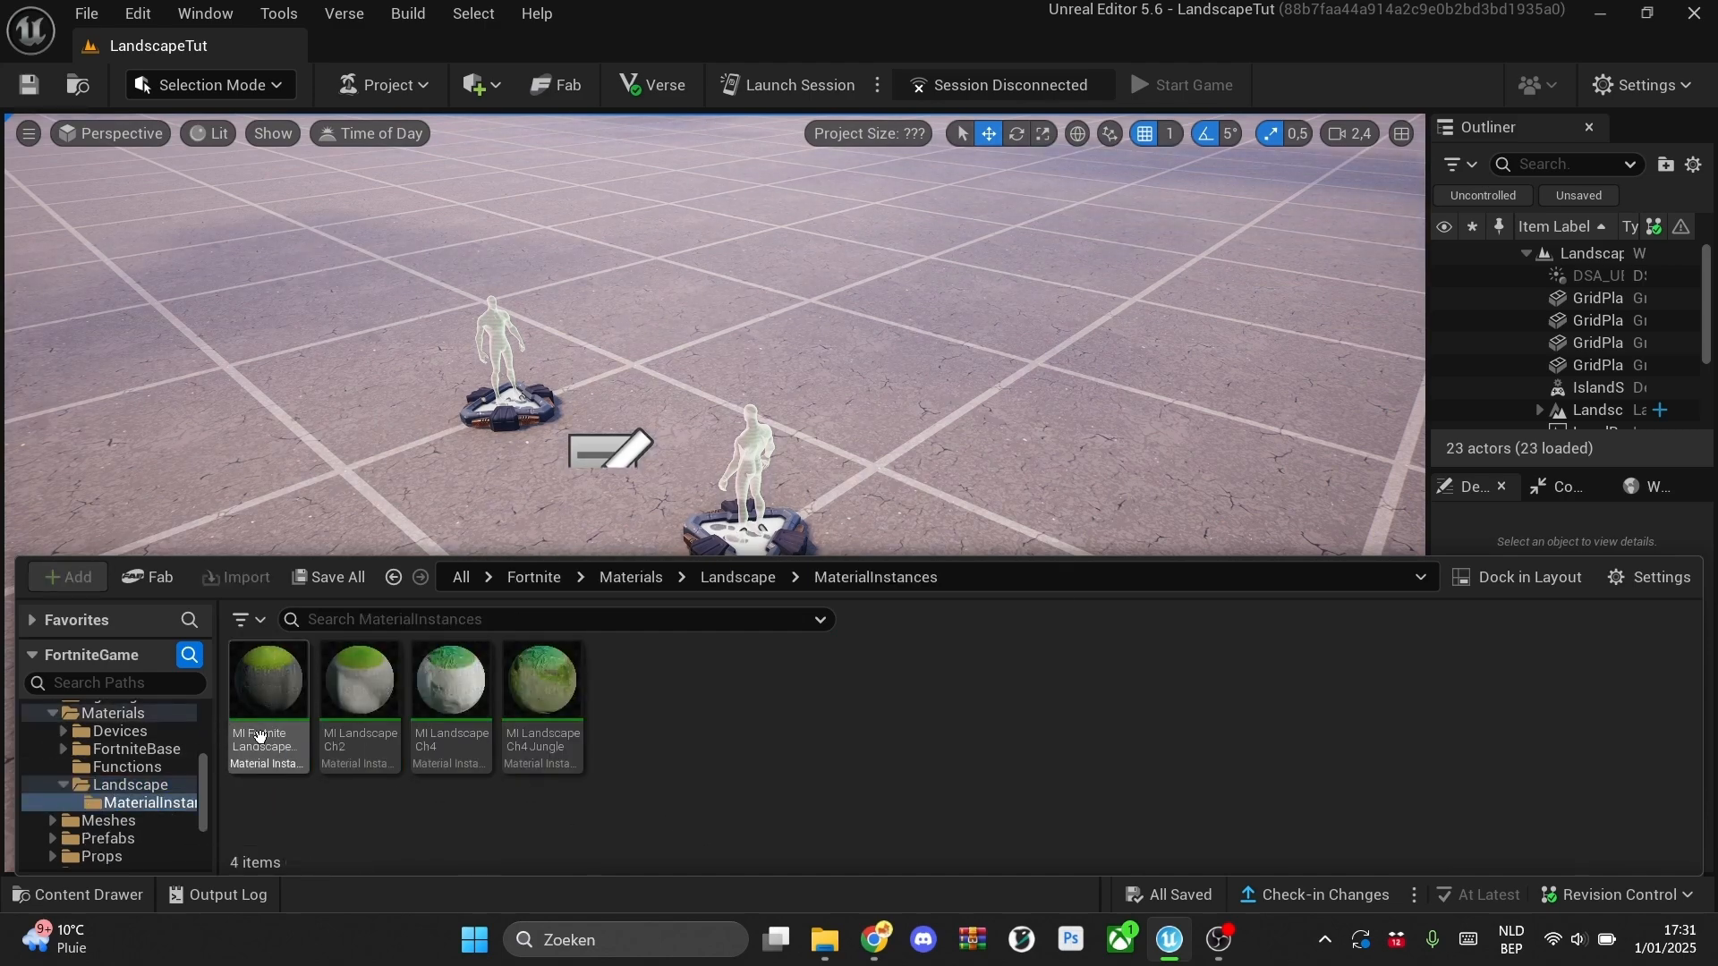
pyautogui.moveTo(262, 737)
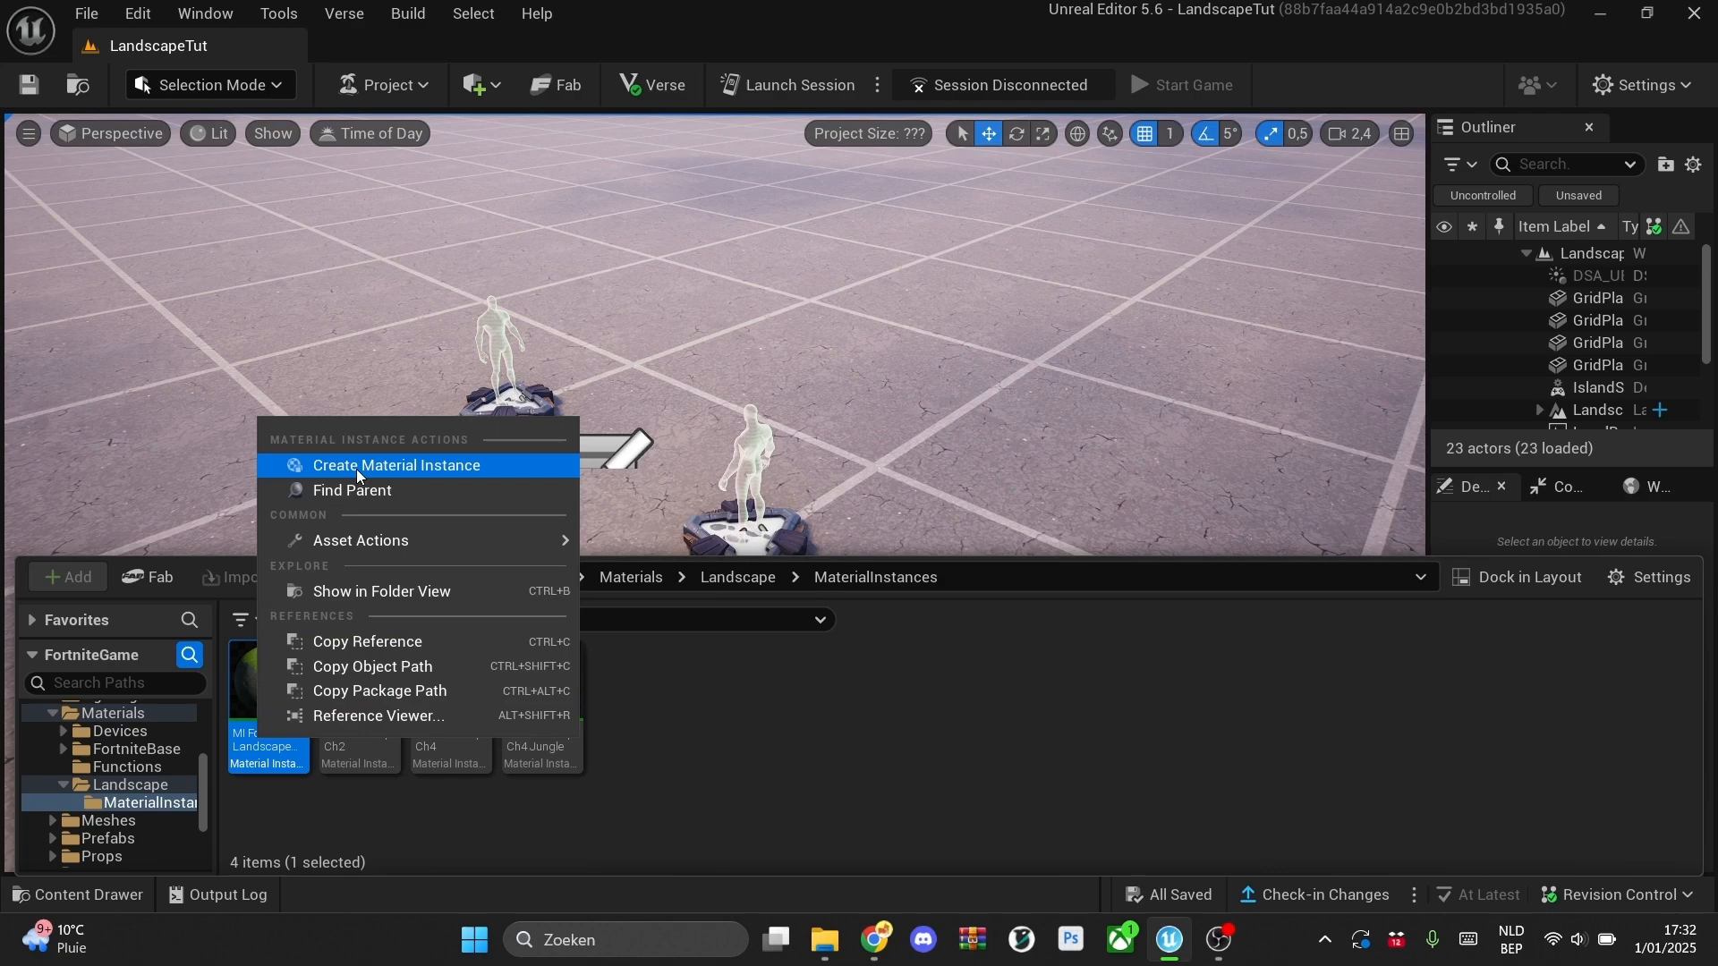
pyautogui.click(396, 466)
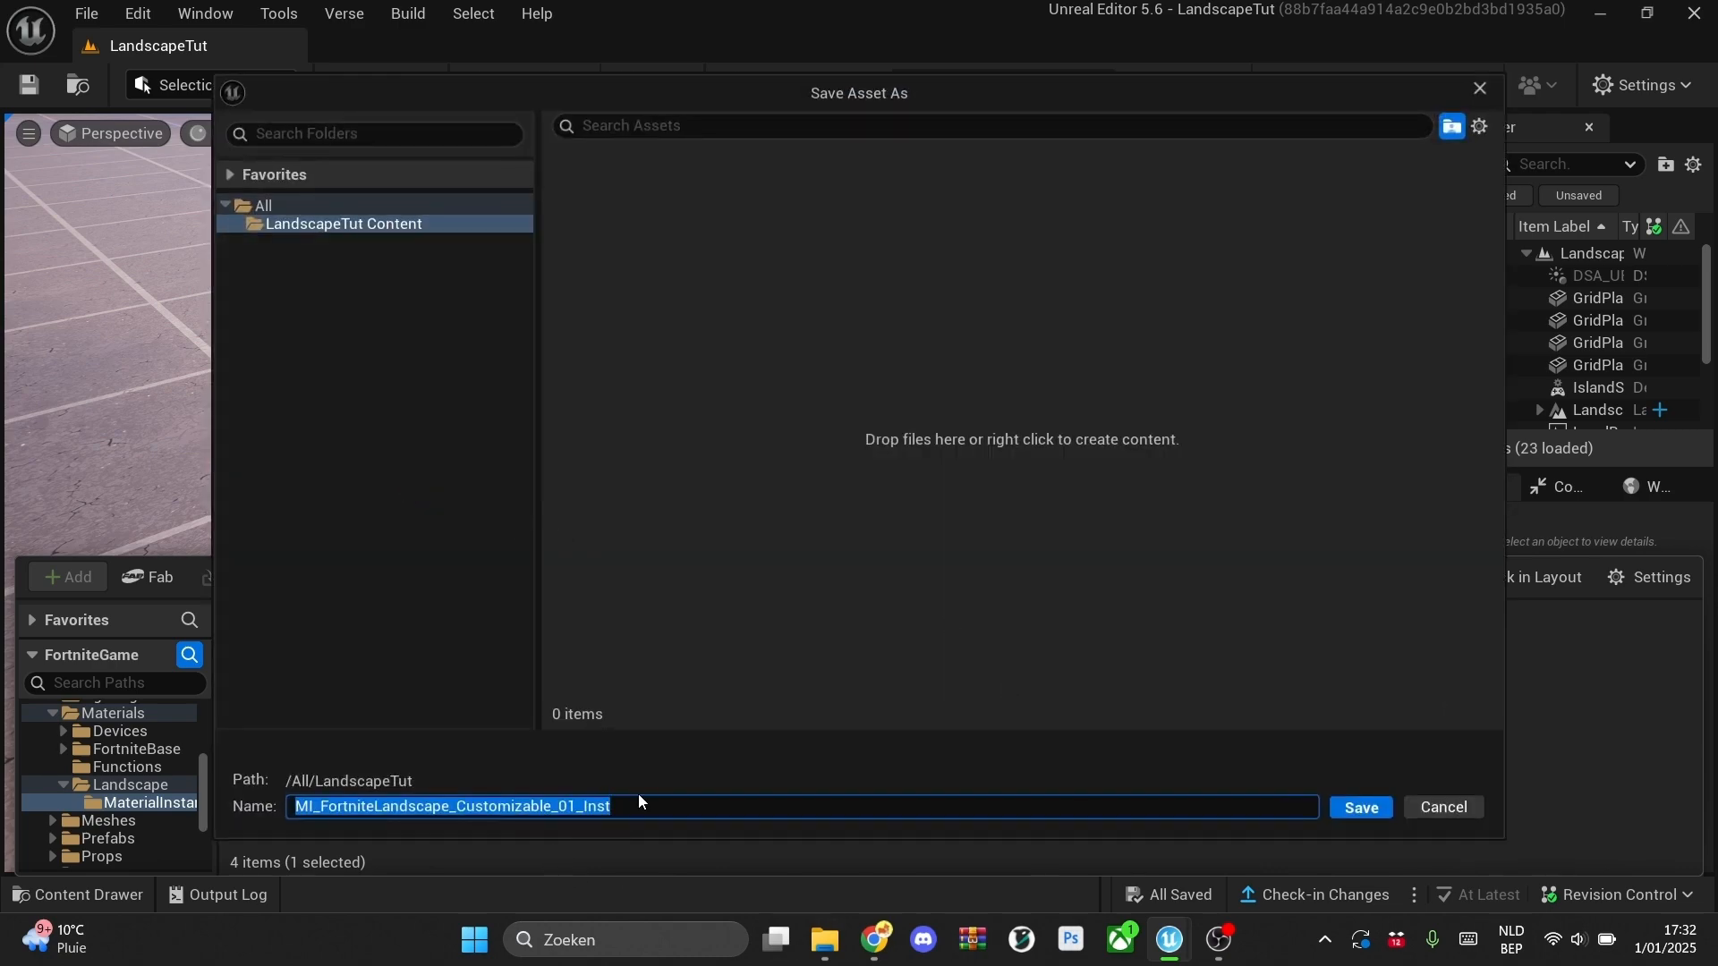
pyautogui.write('ICEBIOME')
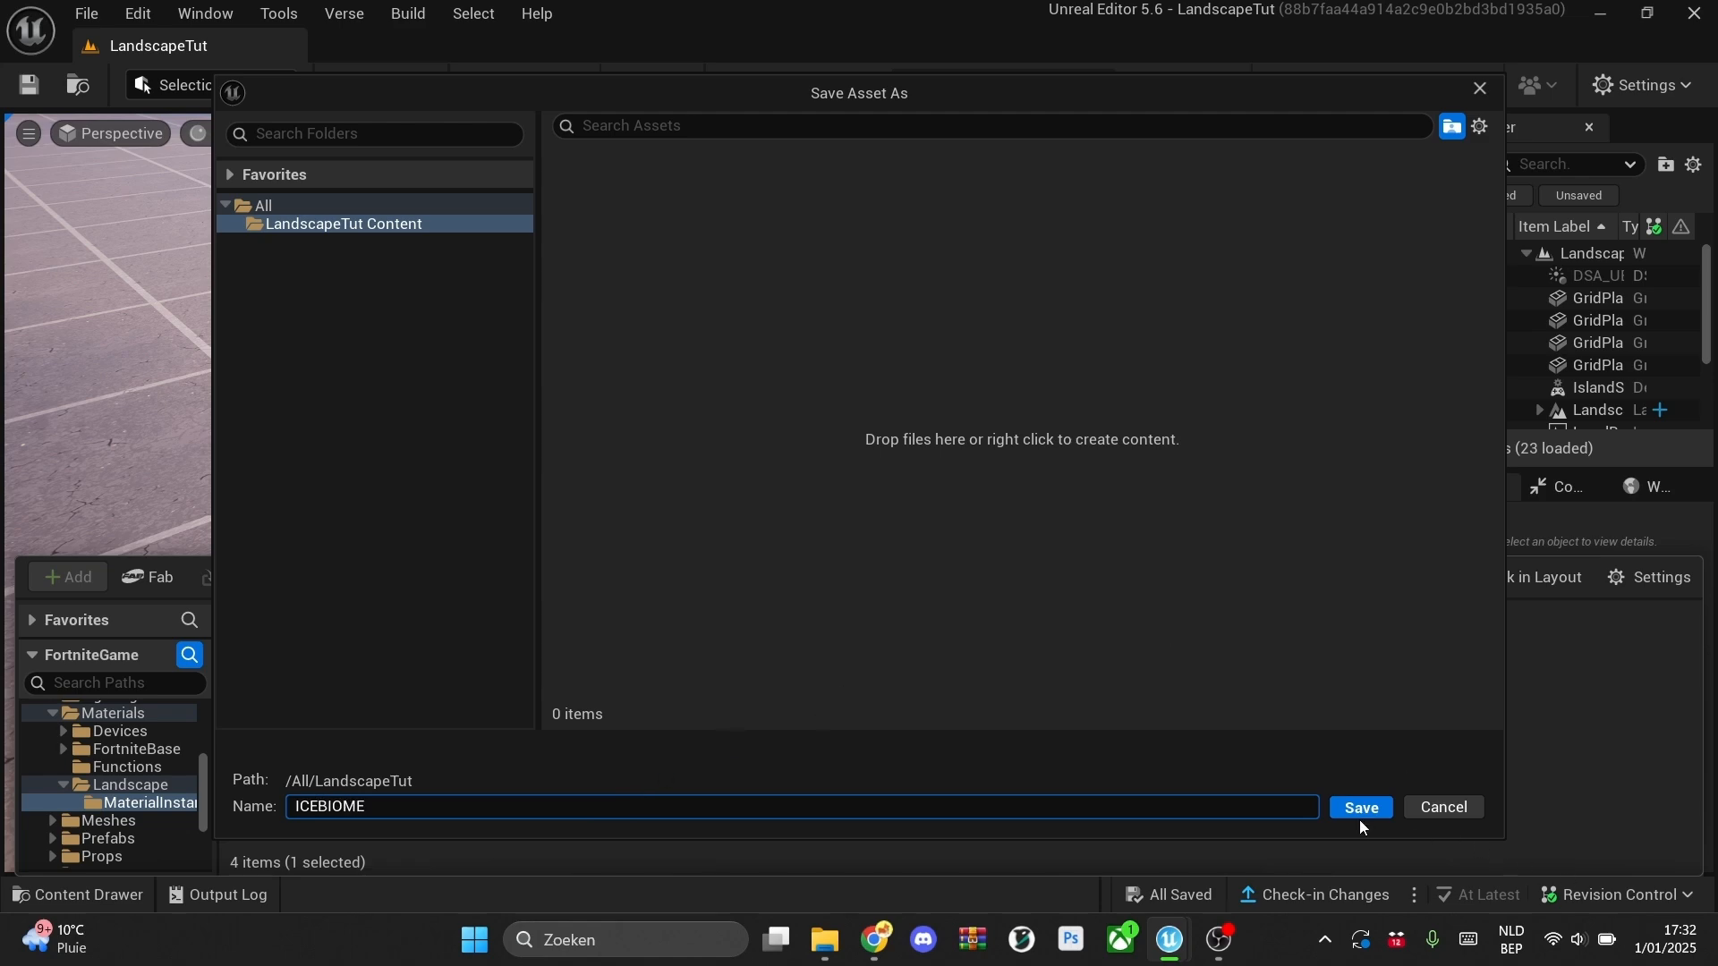
pyautogui.click(1361, 808)
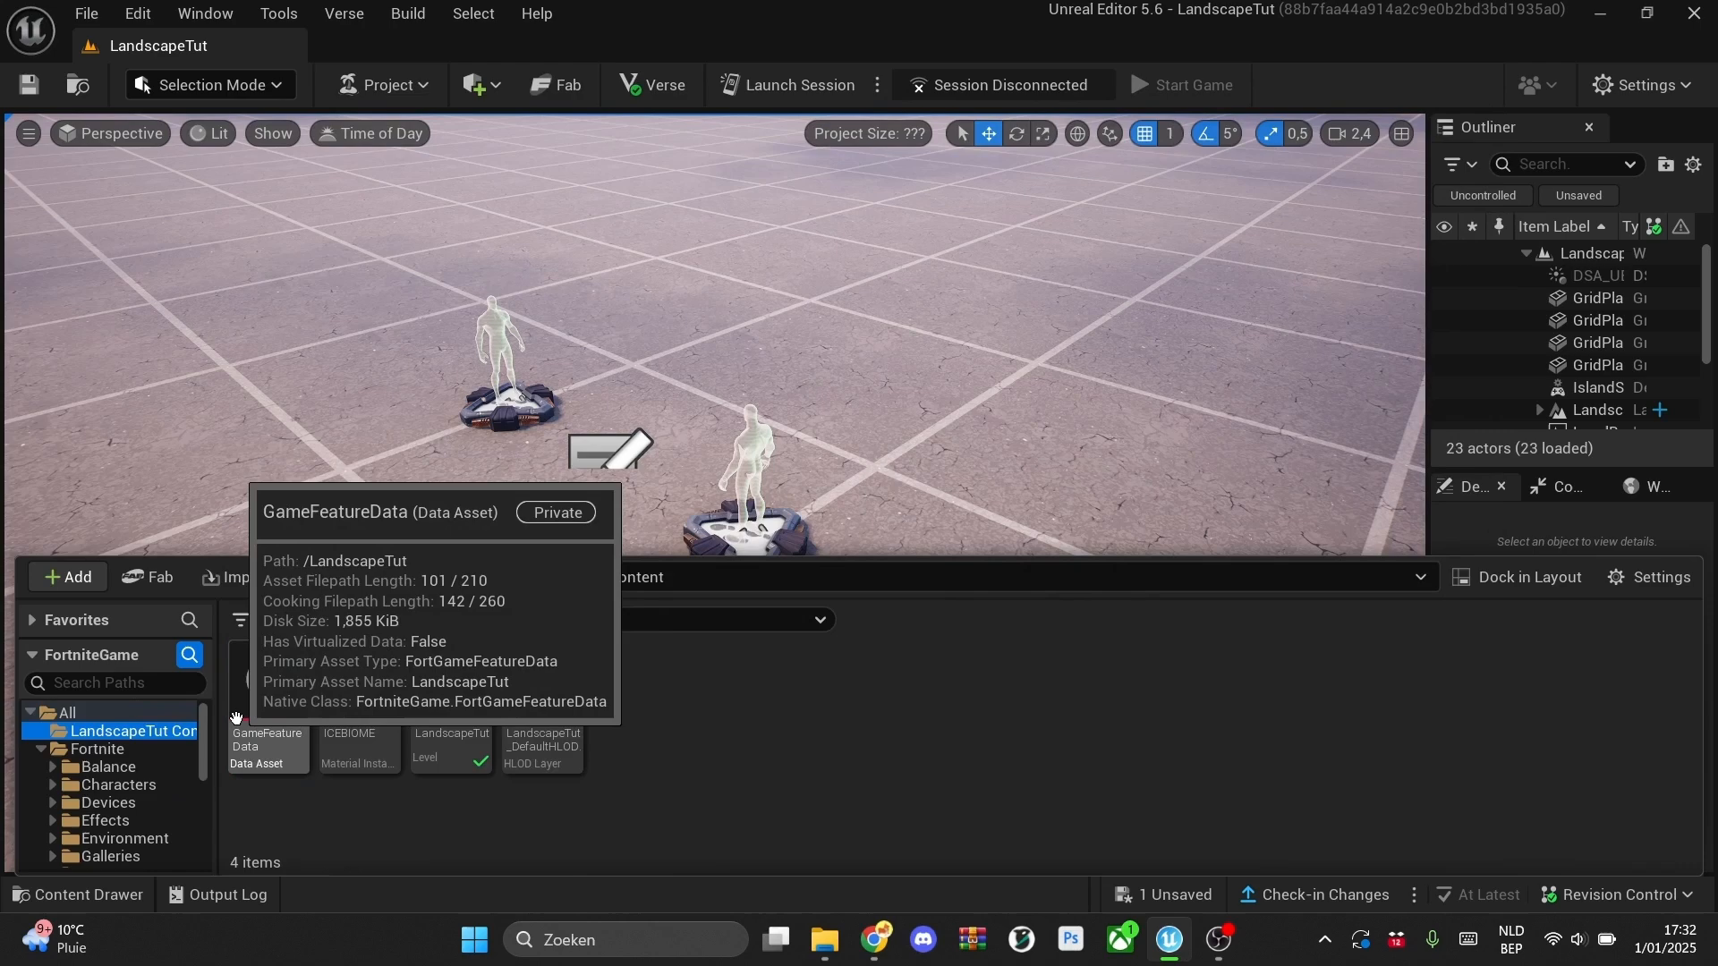
# - Open ICEBIOME and collapse 00_Base, 01_Layer1 and 02_Layer2, then re-expand 01_Layer1
pyautogui.doubleClick(359, 747)
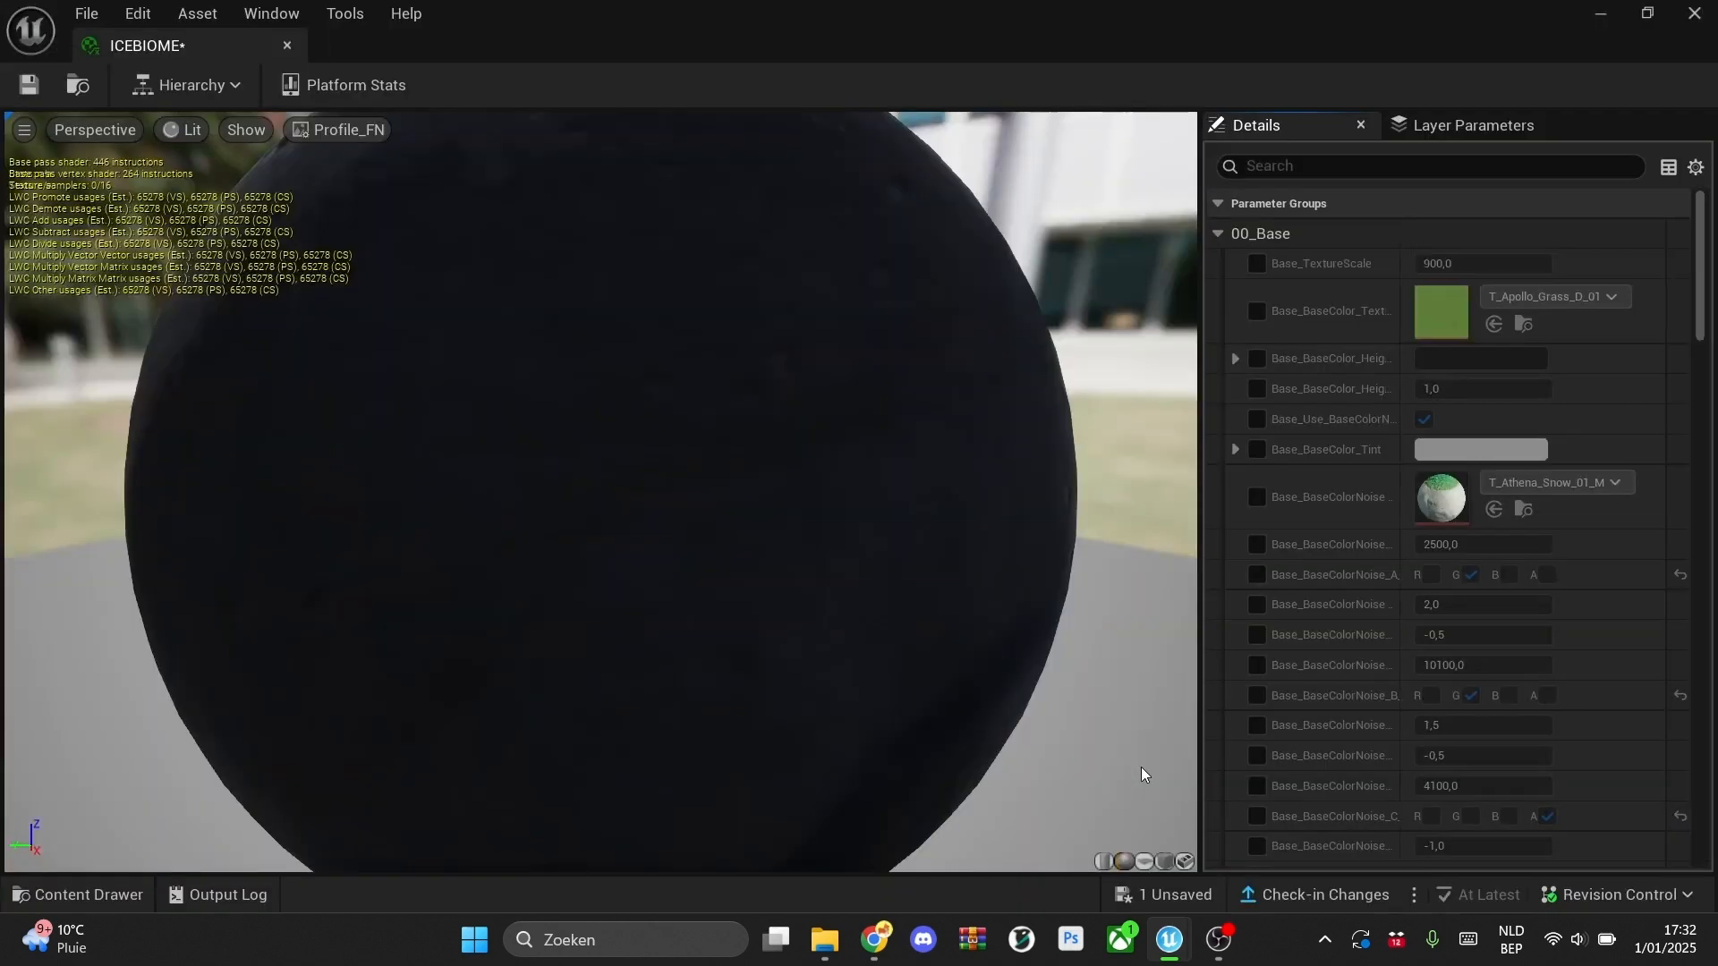
pyautogui.click(1218, 234)
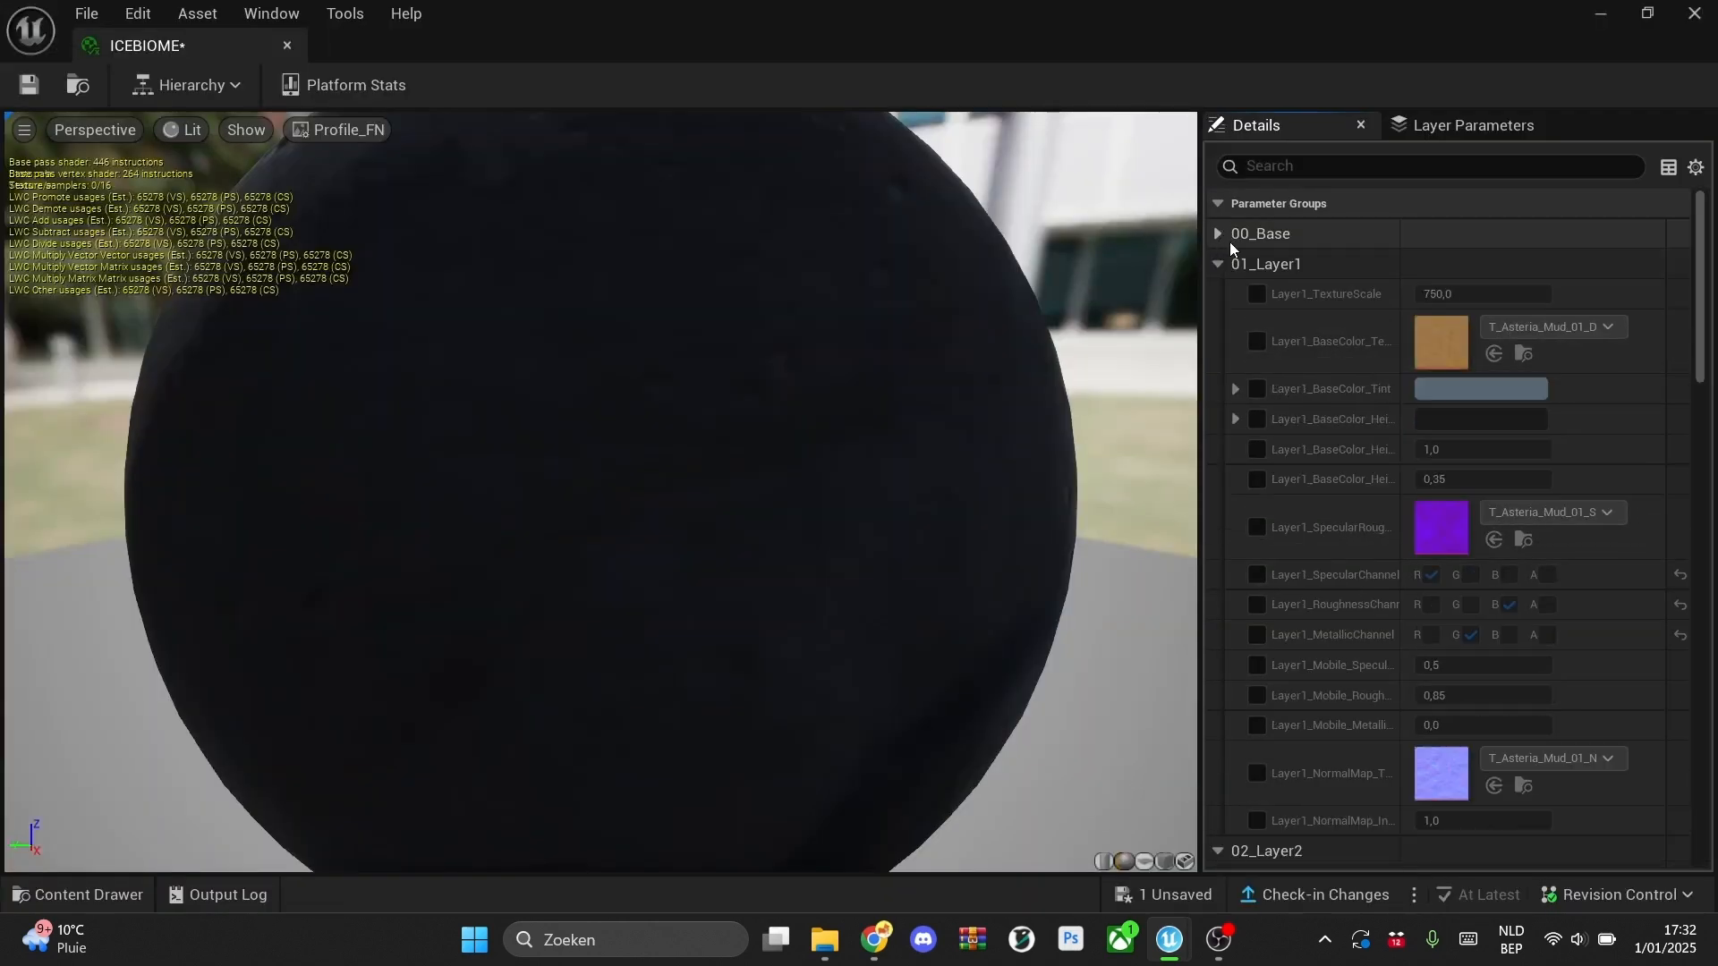
pyautogui.click(1218, 263)
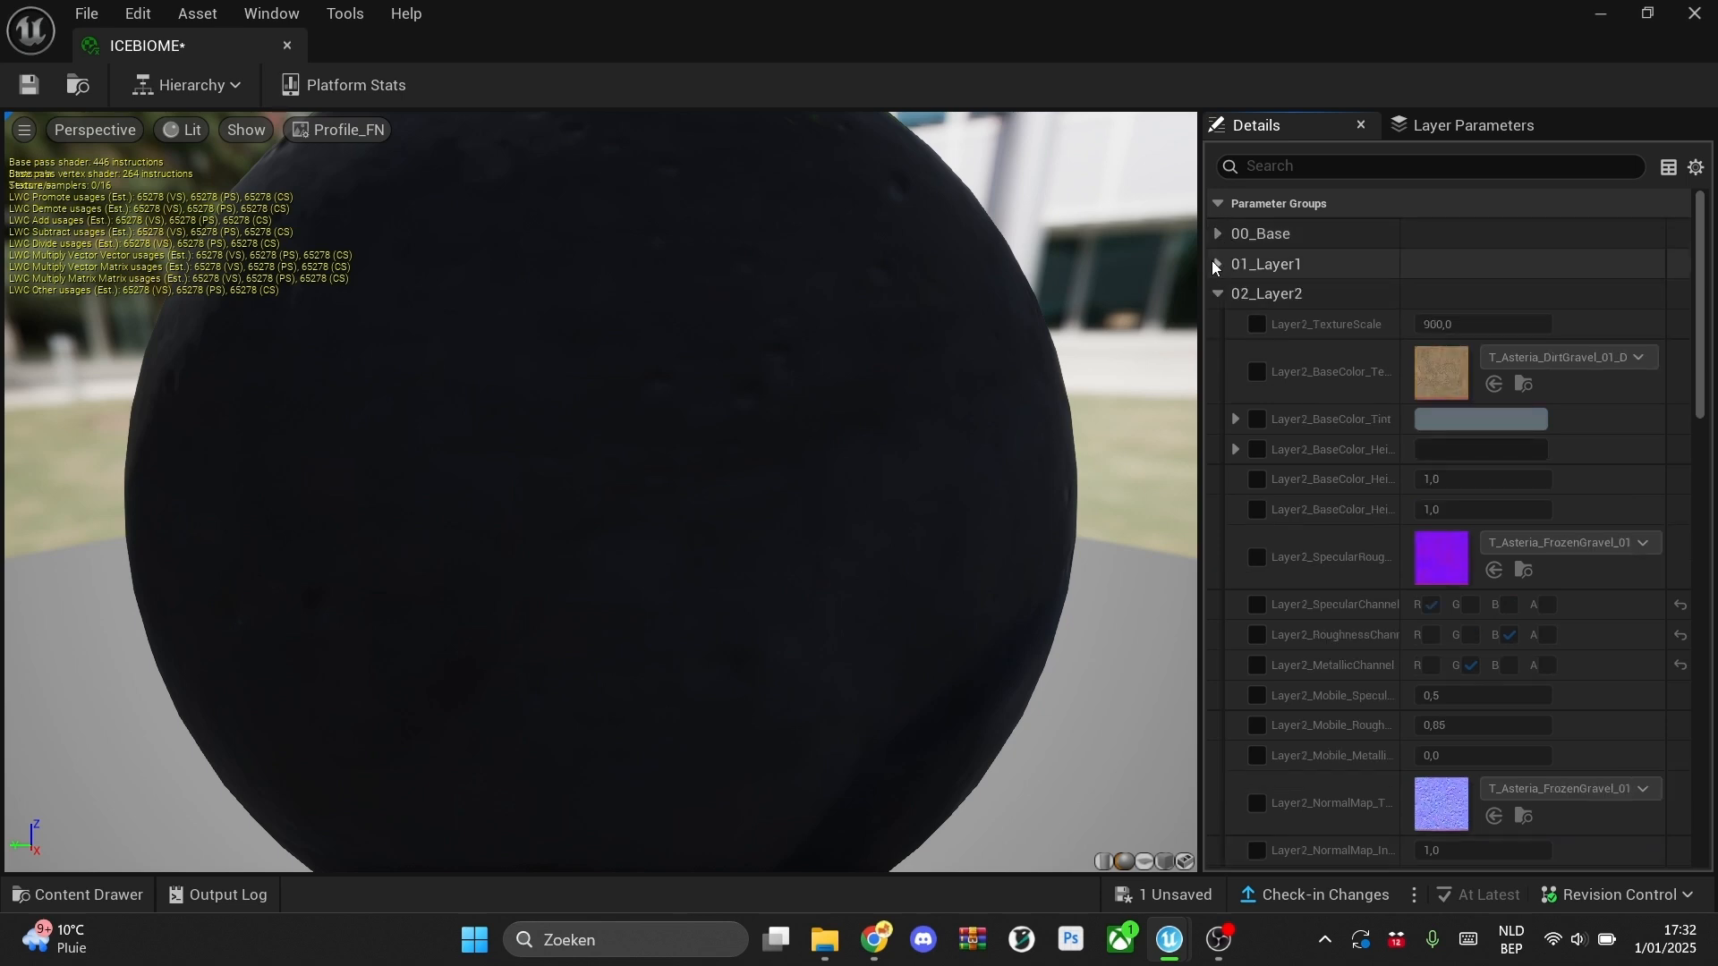
pyautogui.click(1219, 264)
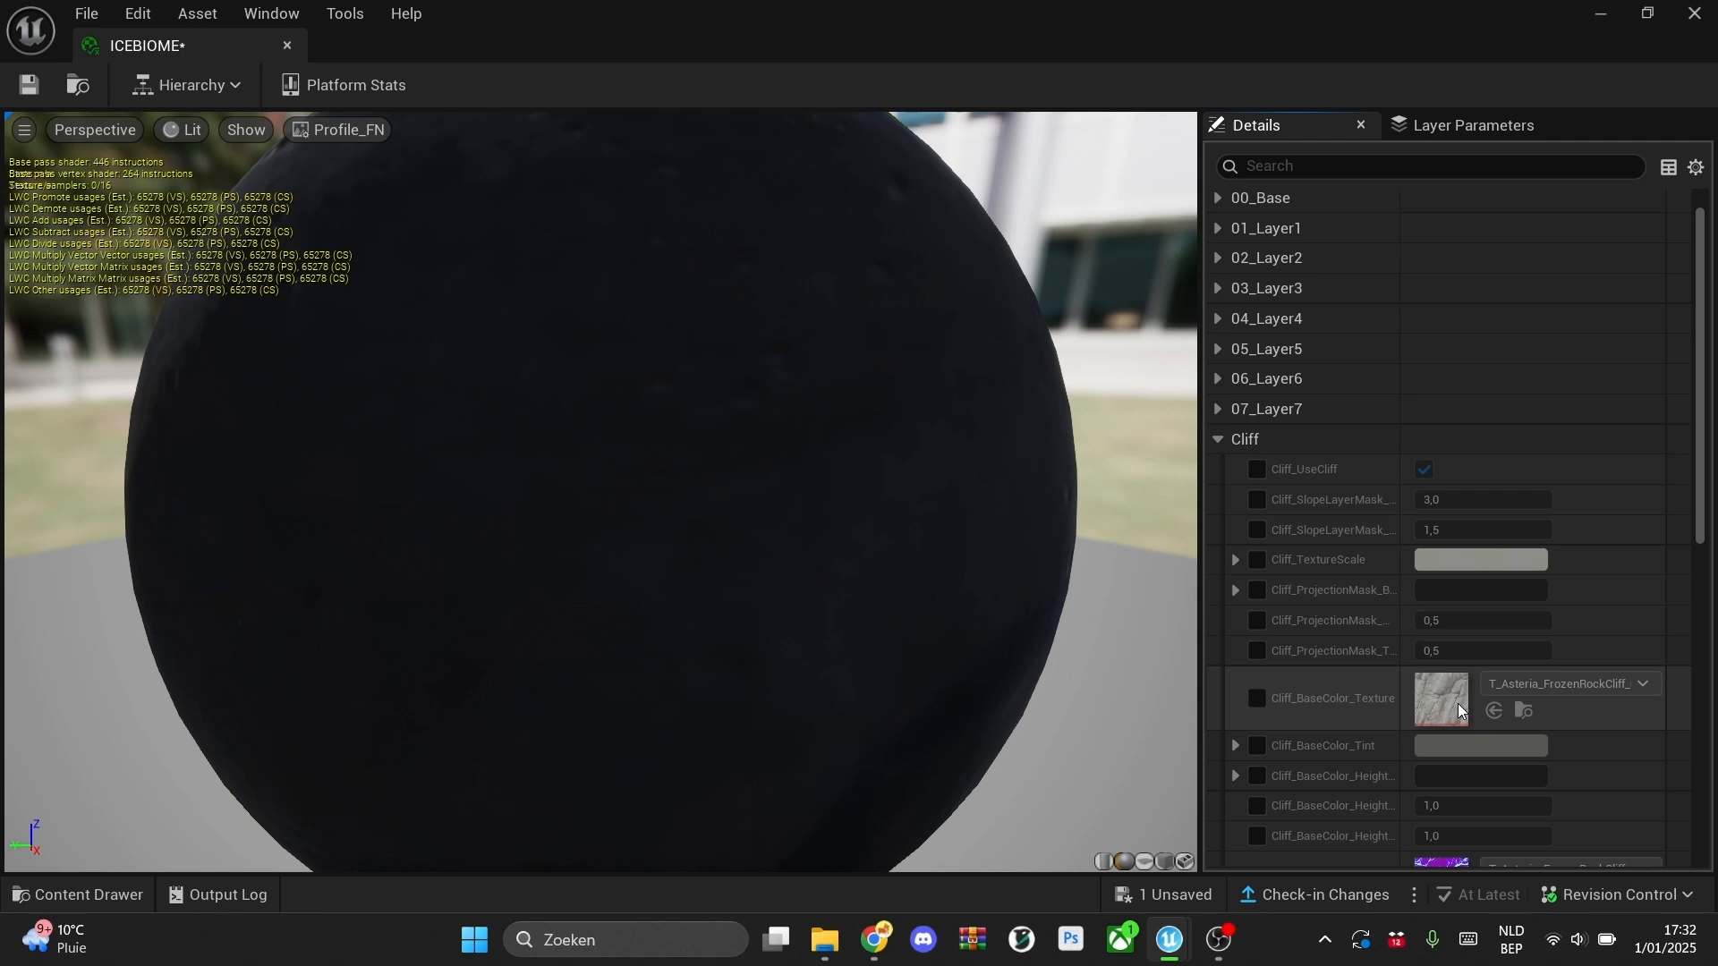
pyautogui.moveTo(1336, 564)
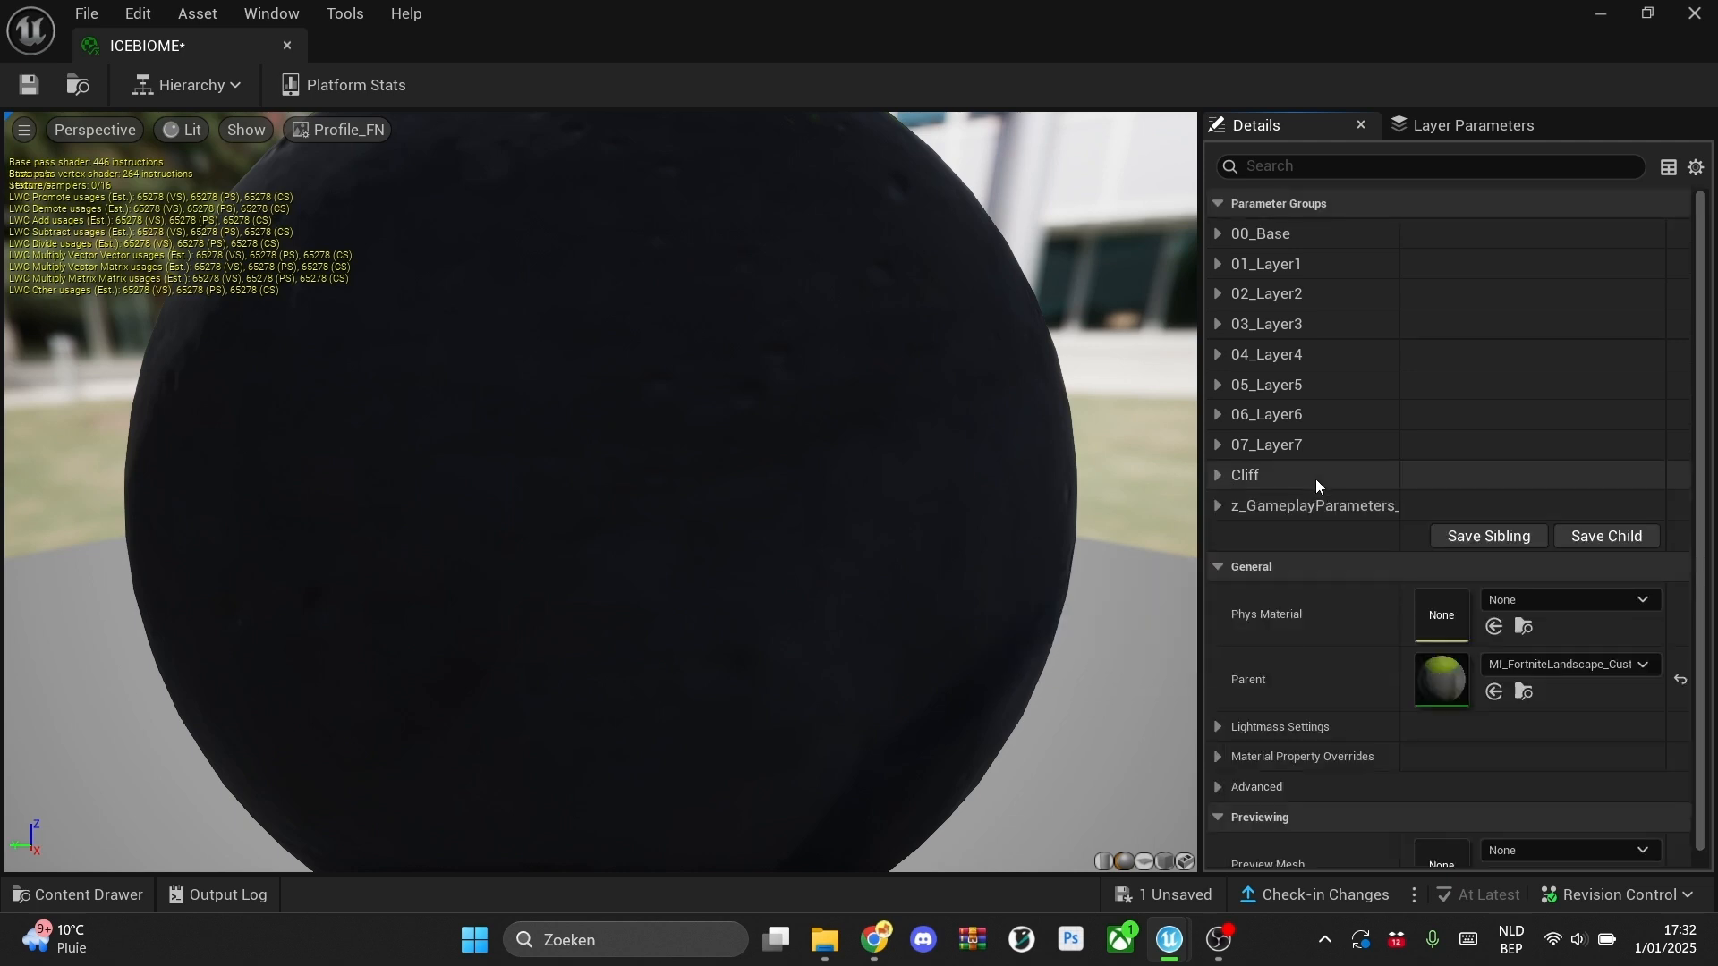
pyautogui.click(1218, 263)
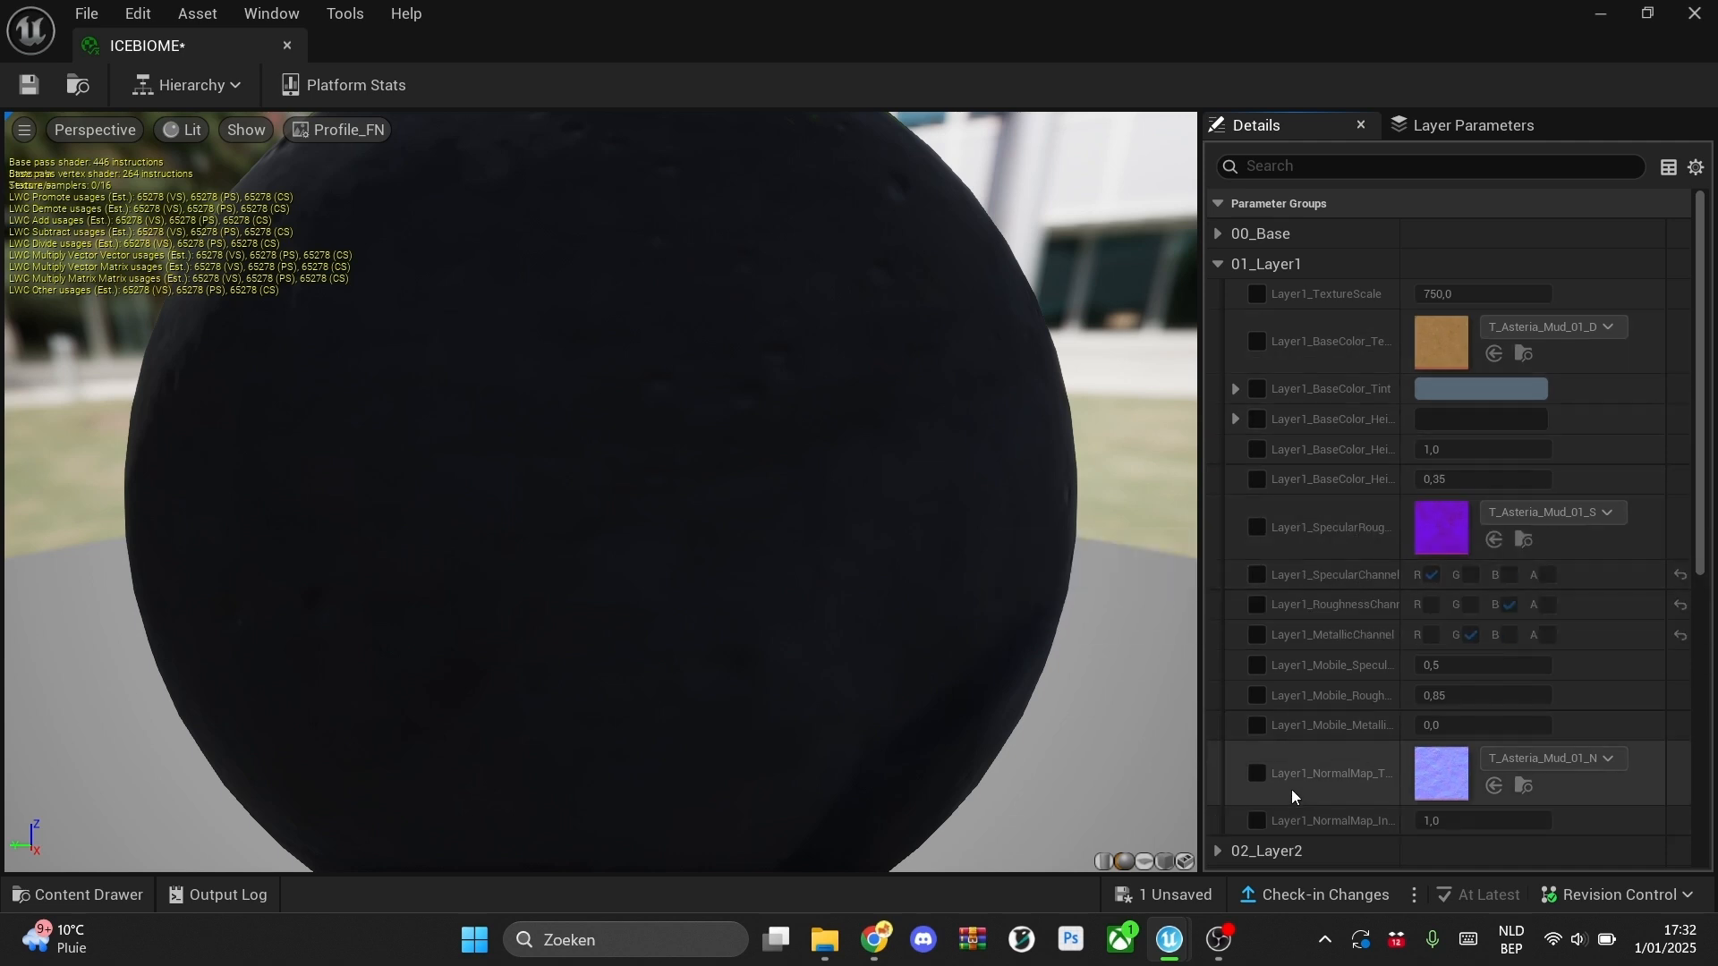
pyautogui.moveTo(1355, 800)
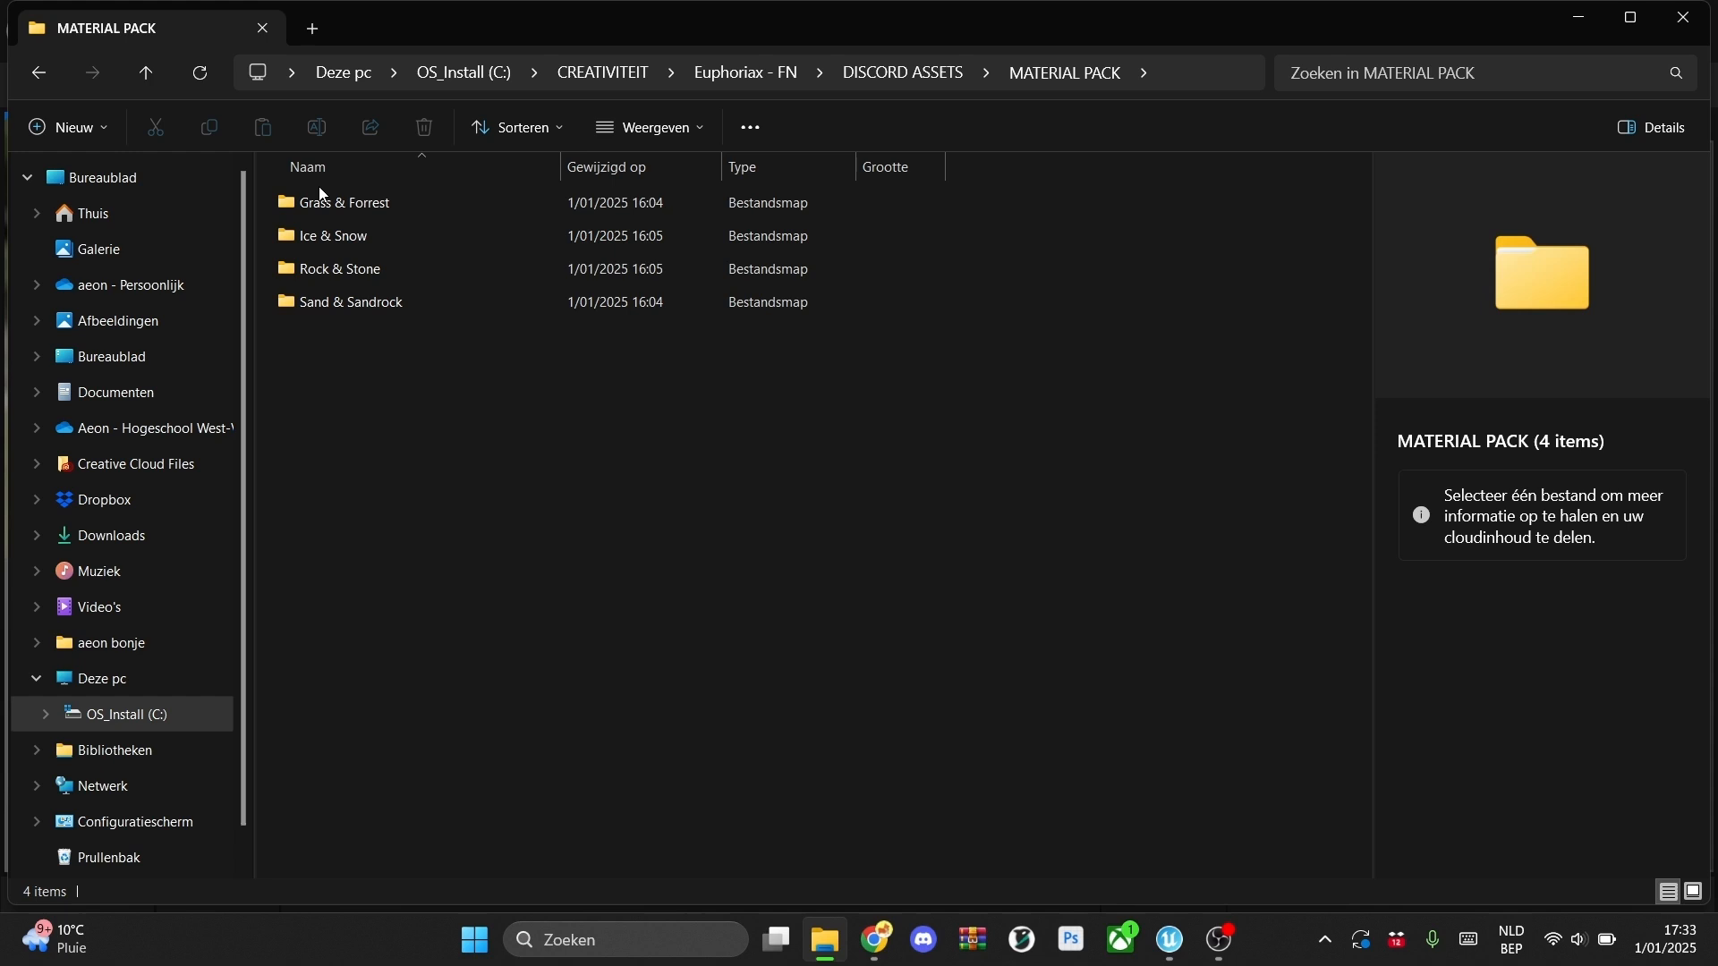
# - Open Ice & Snow > rock-snow-ice1-2k-ue and select its Base_Color and Normal-dx images
pyautogui.click(338, 268)
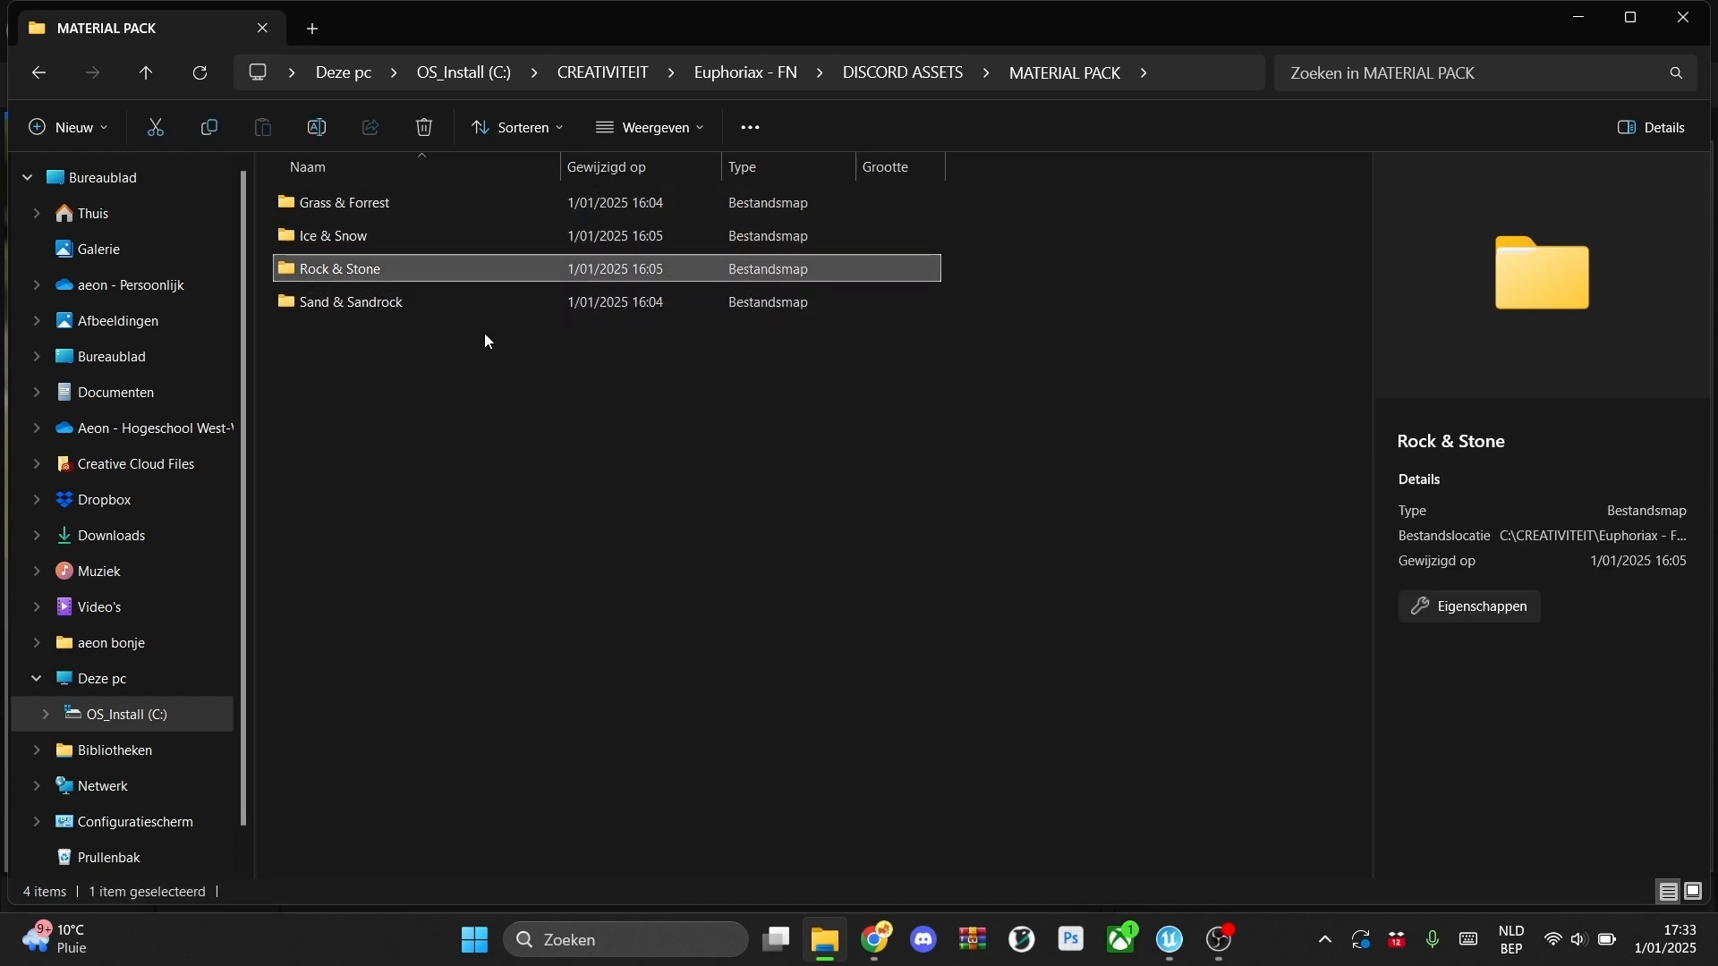
pyautogui.doubleClick(332, 235)
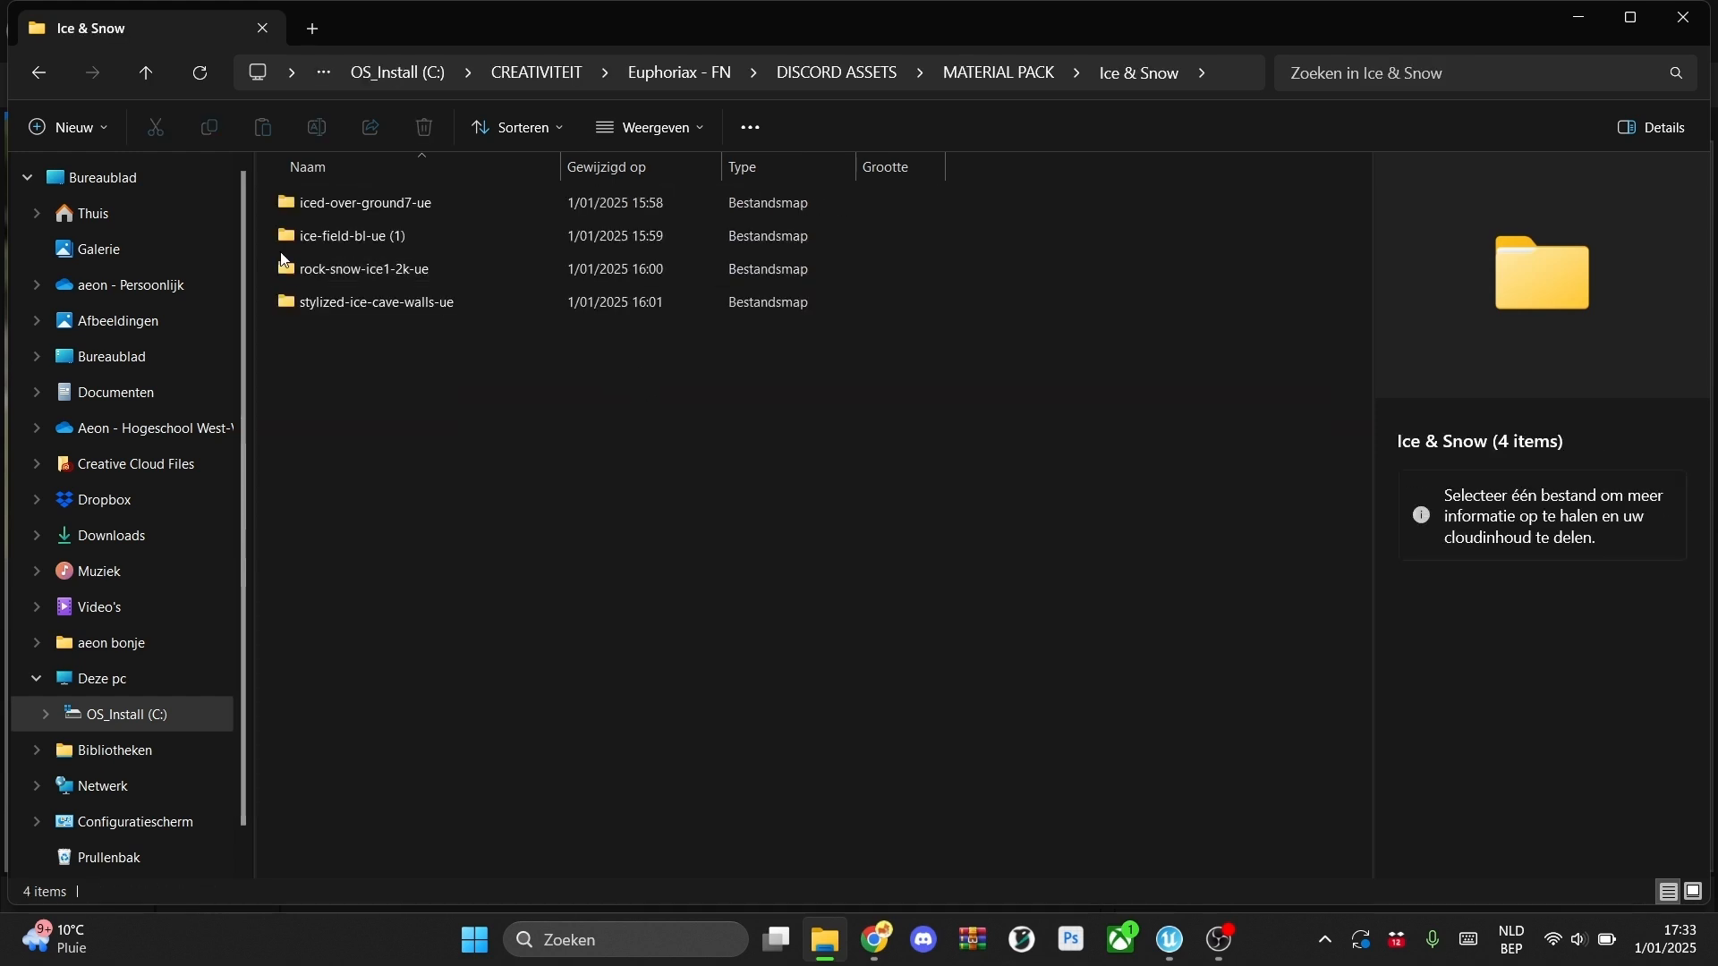
pyautogui.doubleClick(363, 269)
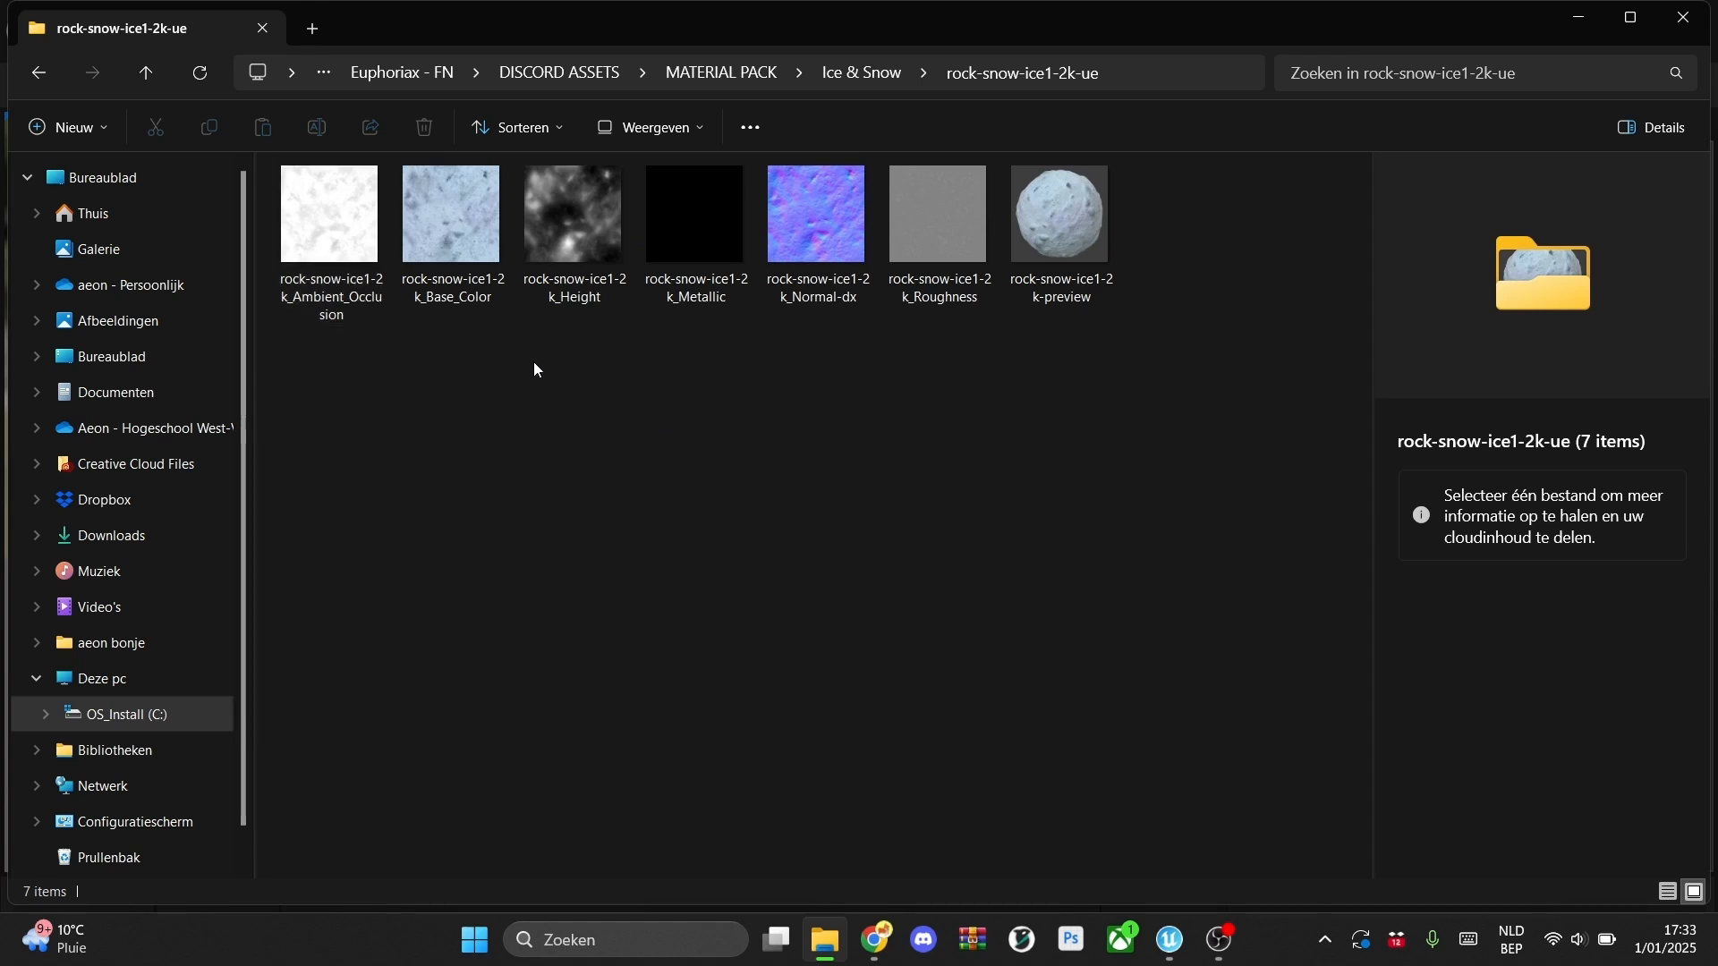
pyautogui.click(861, 73)
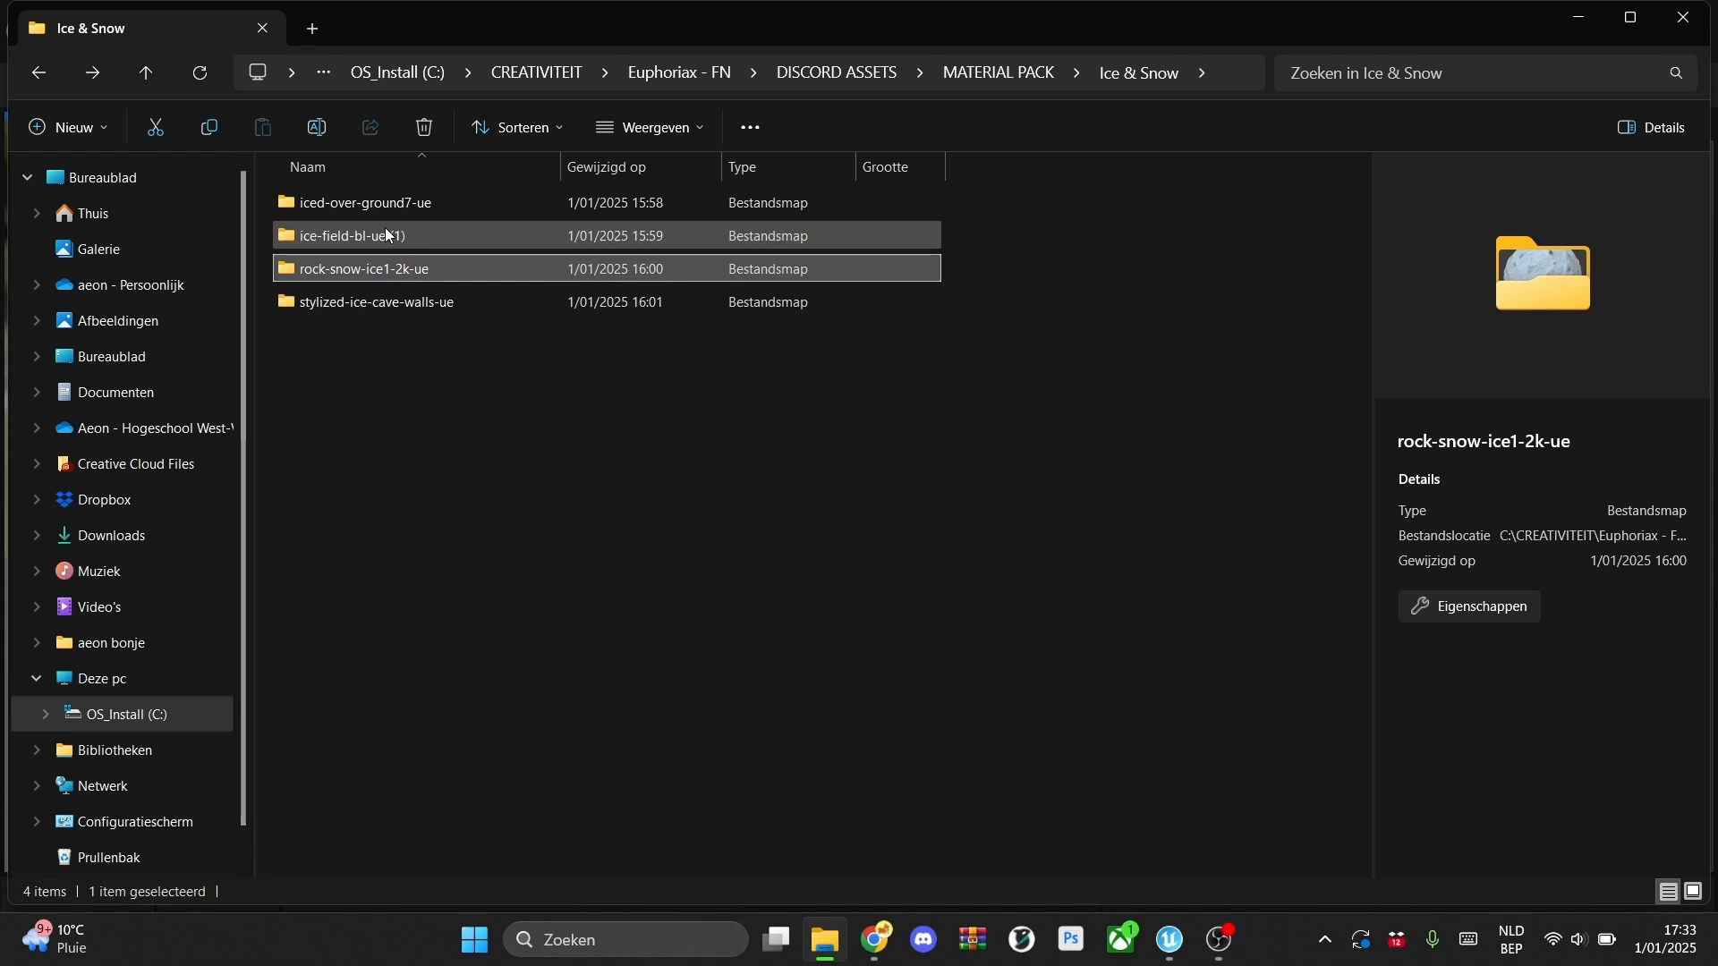
pyautogui.doubleClick(363, 268)
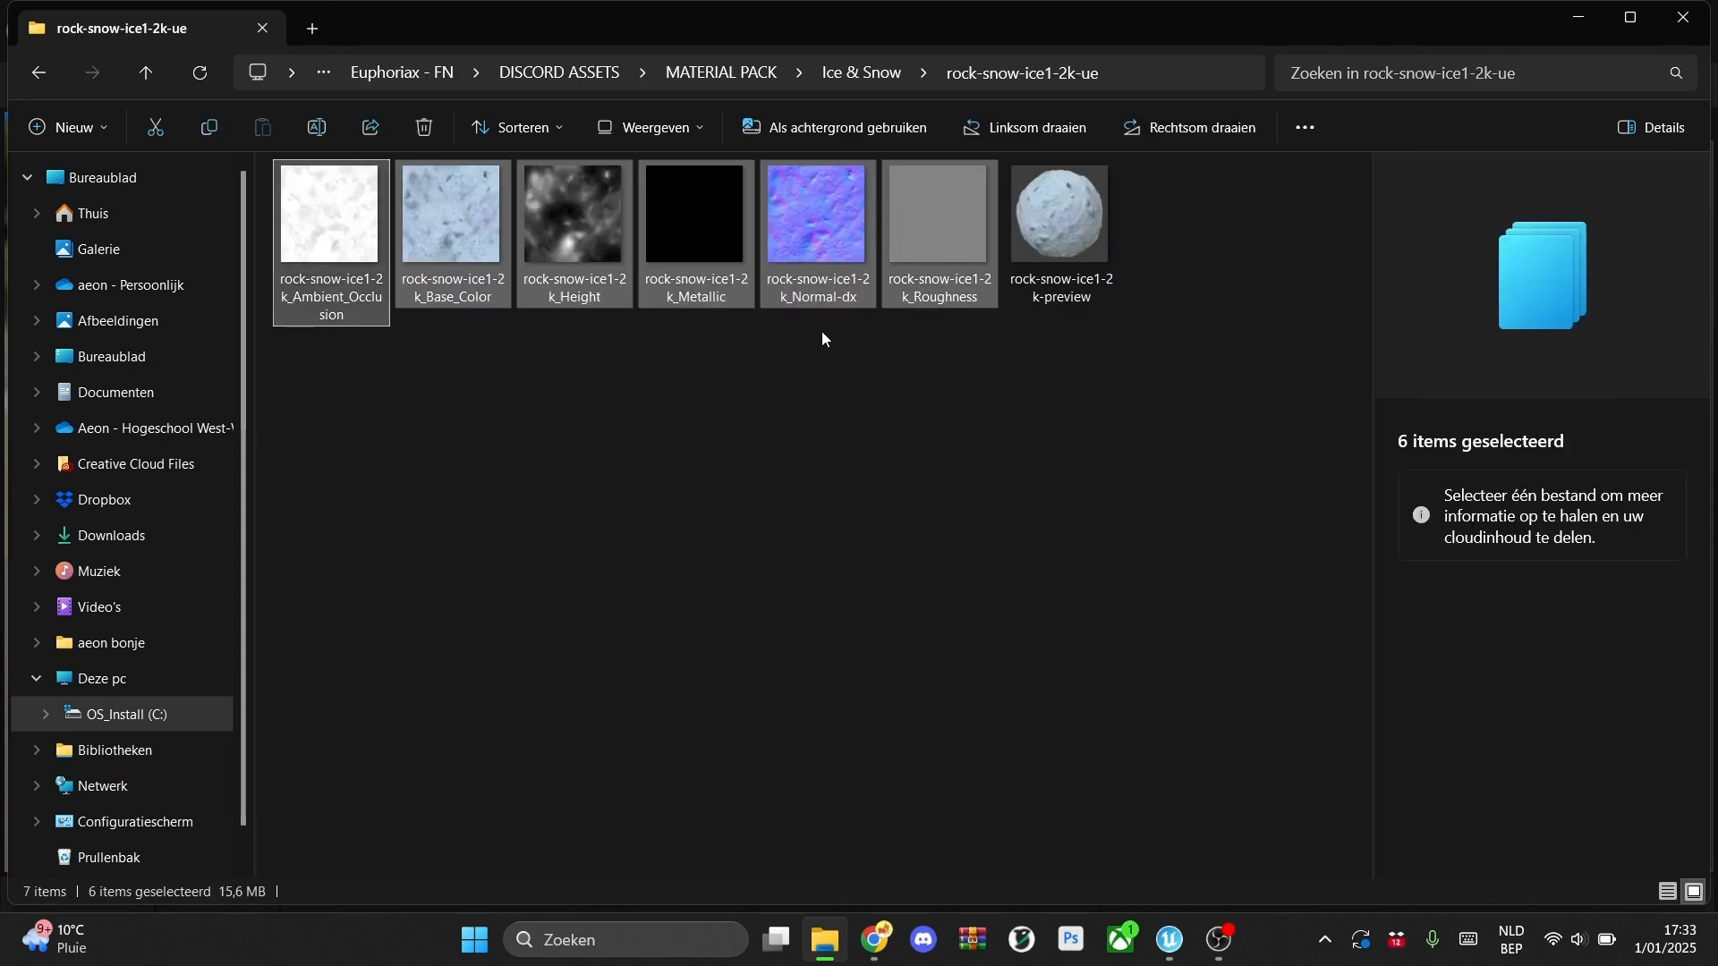
pyautogui.click(452, 214)
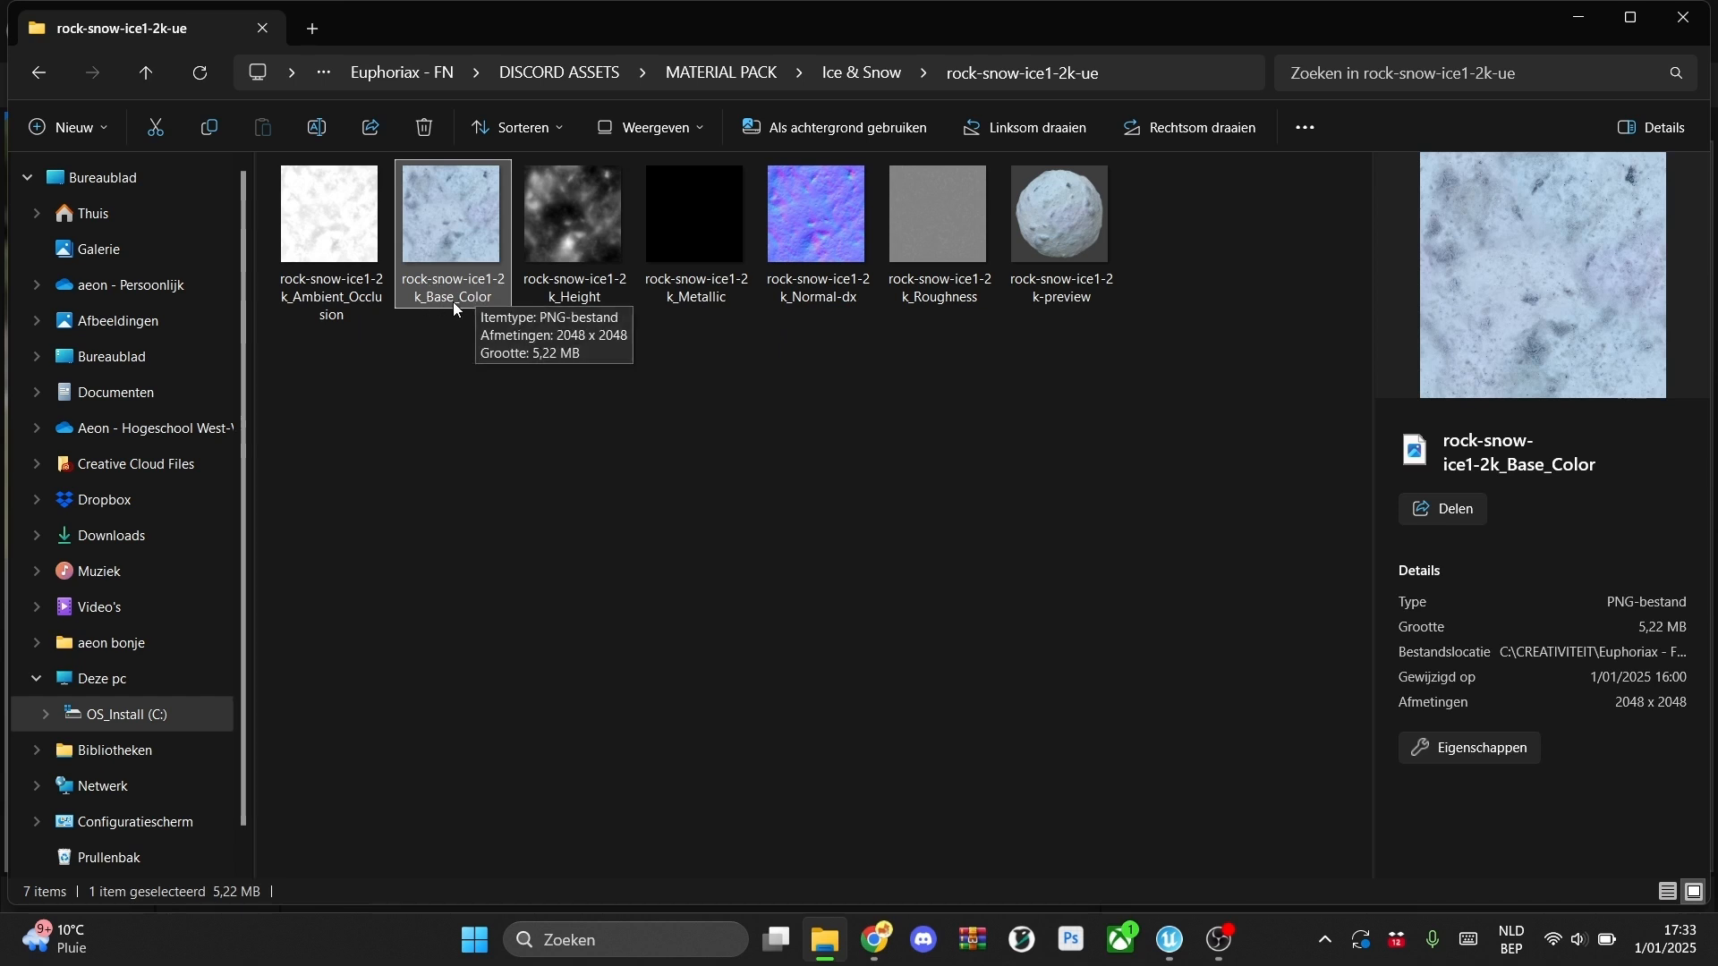
pyautogui.click(817, 213)
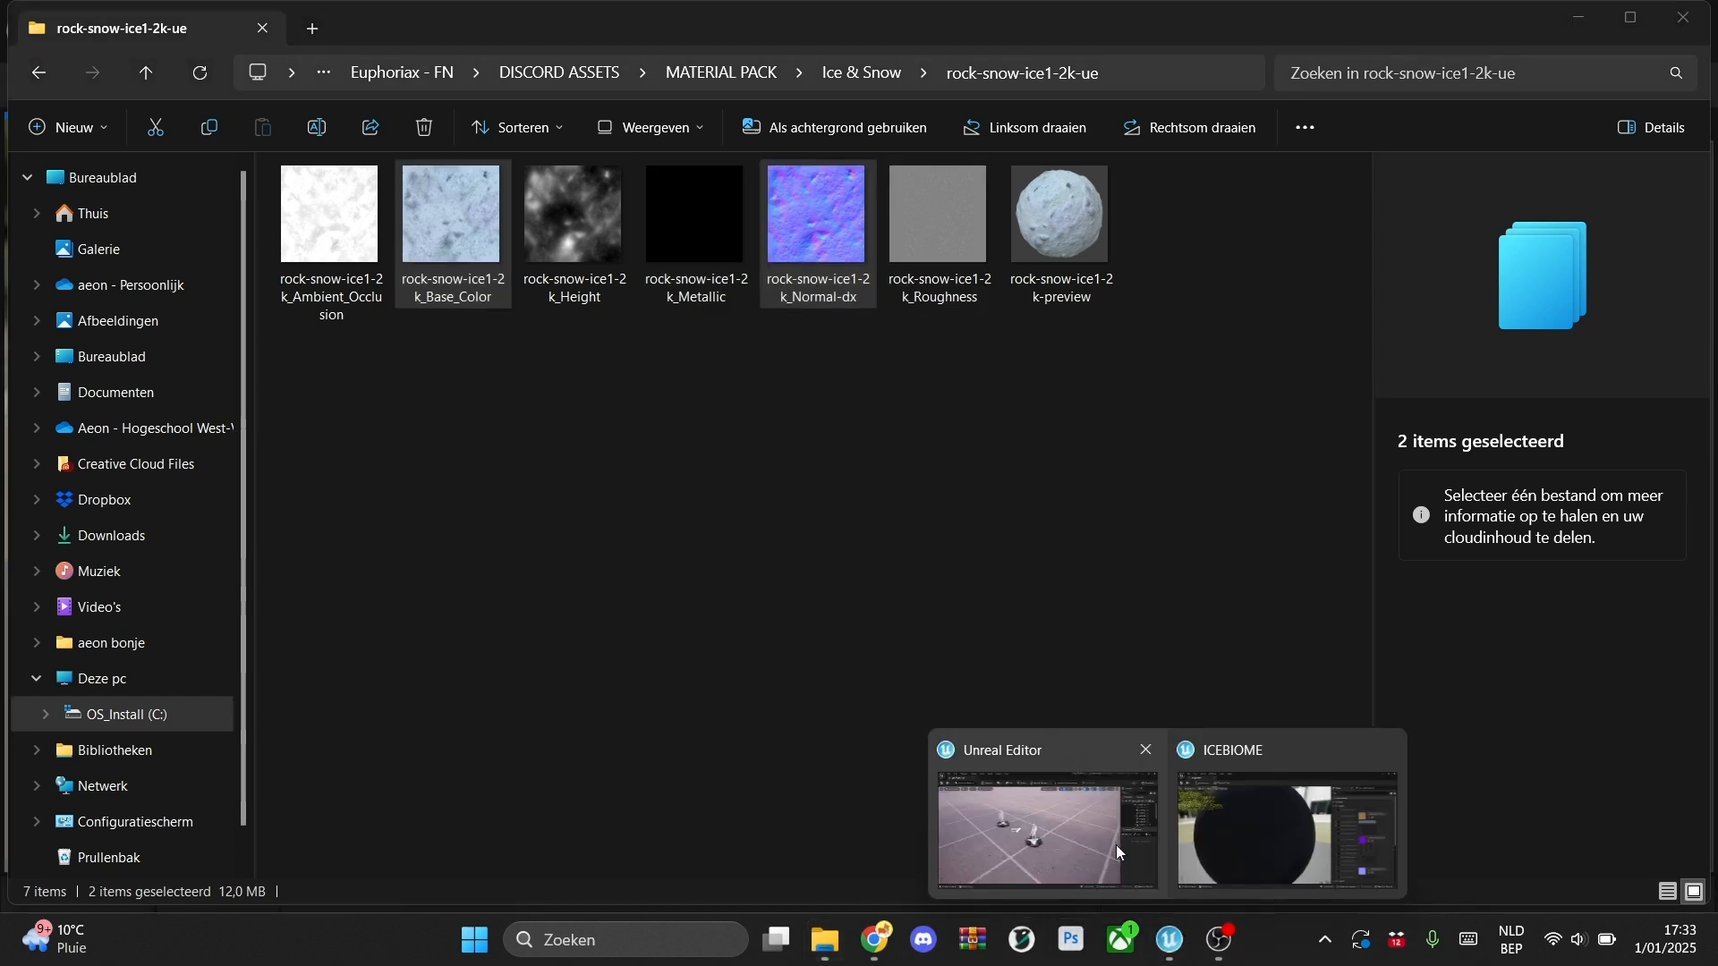
# - Import the rock-snow-ice Base_Color and Normal-dx textures into a new ROCKICE content folder
pyautogui.click(1287, 830)
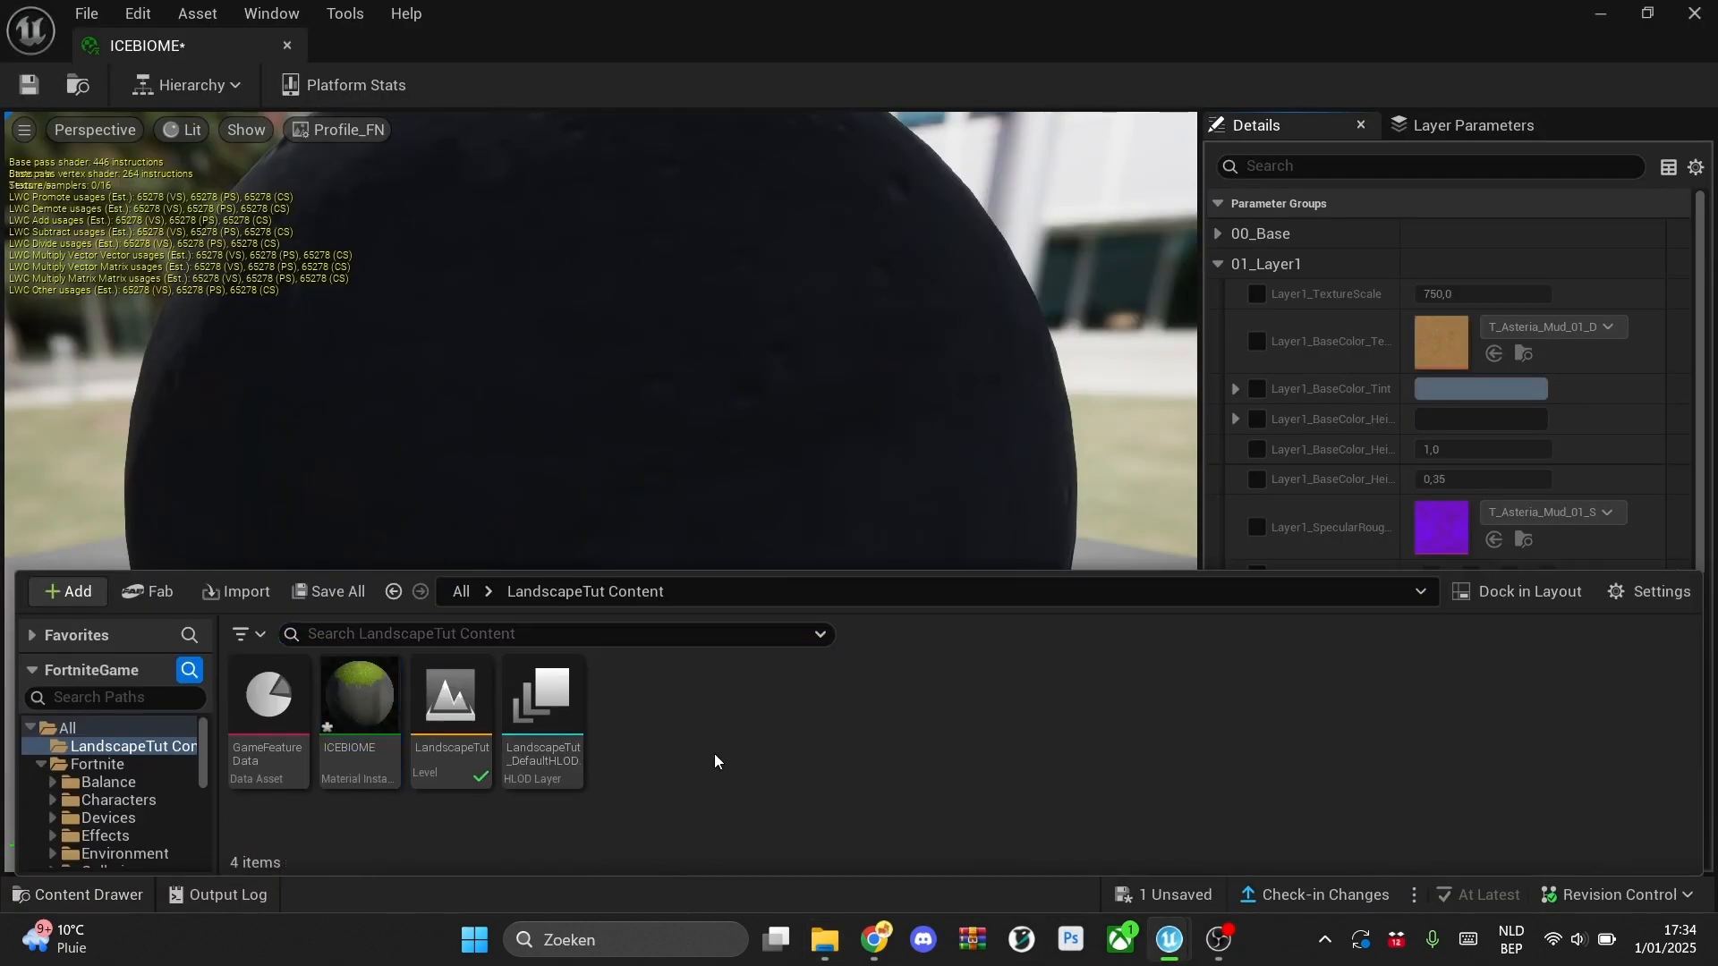
pyautogui.click(826, 940)
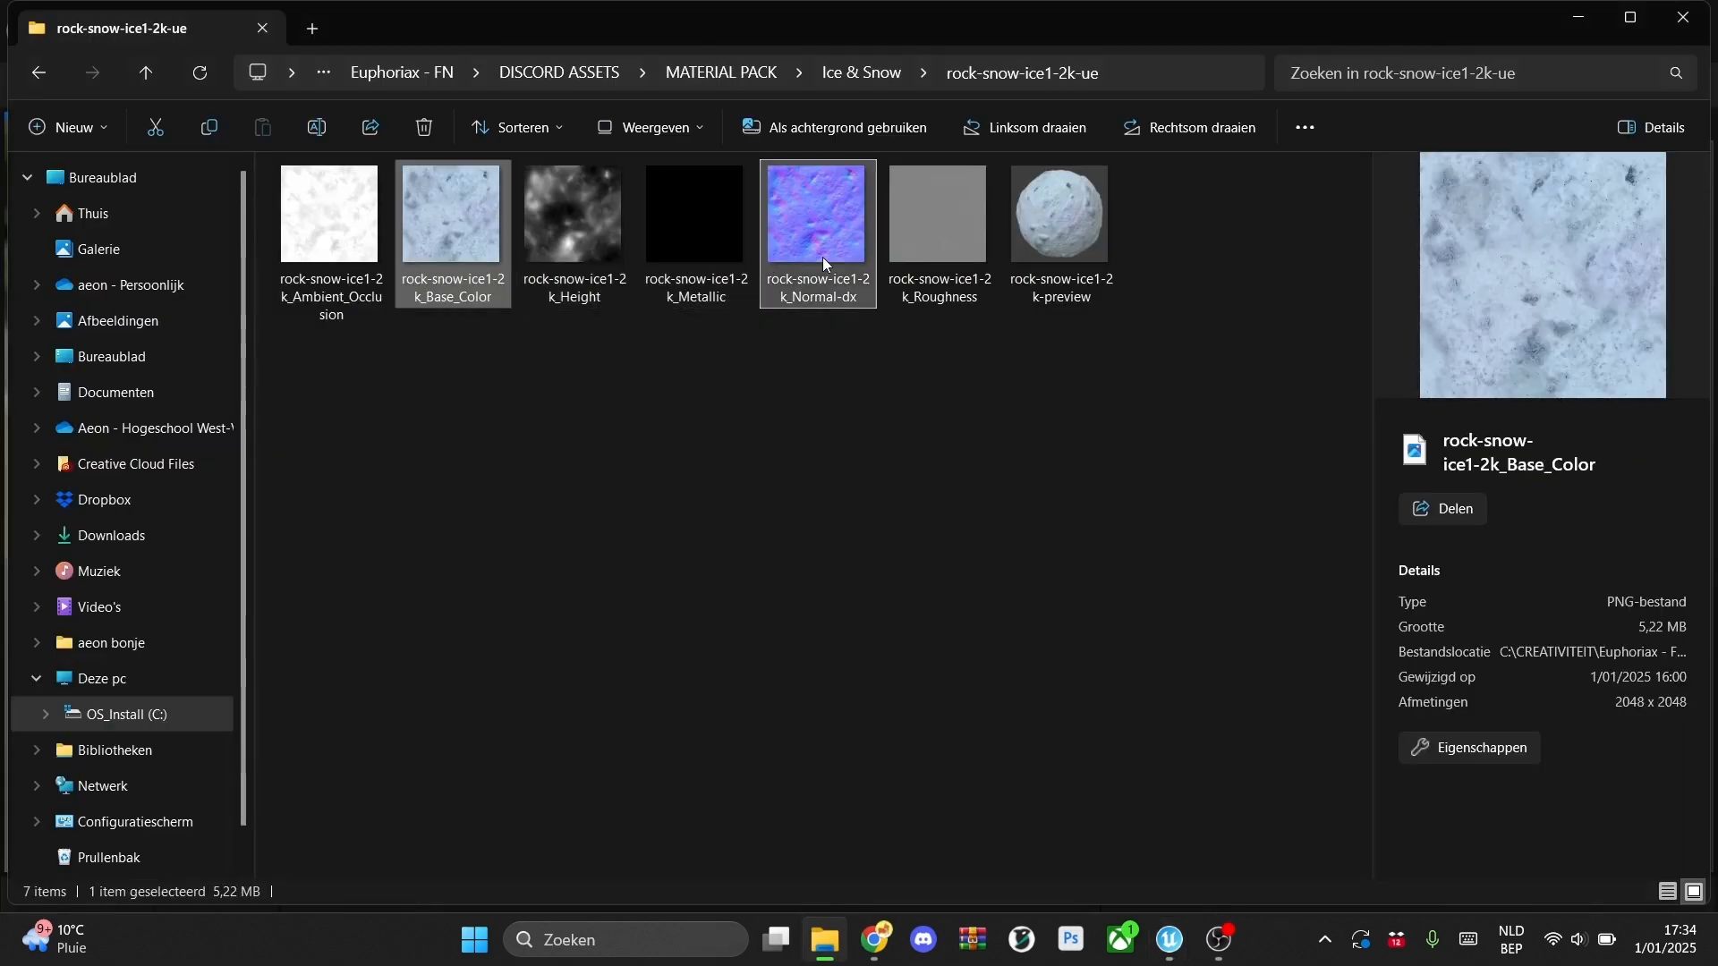
pyautogui.click(1170, 941)
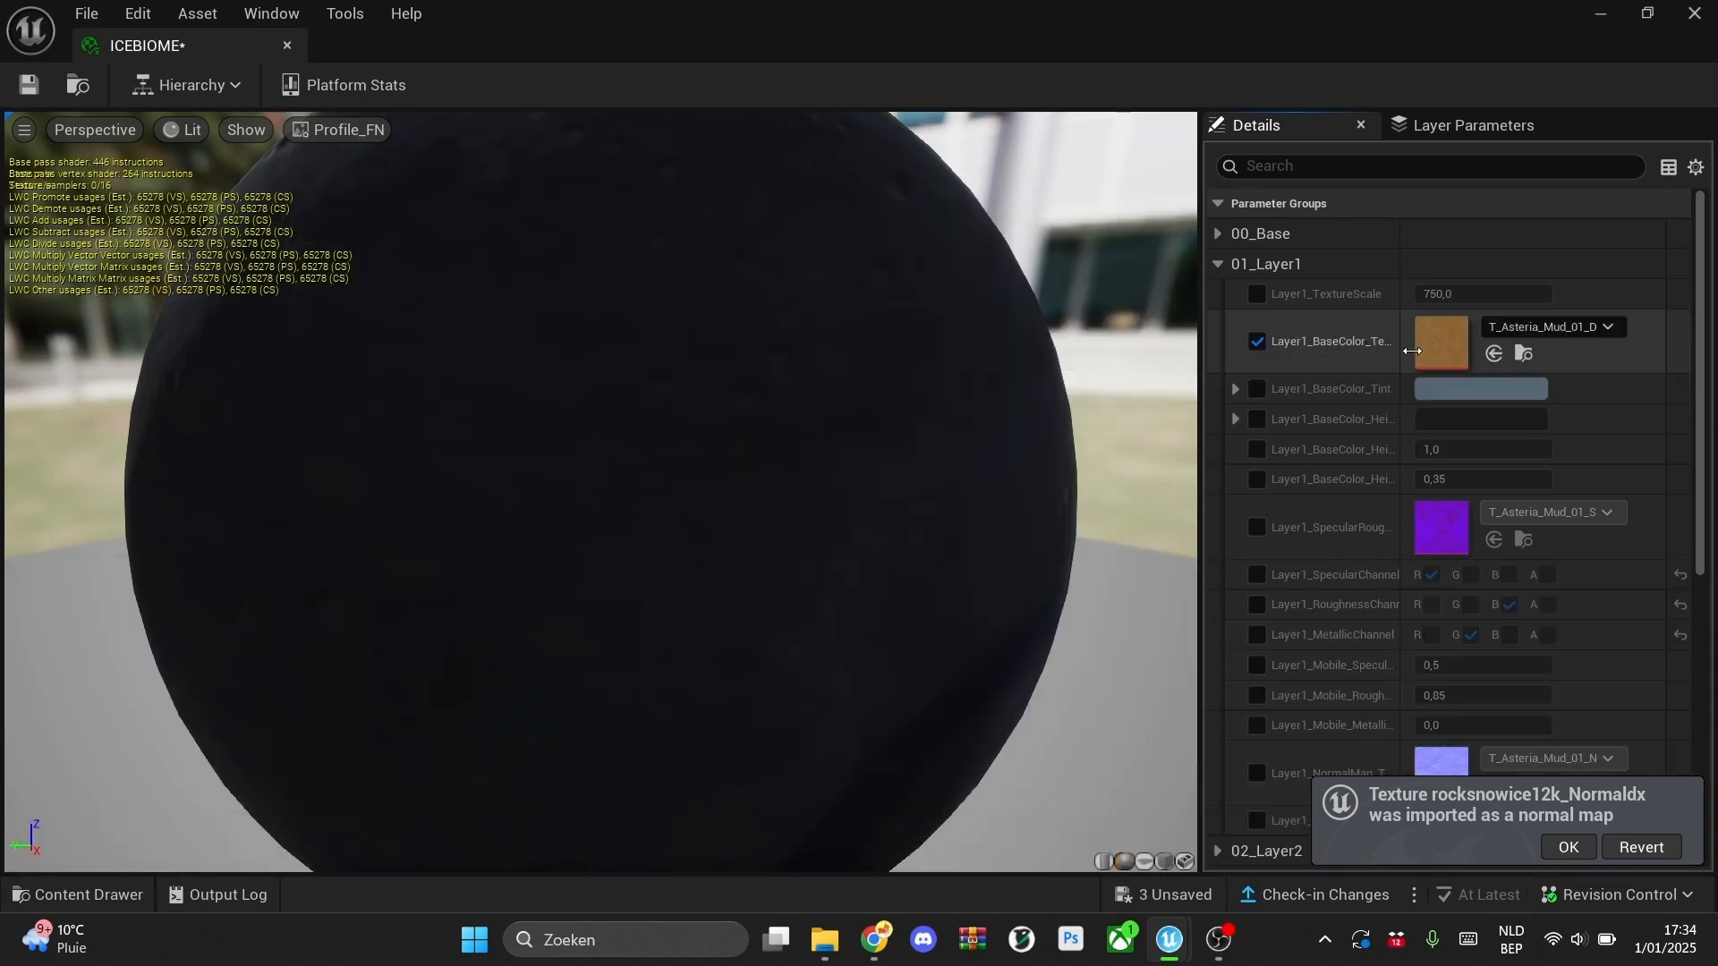
pyautogui.moveTo(1545, 332)
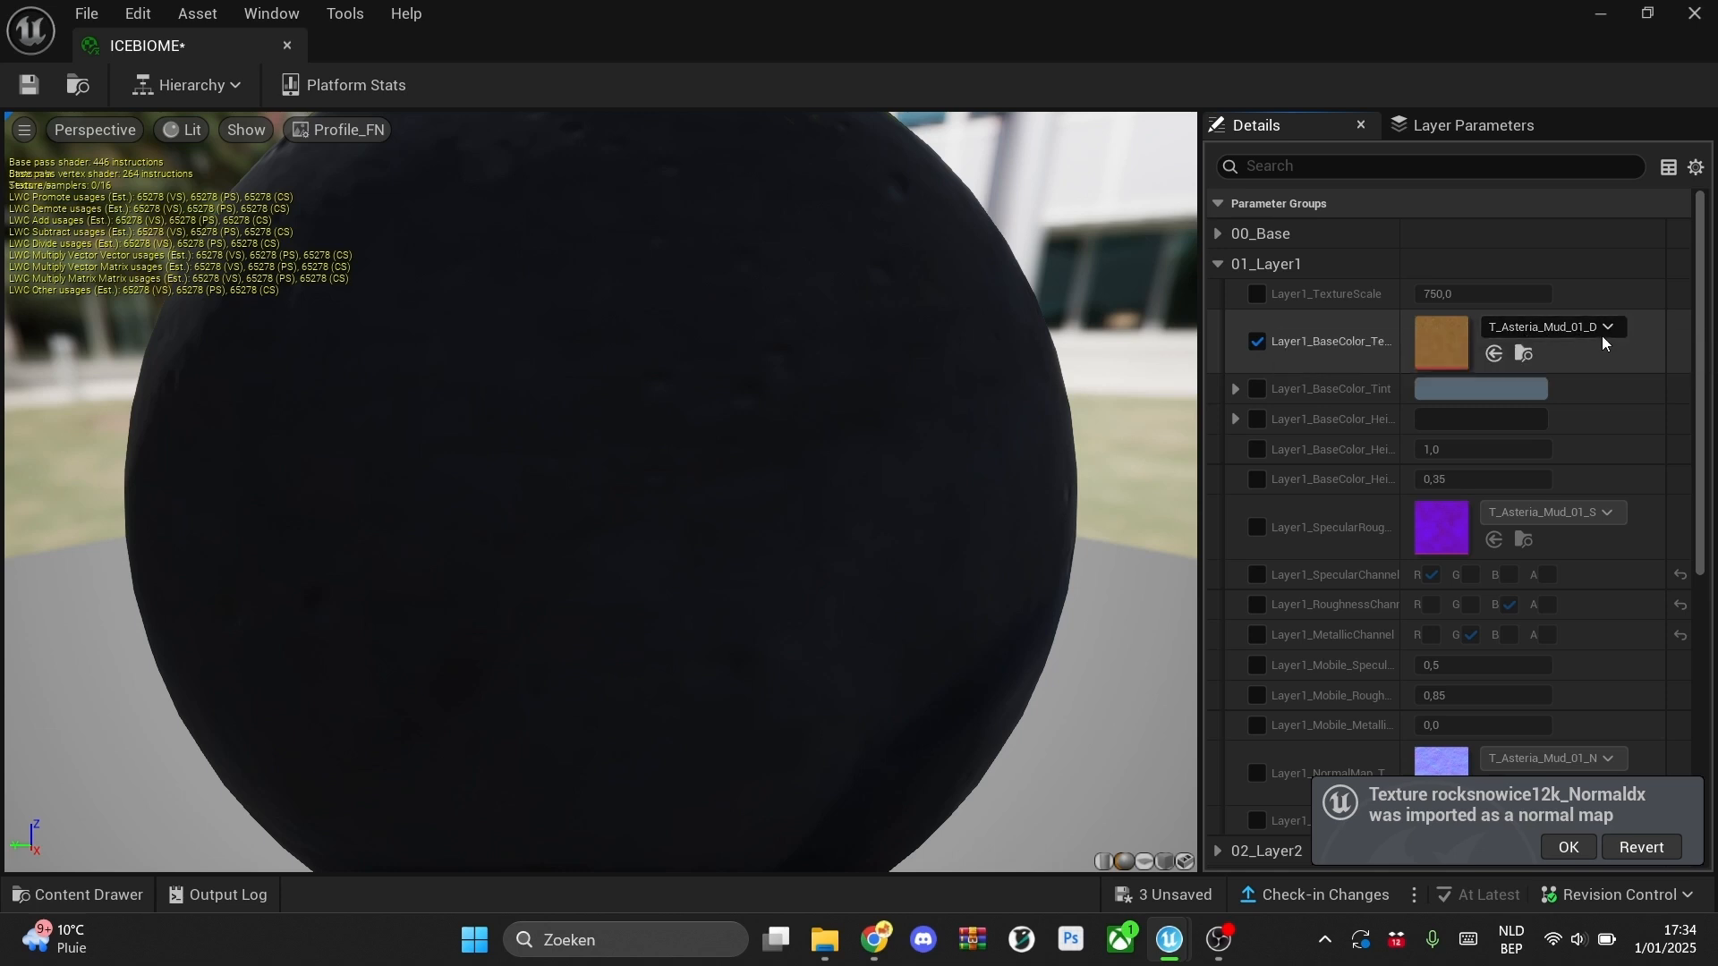
pyautogui.click(79, 895)
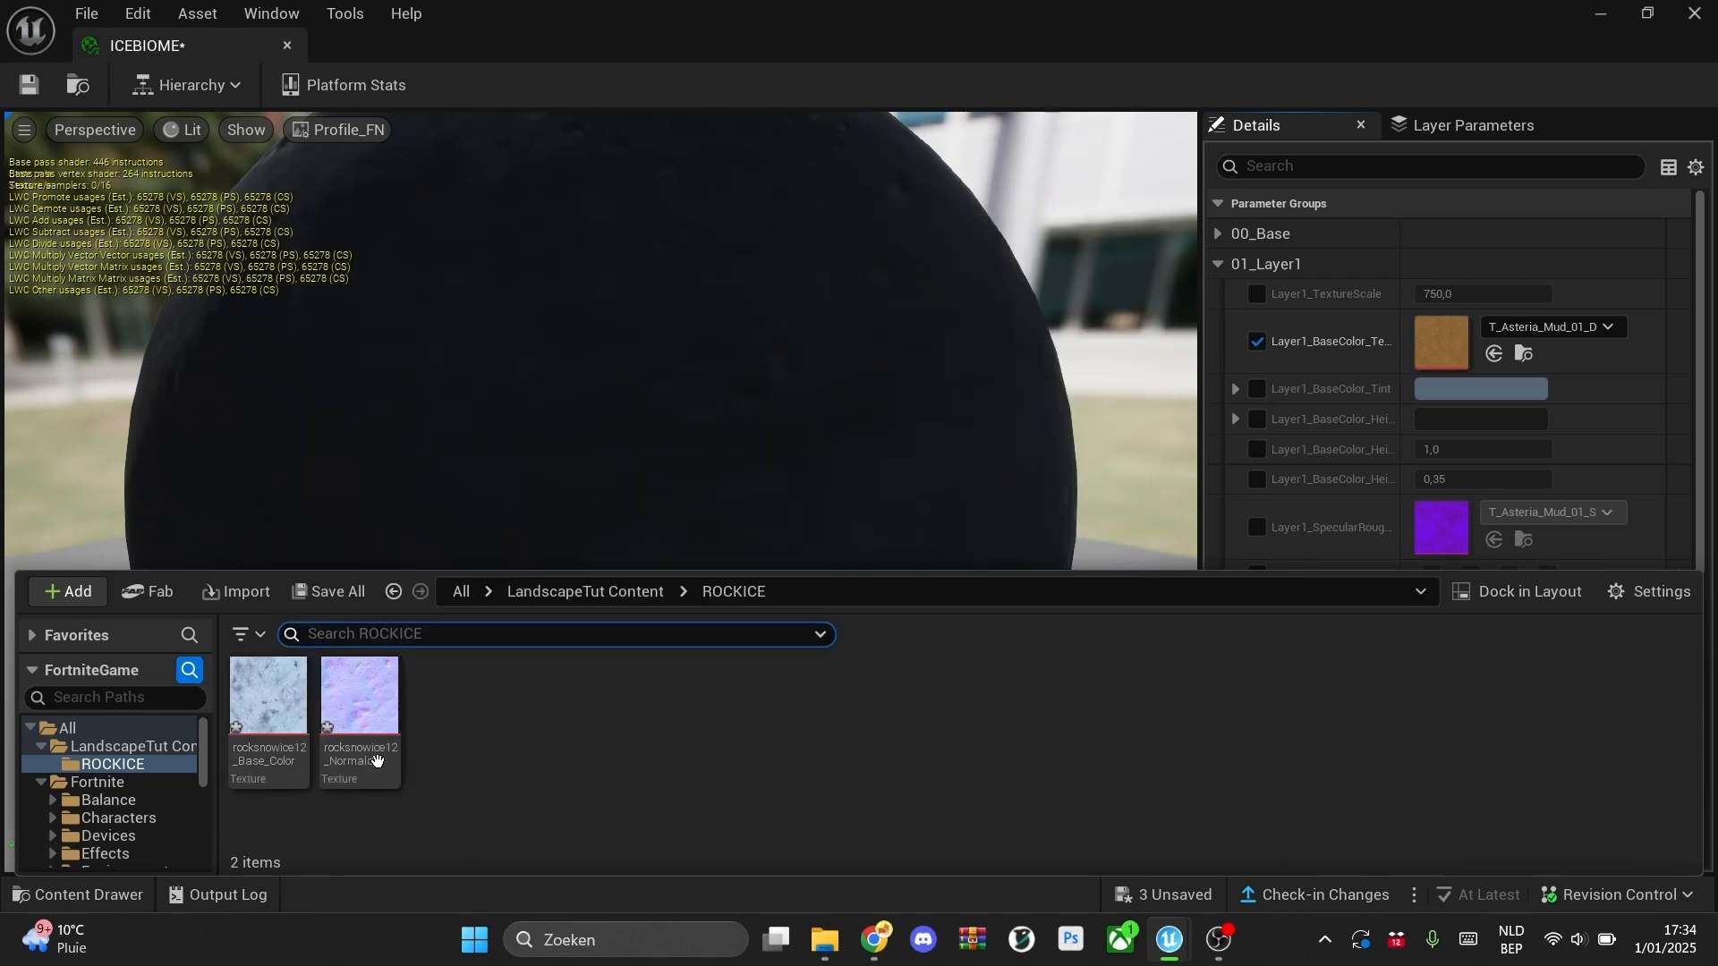
# - Override Layer1_NormalMap with the rock-snow-ice normal texture and expand 02_Layer2
pyautogui.click(268, 695)
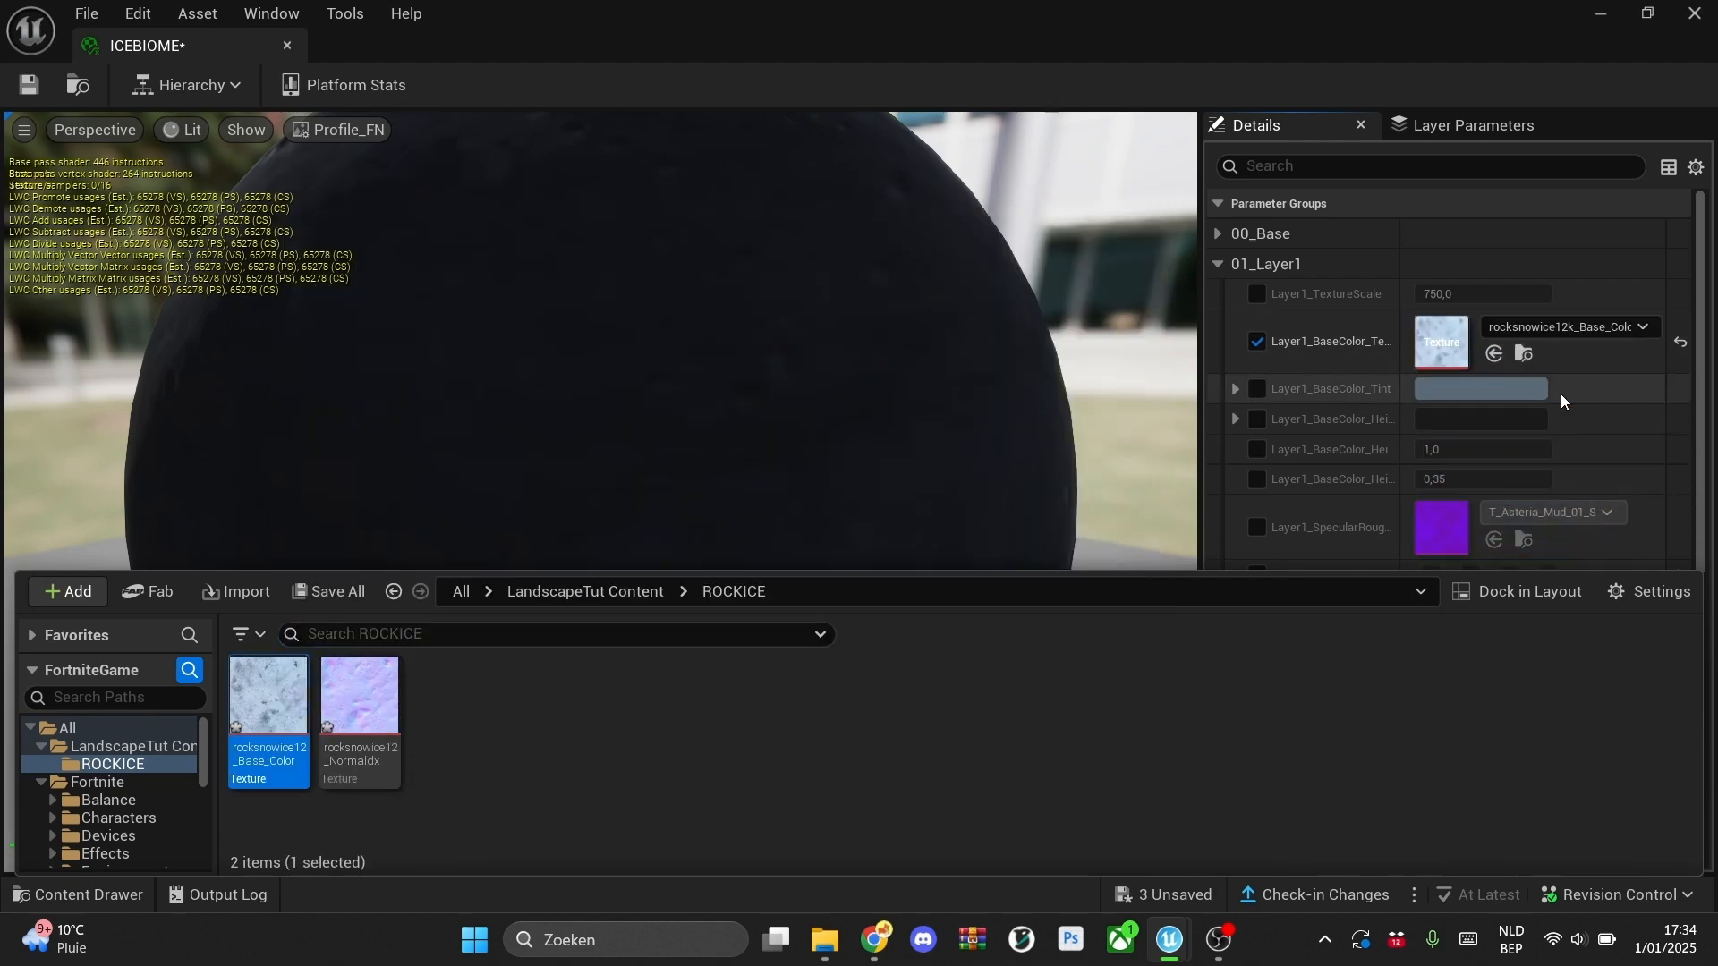
pyautogui.scroll(-3)
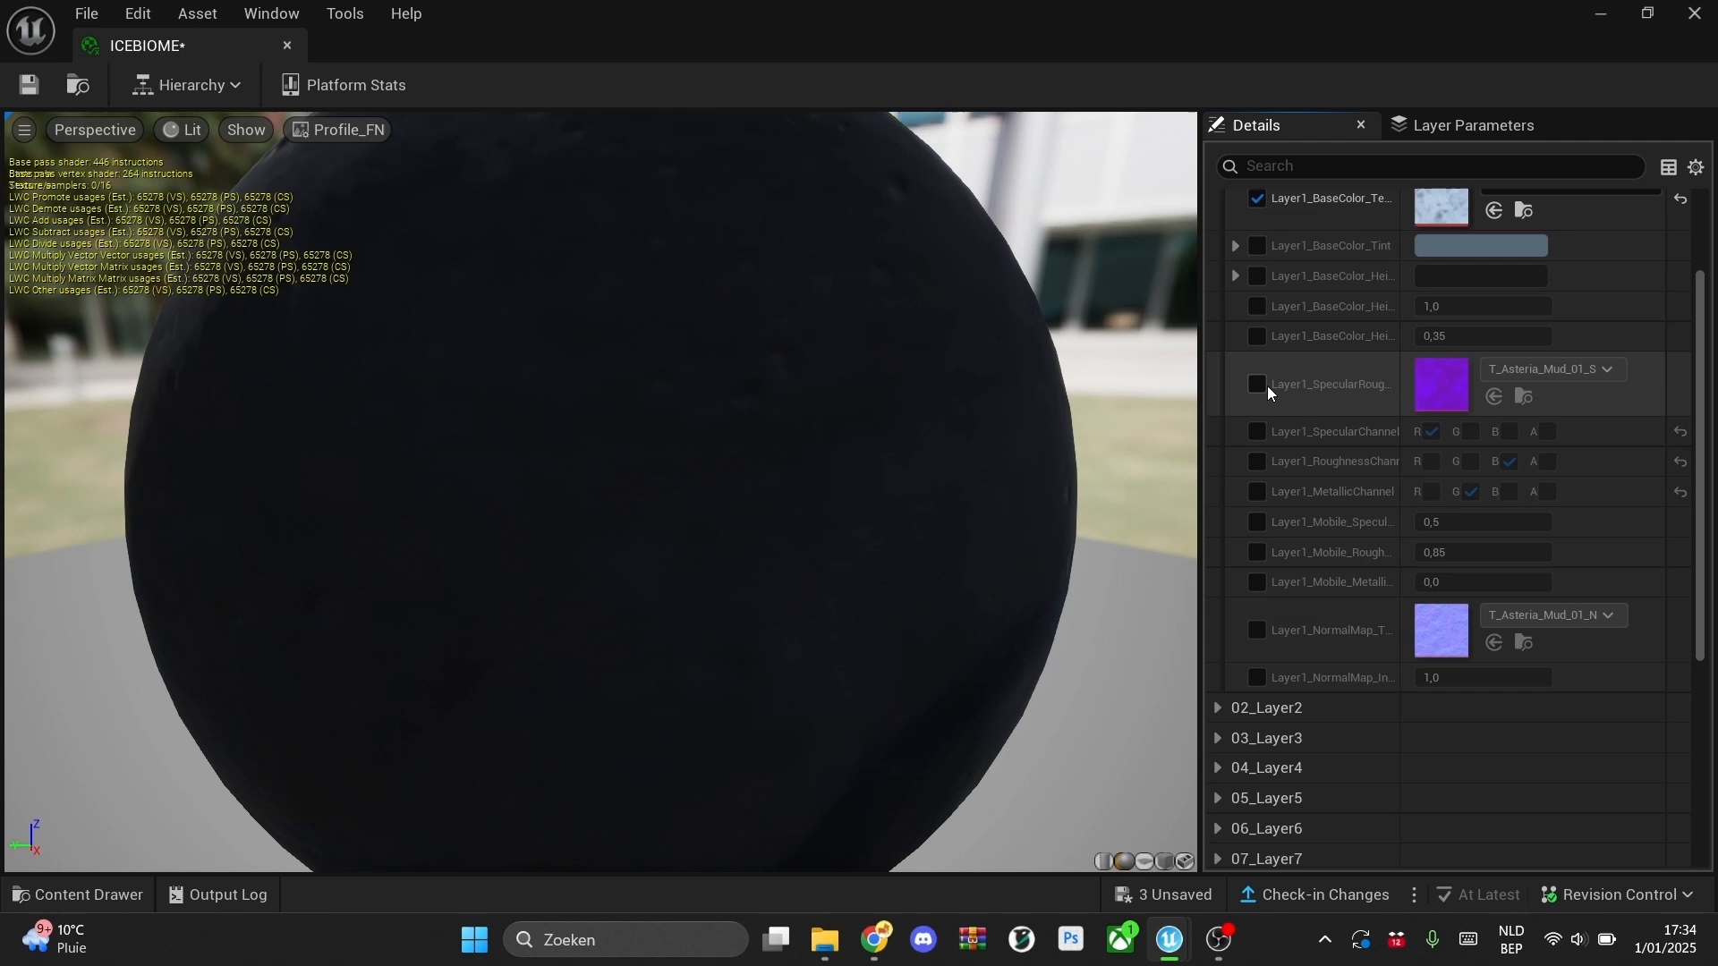
pyautogui.scroll(-3)
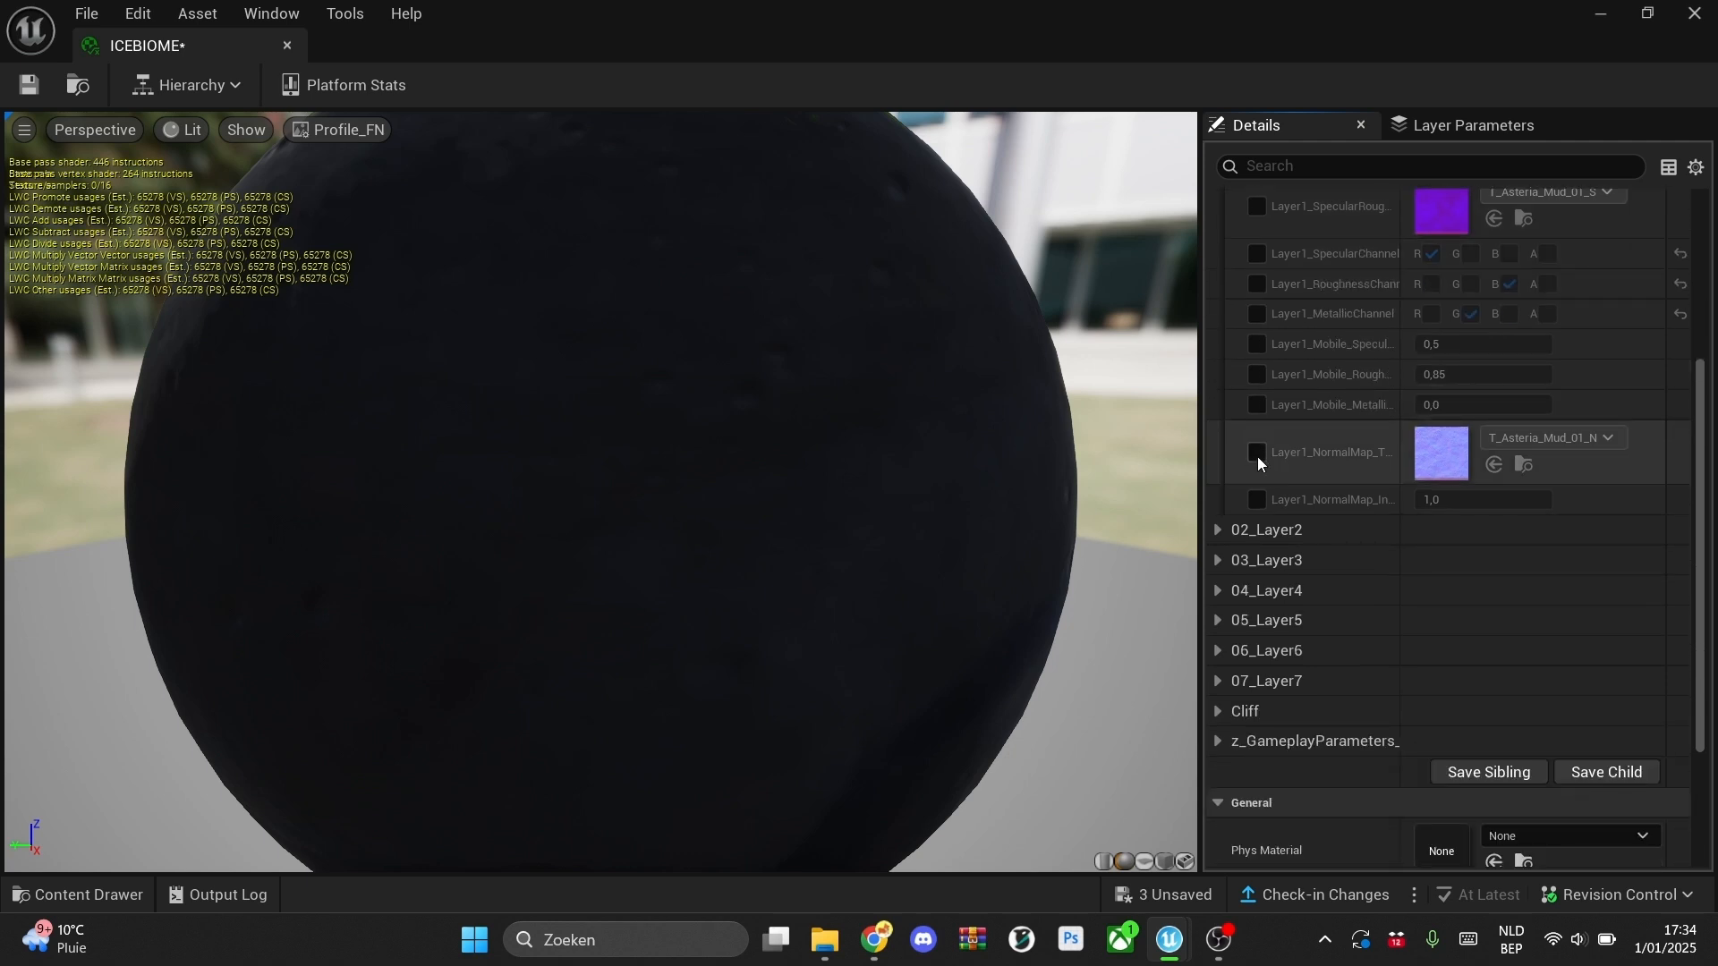
pyautogui.click(1257, 453)
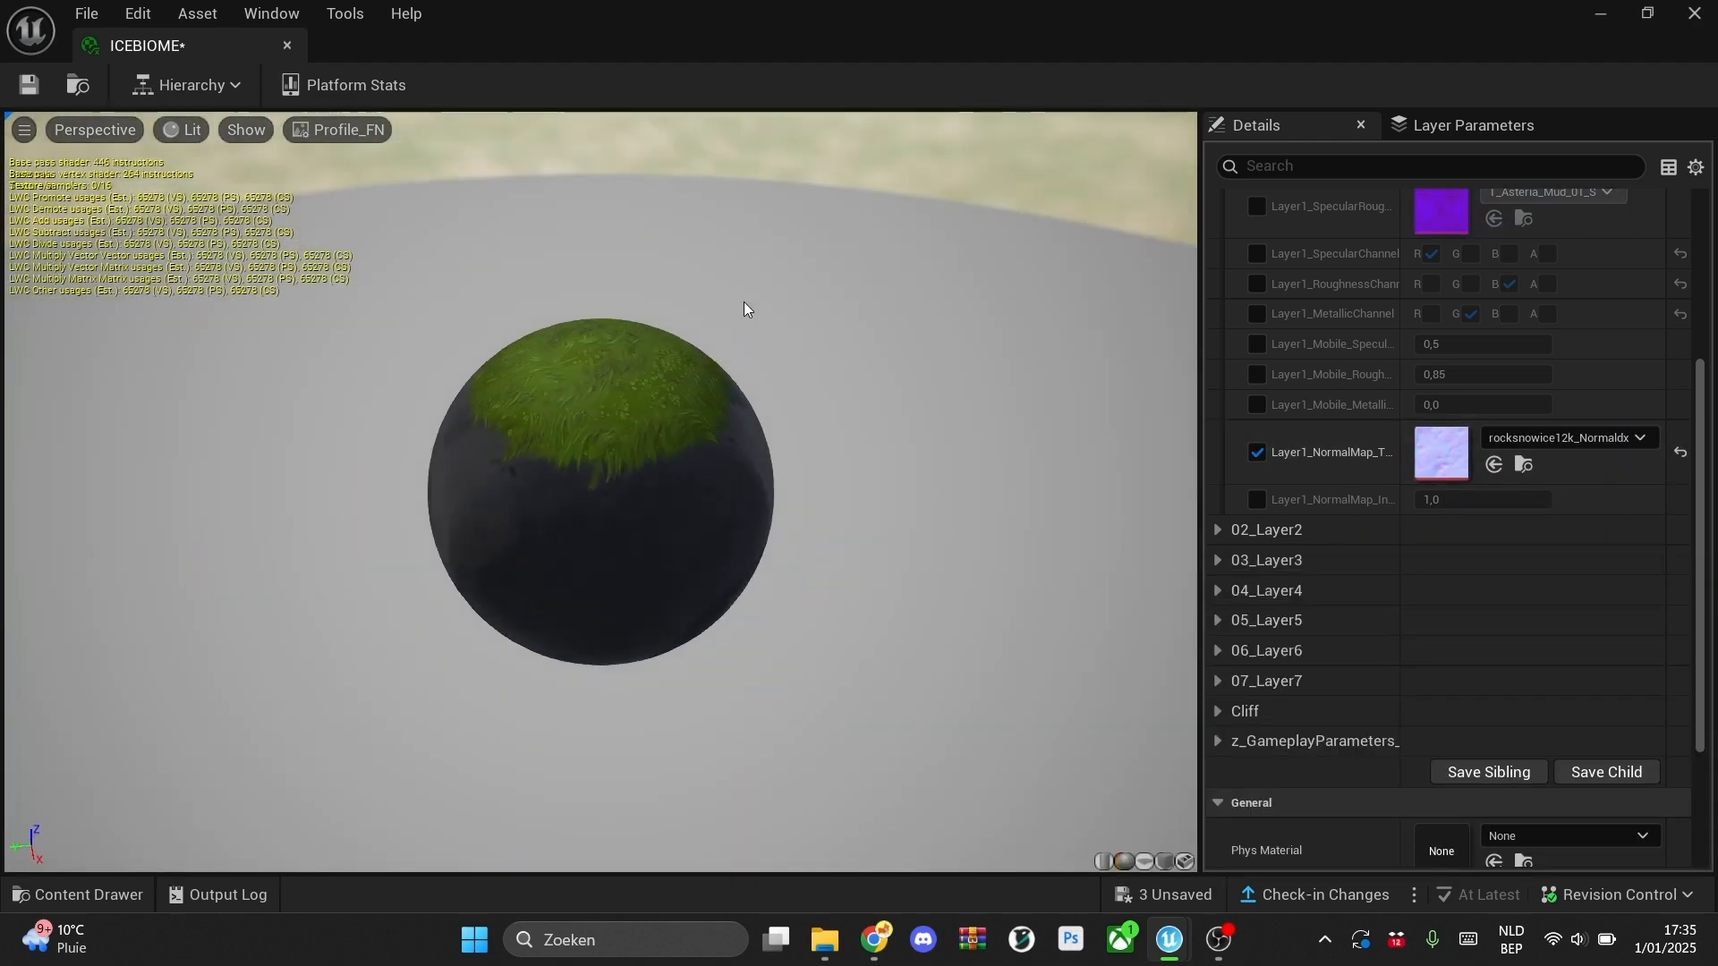
pyautogui.moveTo(28, 88)
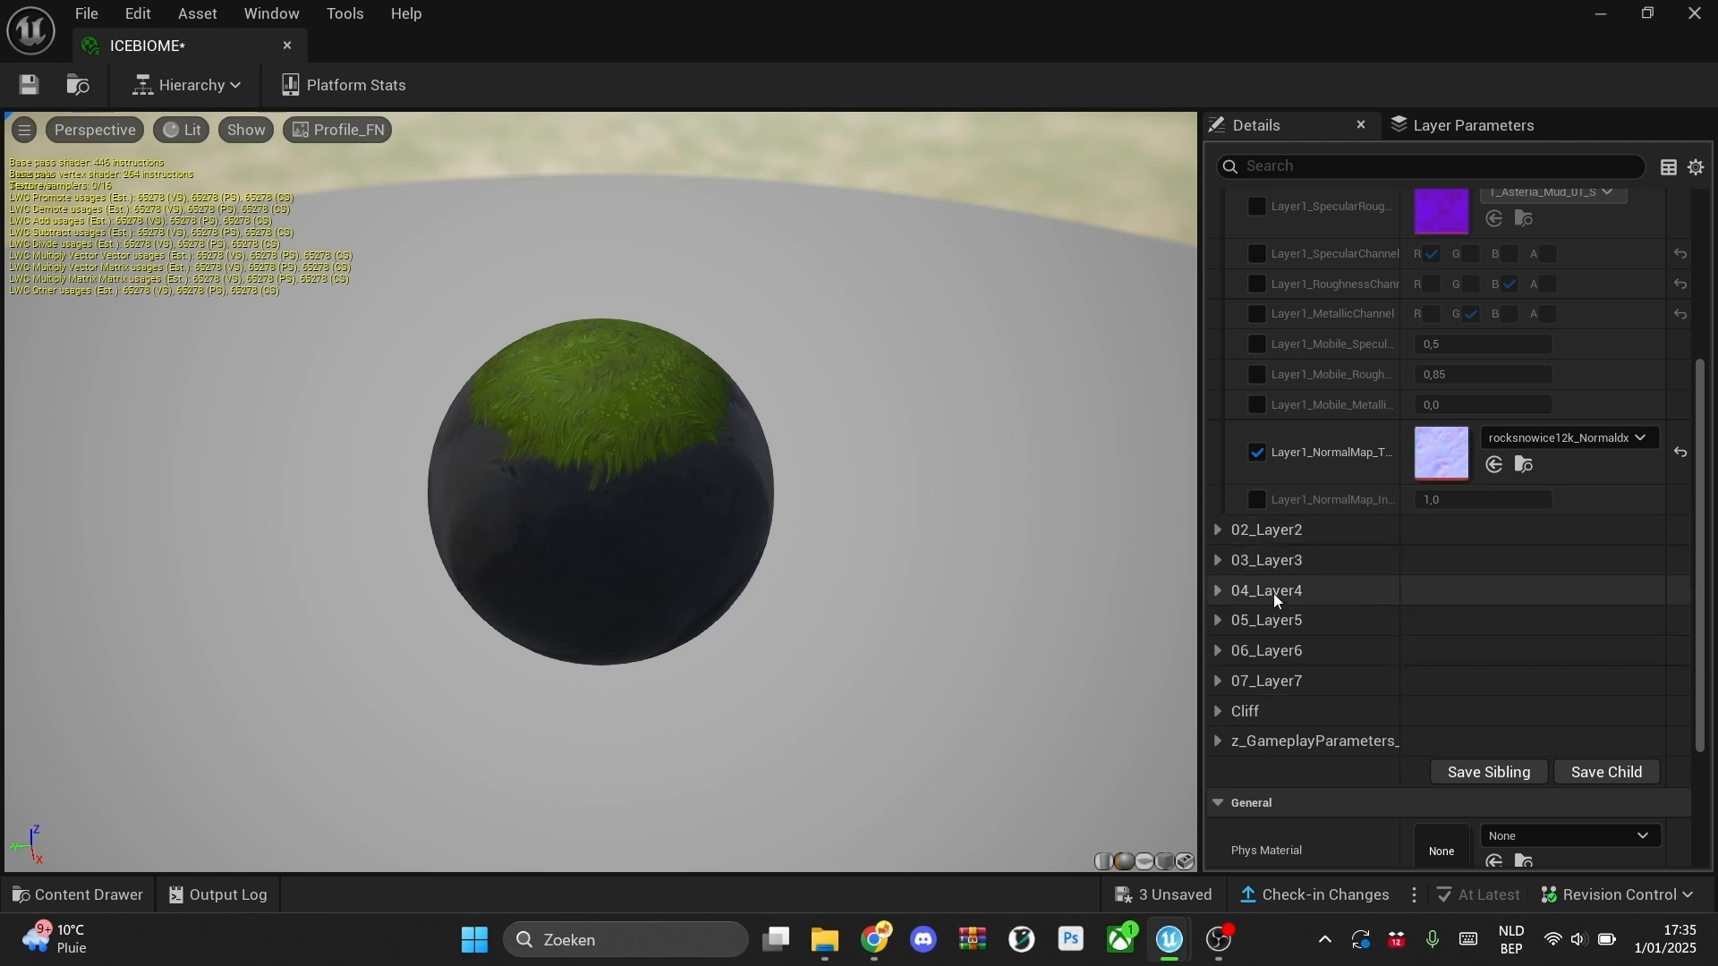
pyautogui.moveTo(1246, 578)
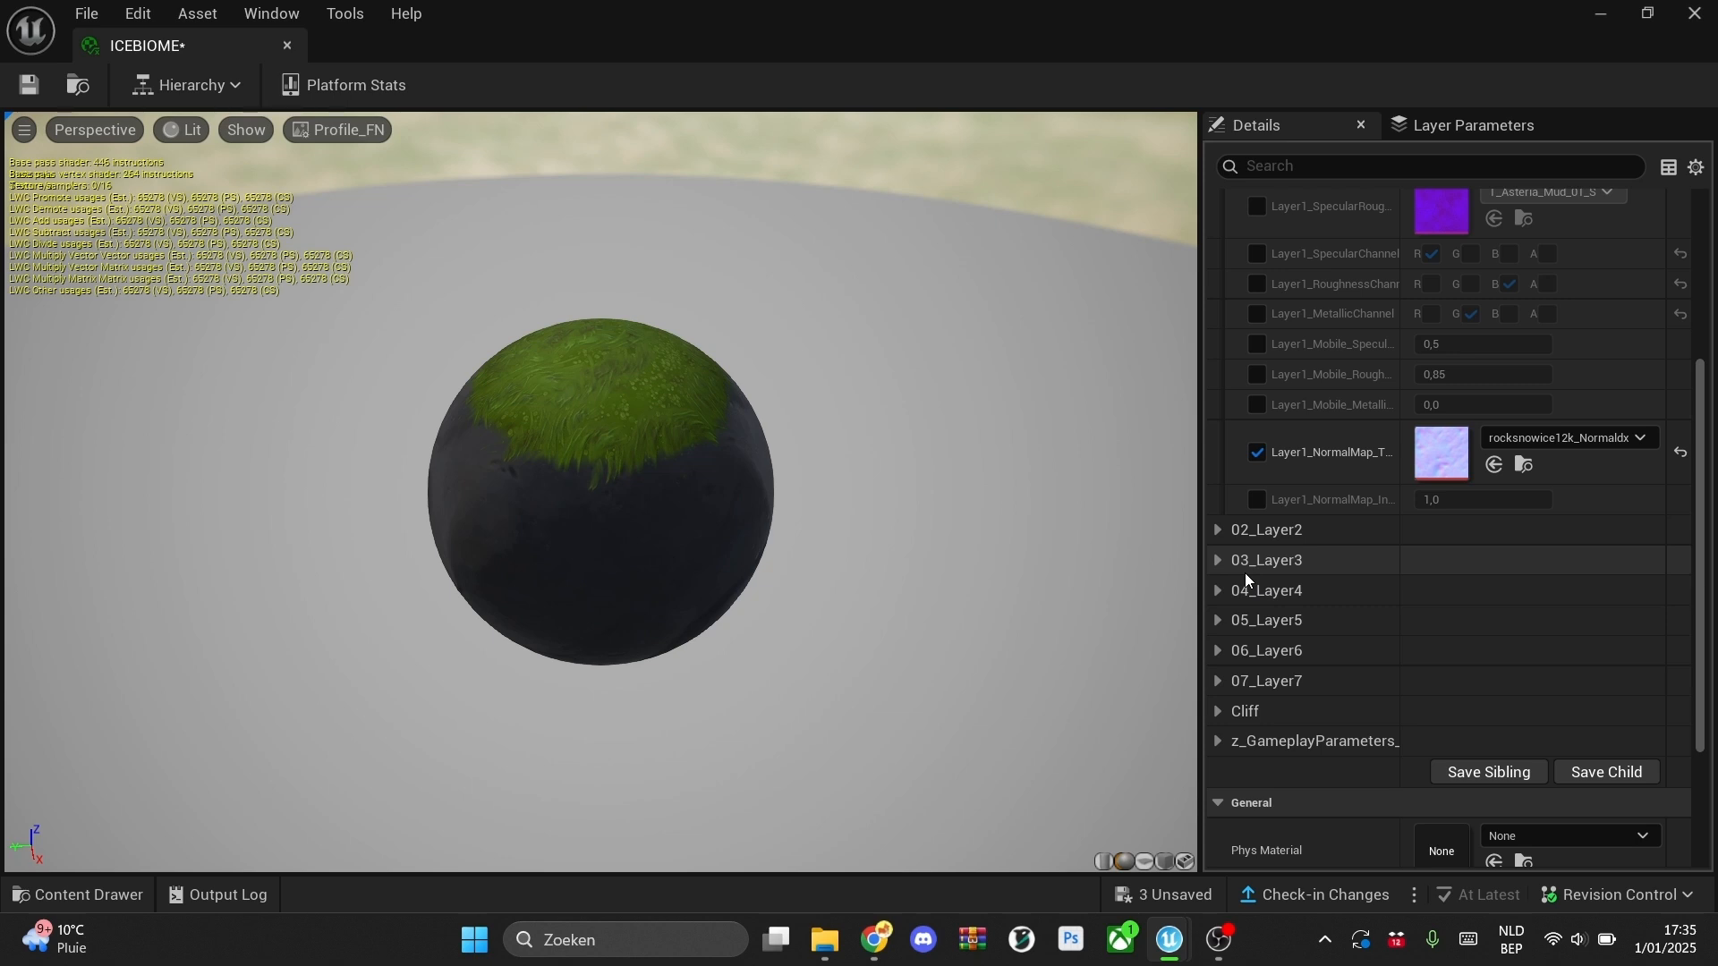
pyautogui.click(1218, 530)
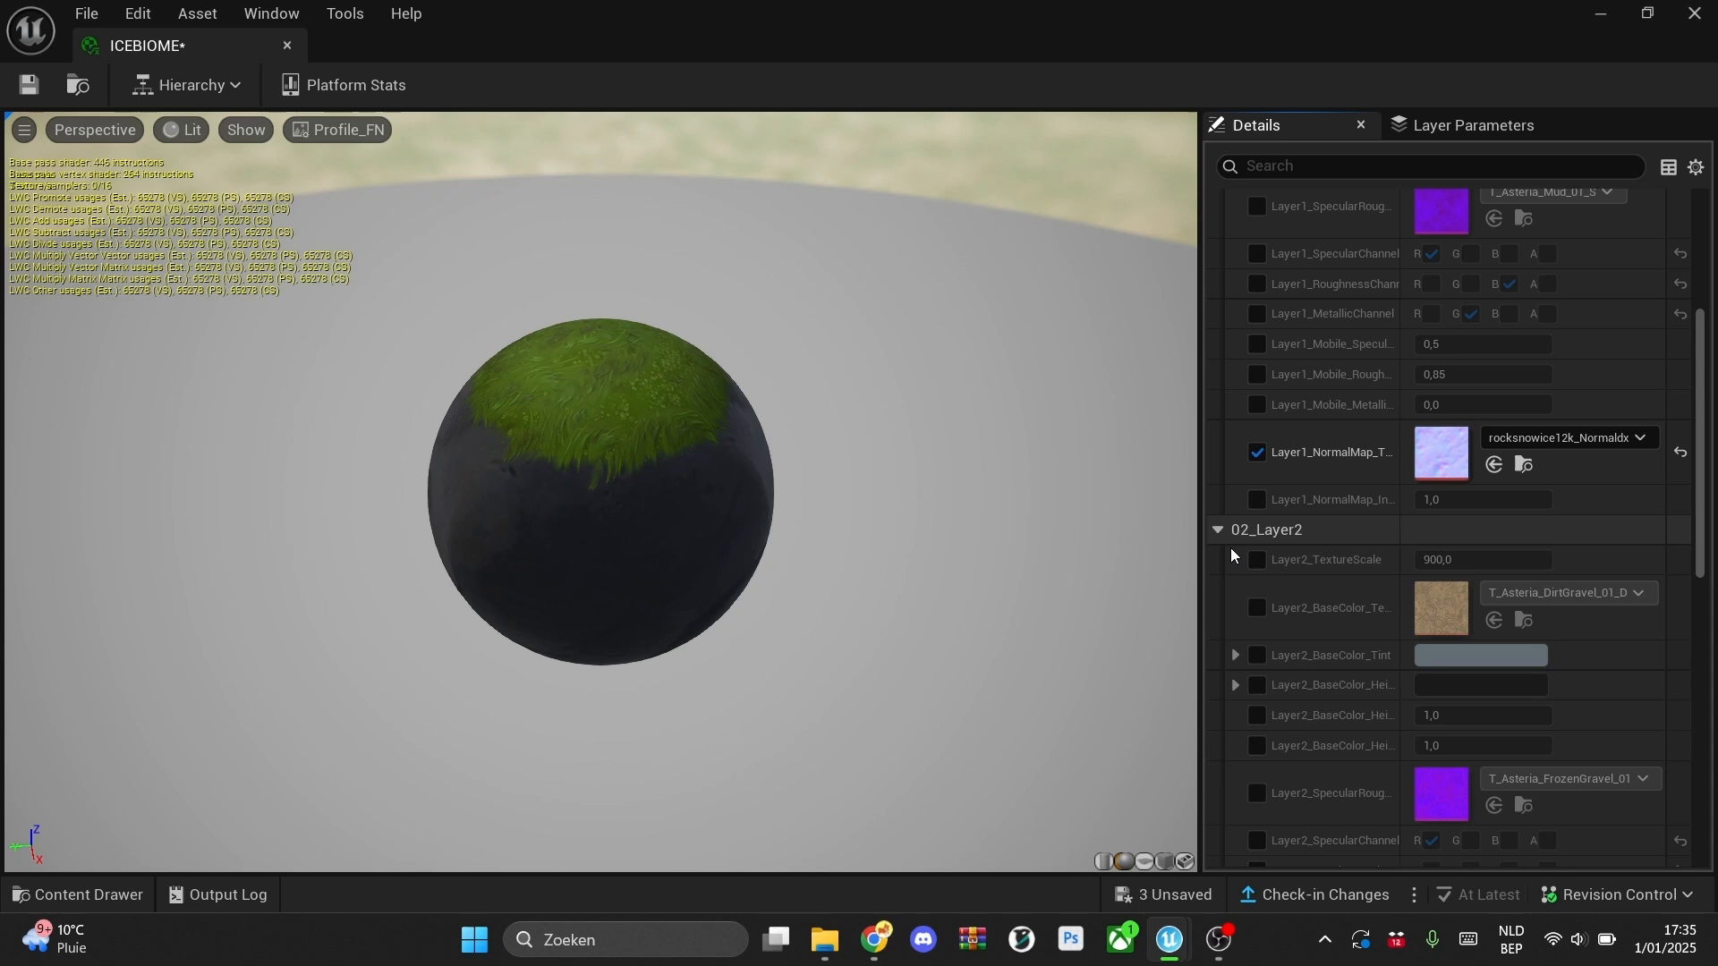
pyautogui.scroll(-3)
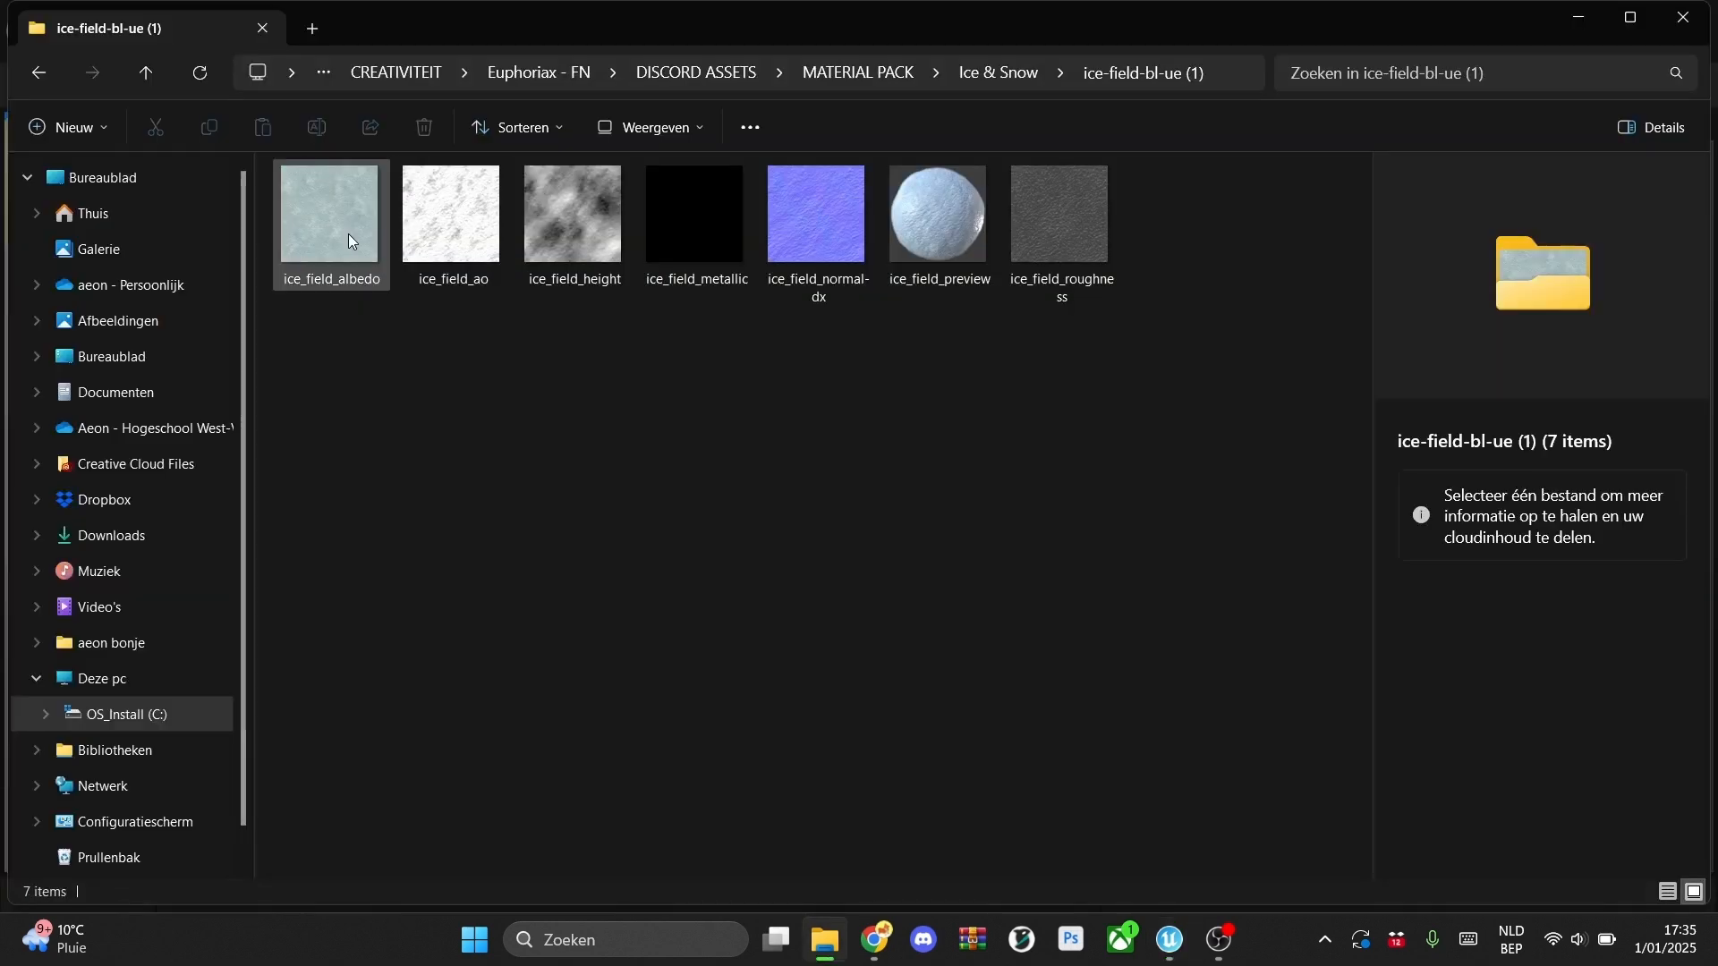
# - Select ice_field_normal-dx and ice_field_albedo together in the ice-field folder
pyautogui.click(817, 213)
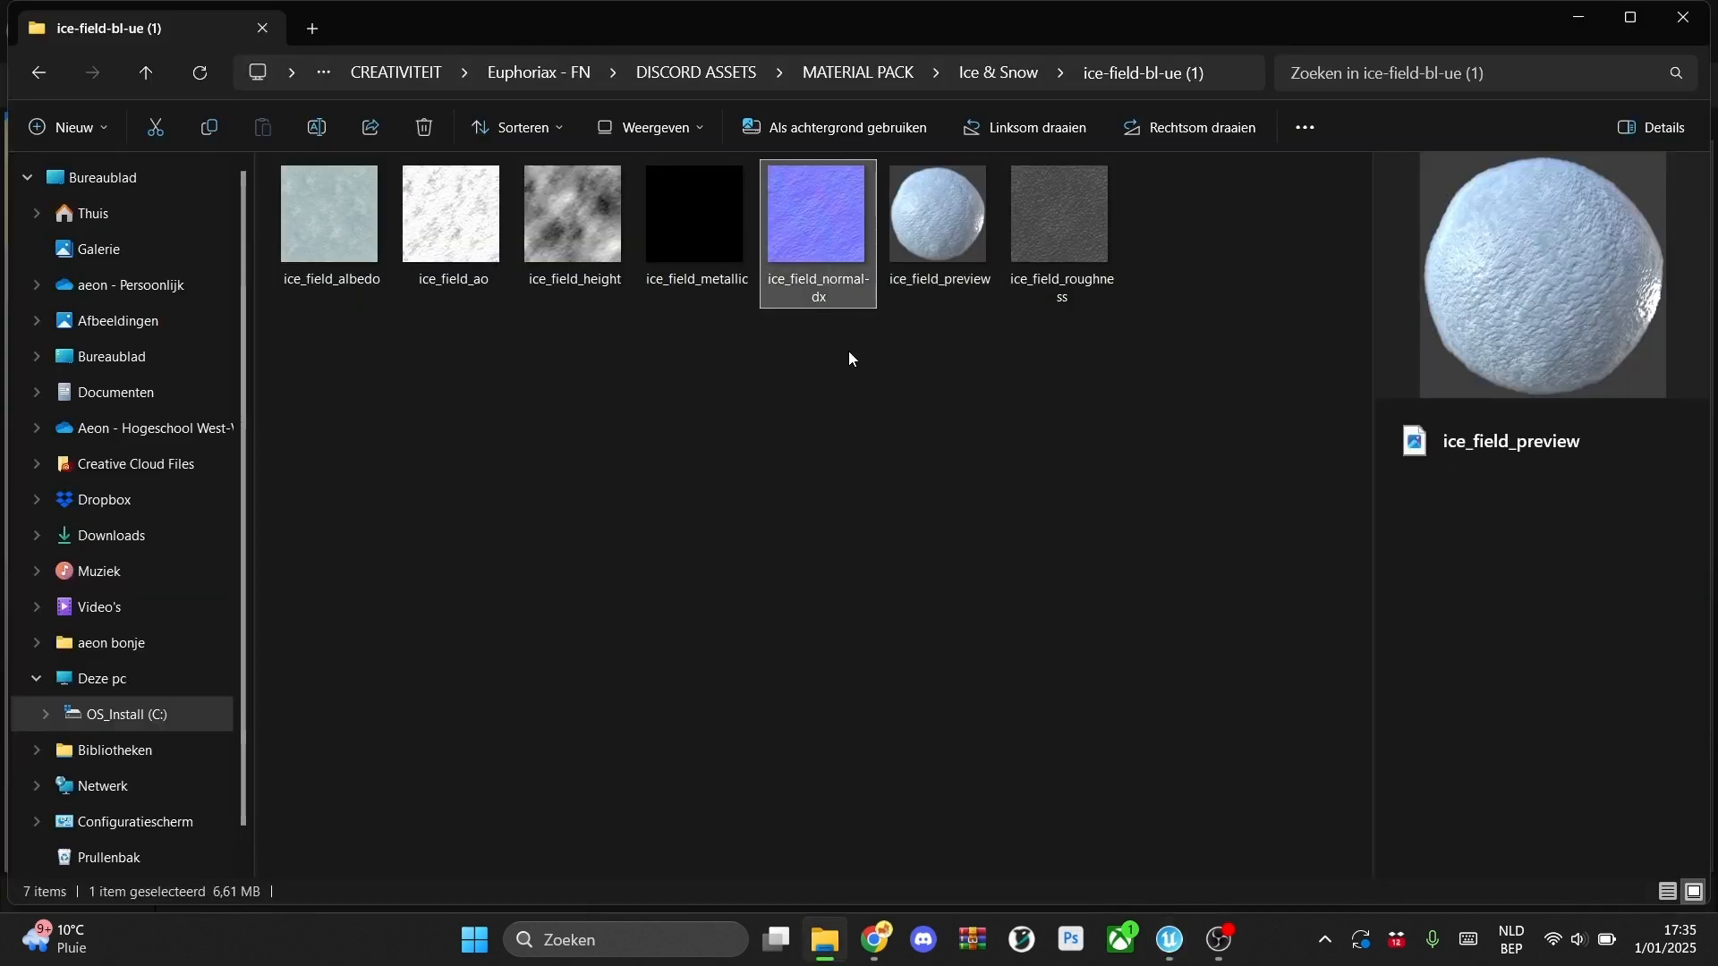
pyautogui.click(817, 213)
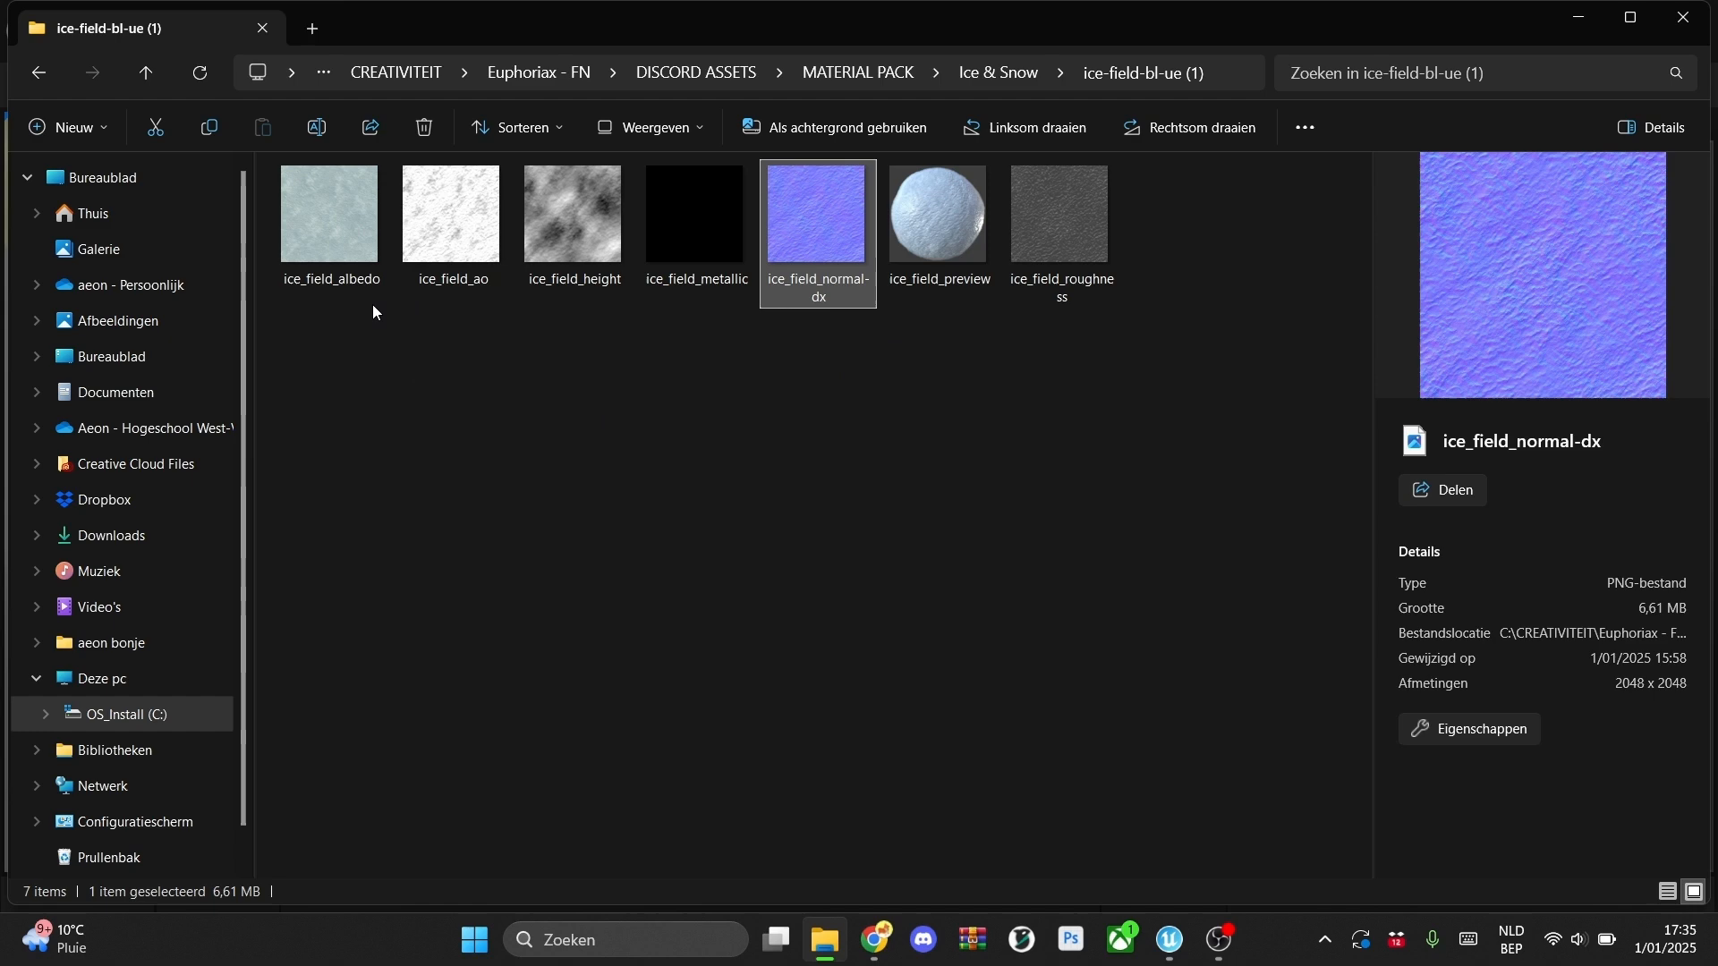
pyautogui.click(329, 215)
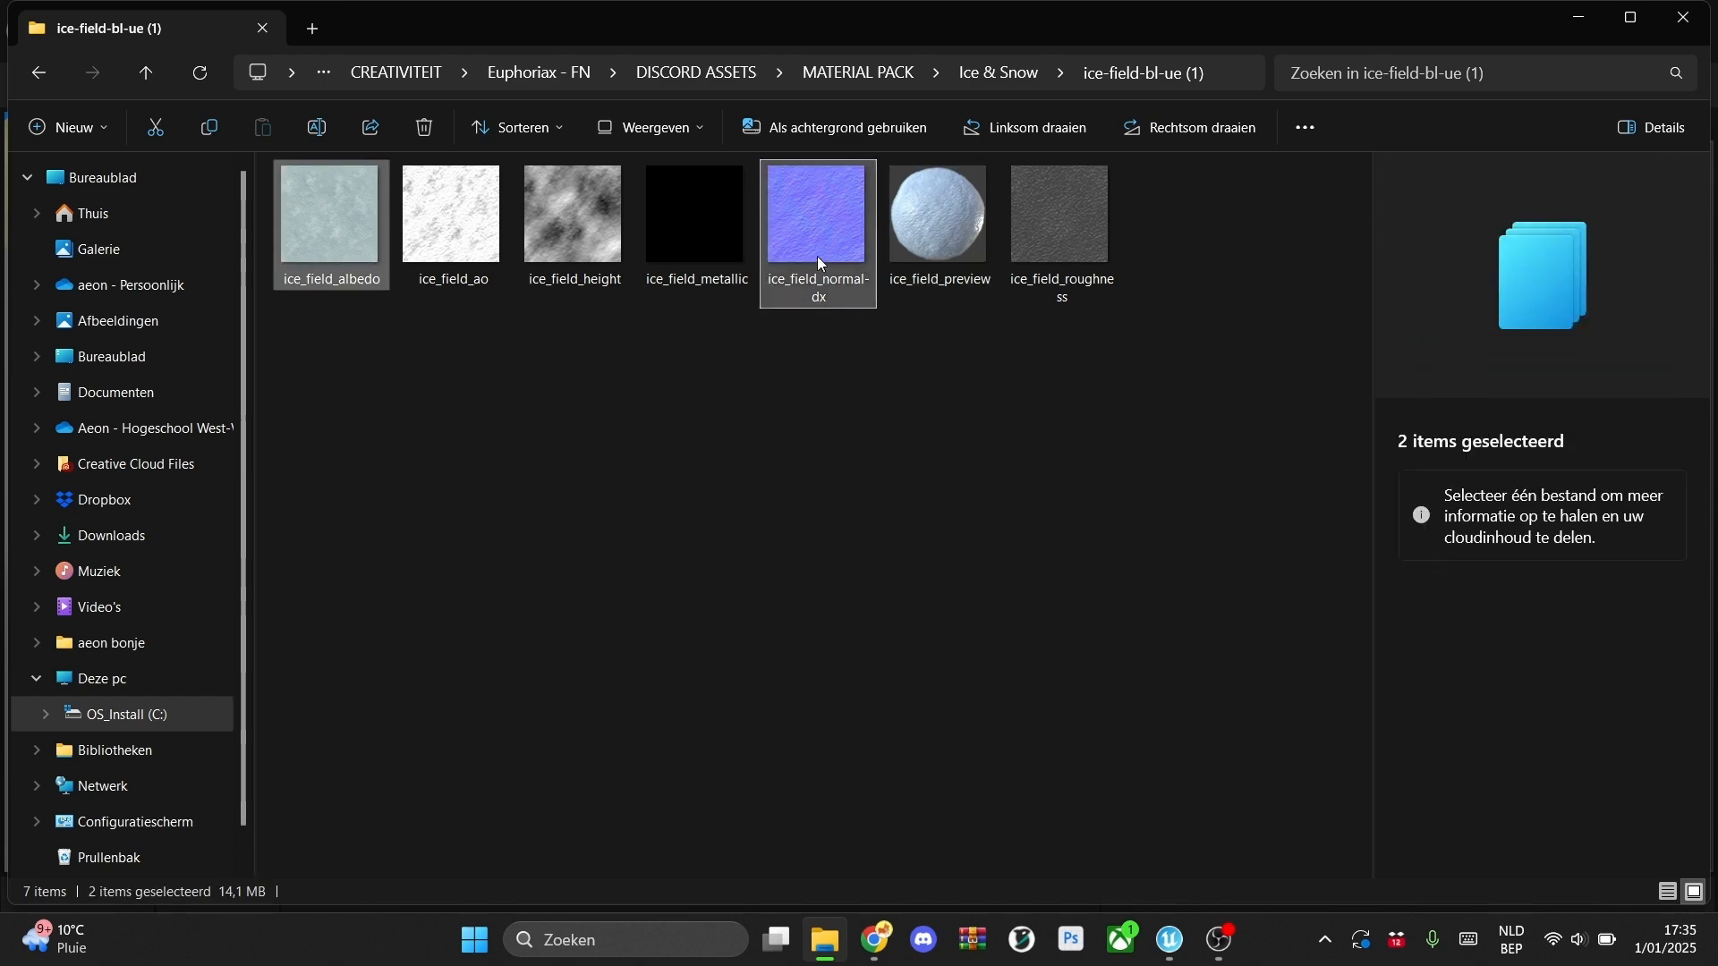
pyautogui.moveTo(1168, 940)
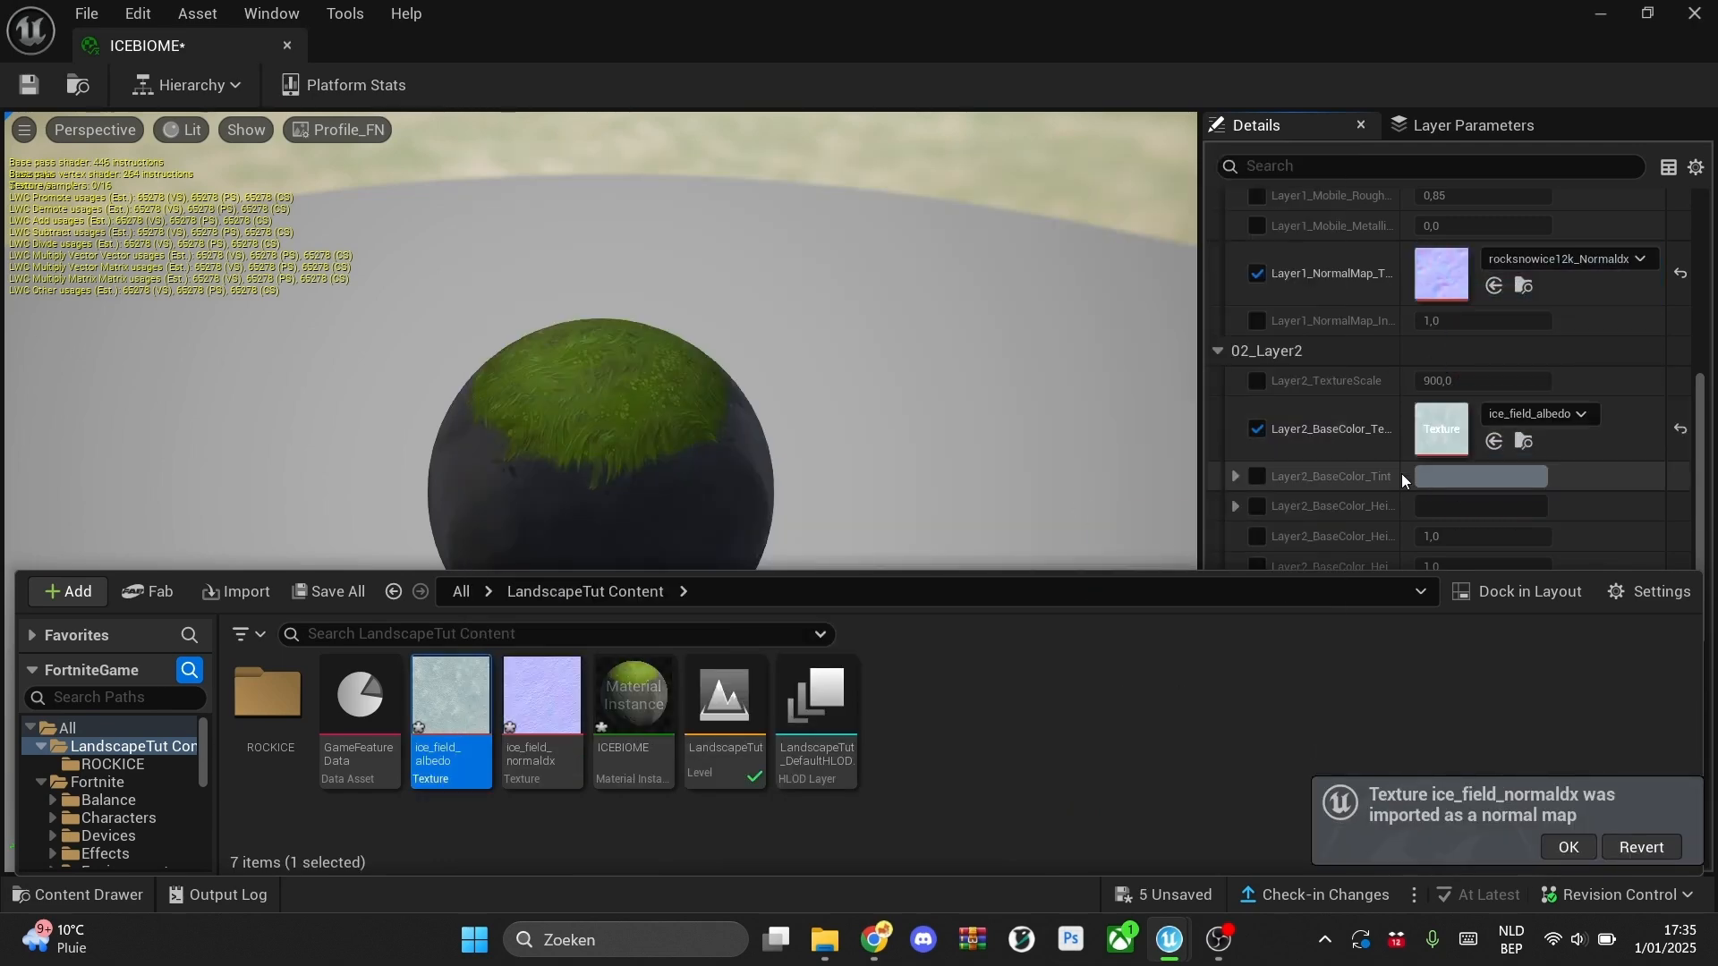
# - Assign ice_field albedo and normal maps to Layer2 and the ice-cave albedo to Layer3
pyautogui.scroll(-3)
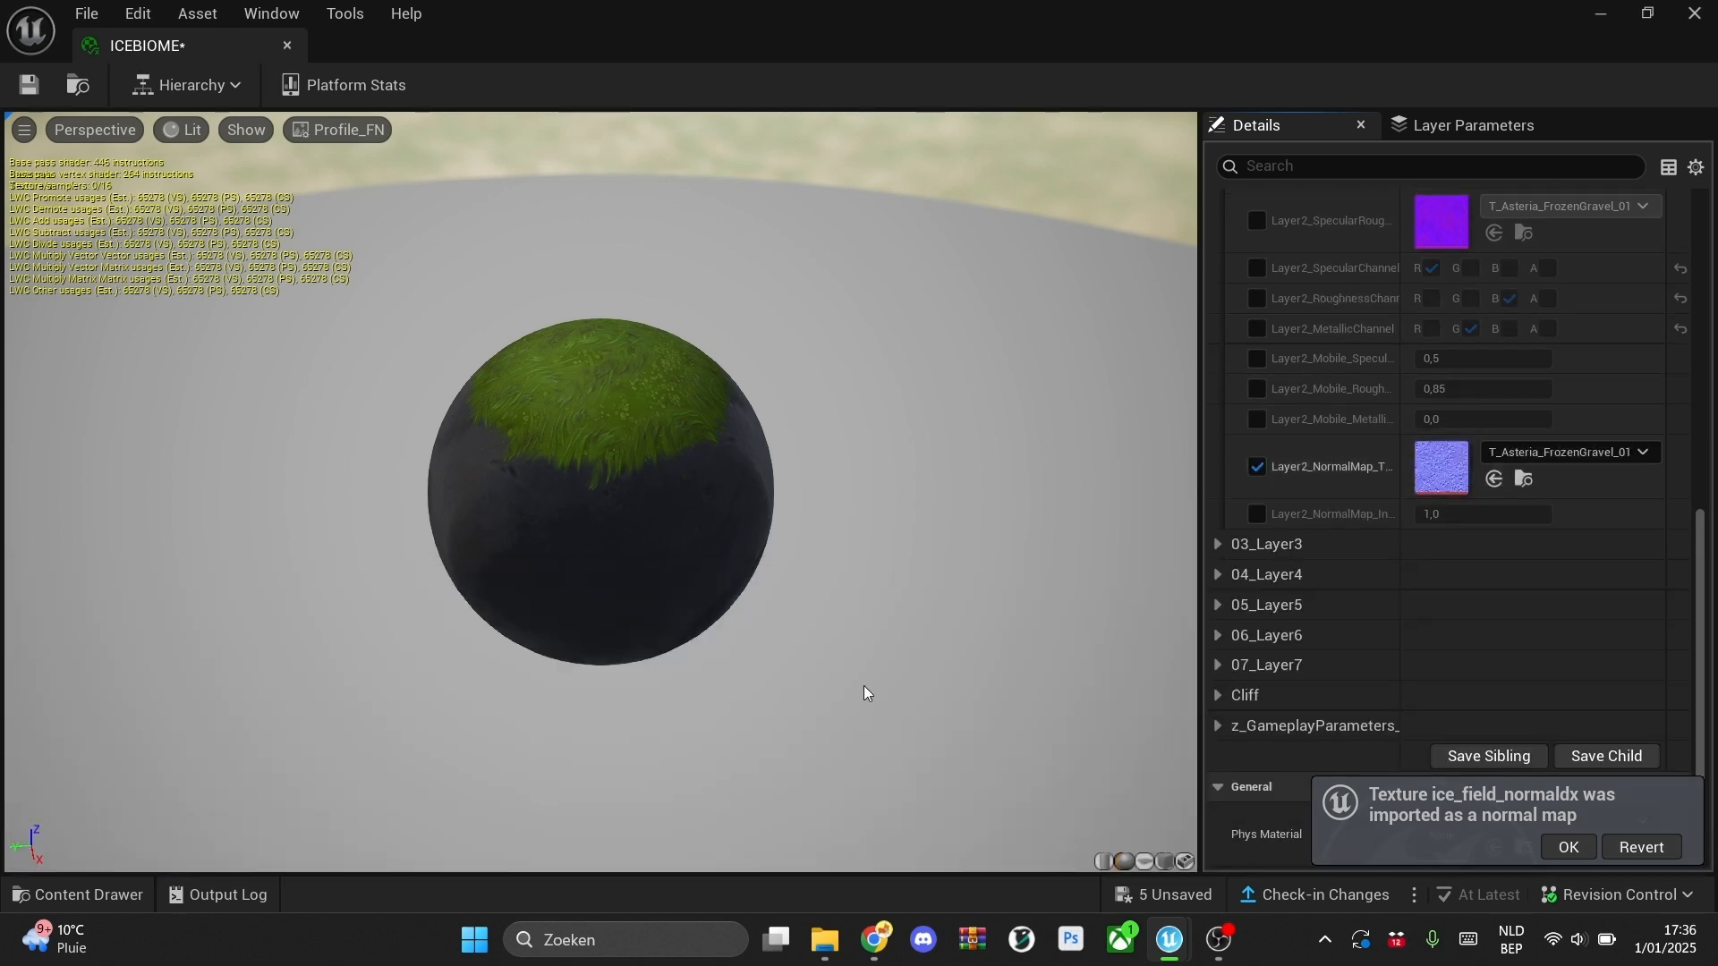
pyautogui.click(79, 895)
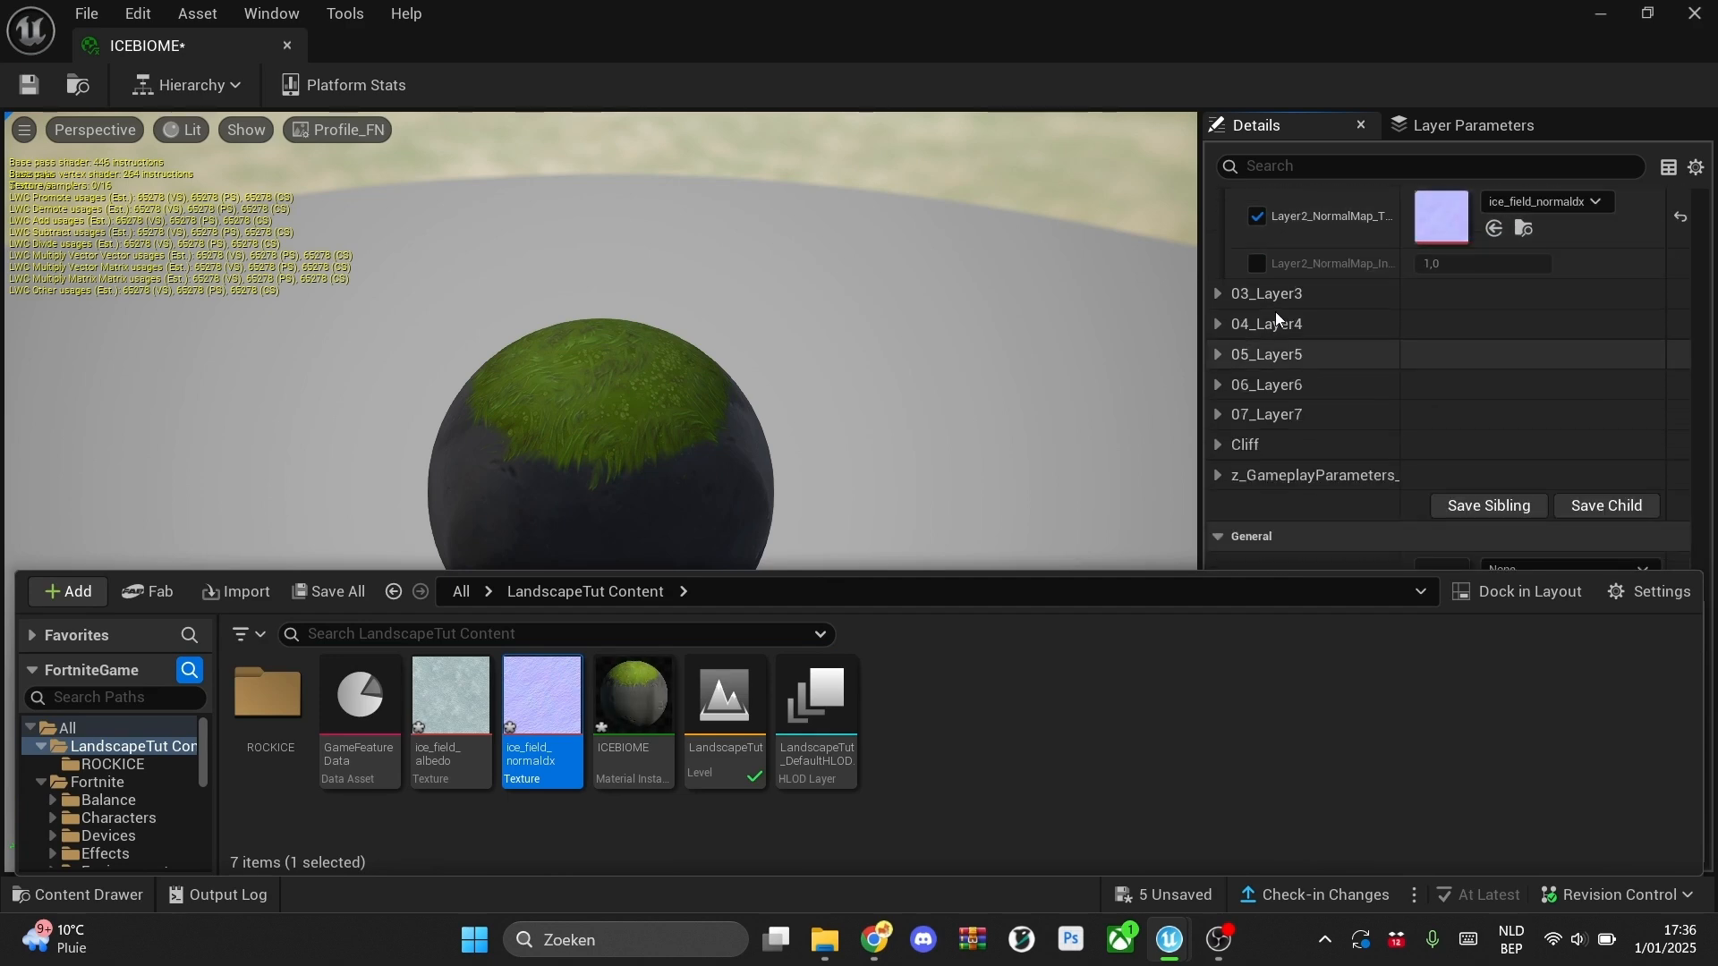
pyautogui.click(1217, 294)
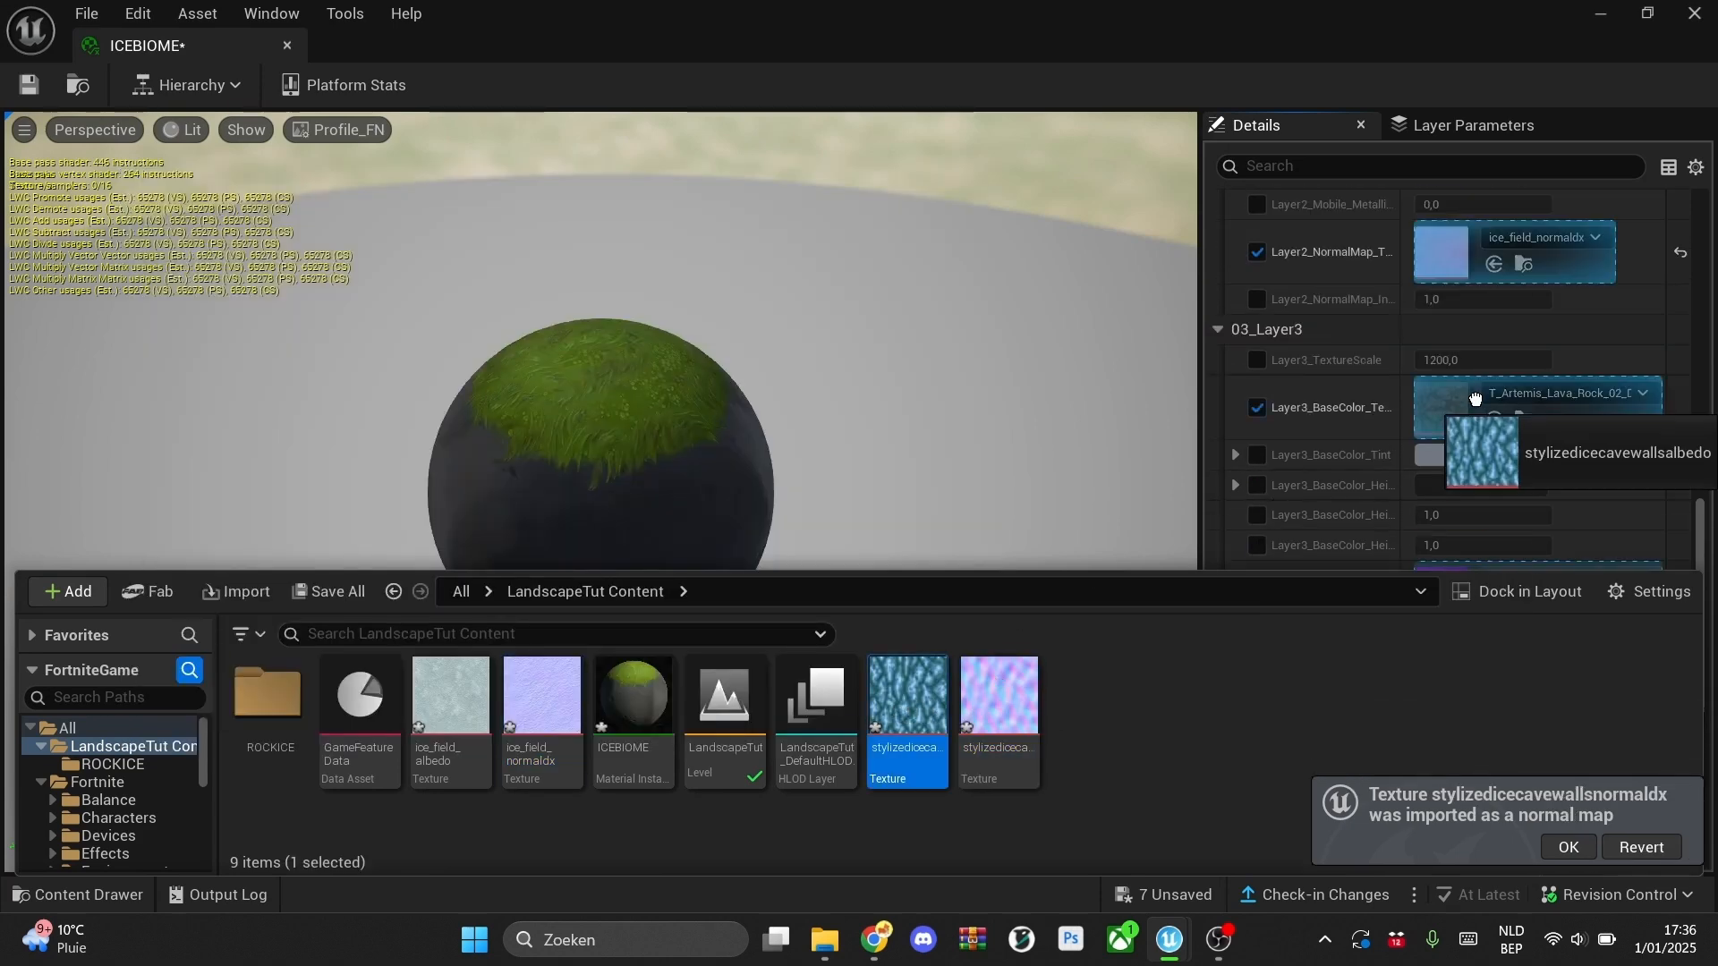
pyautogui.scroll(-3)
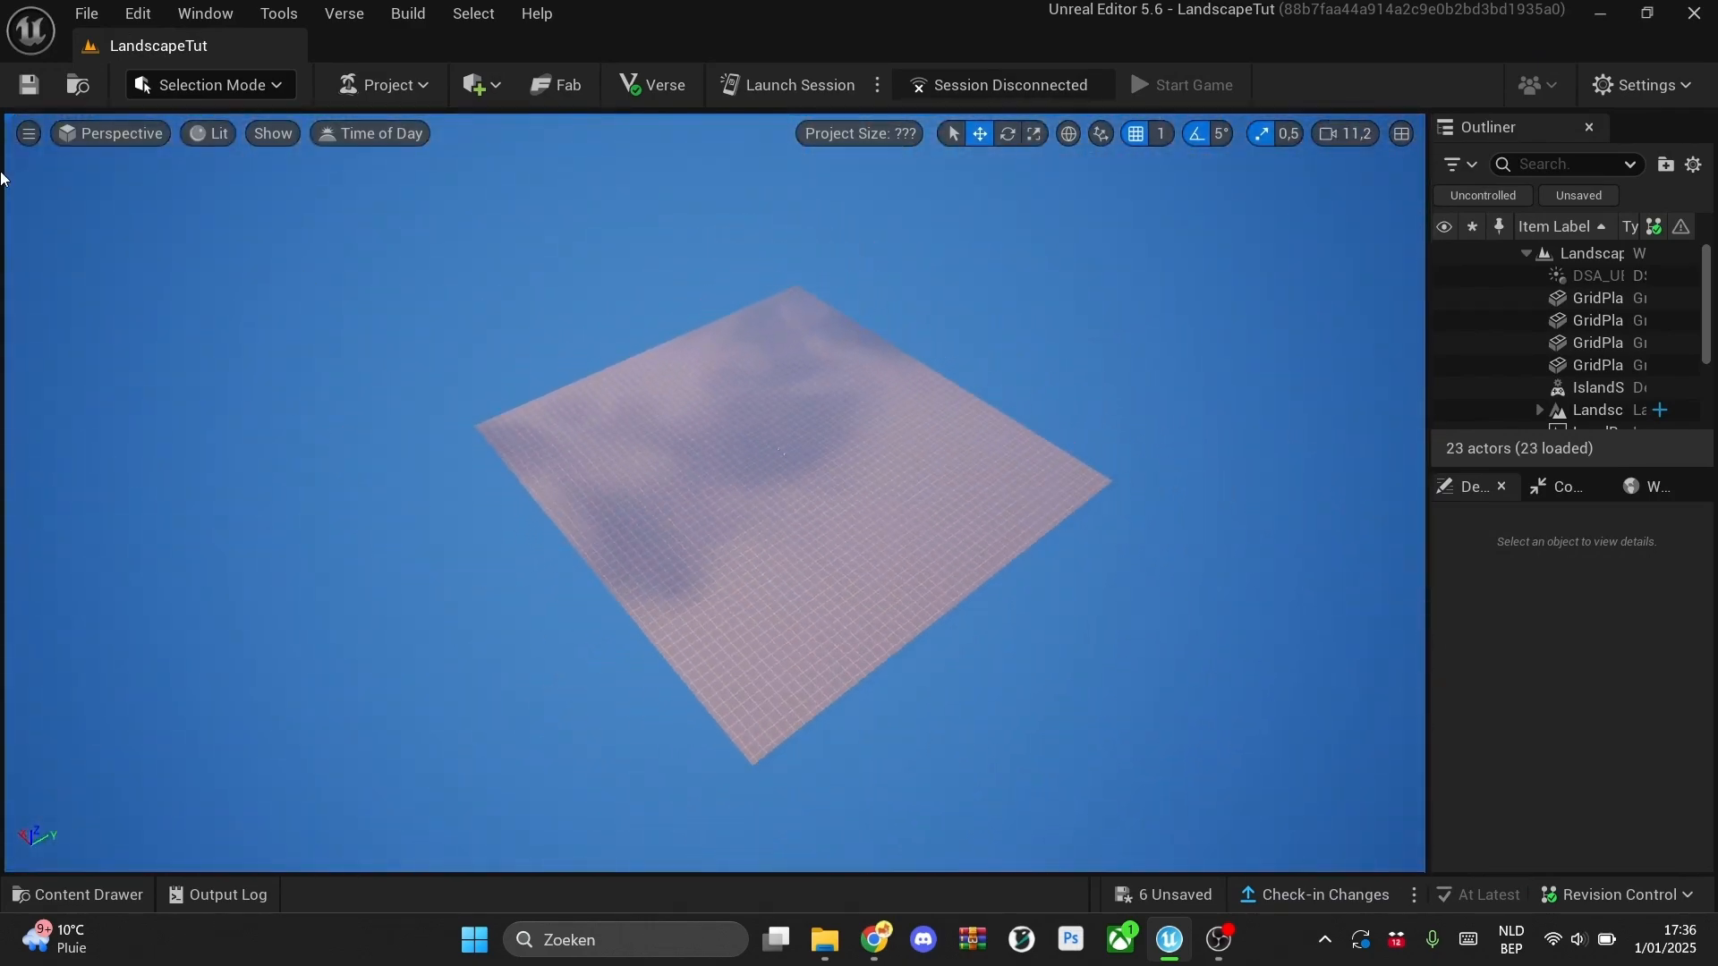
# - In Landscape Mode, set up a new 8×8-component landscape using the ICEBIOME material
pyautogui.click(211, 84)
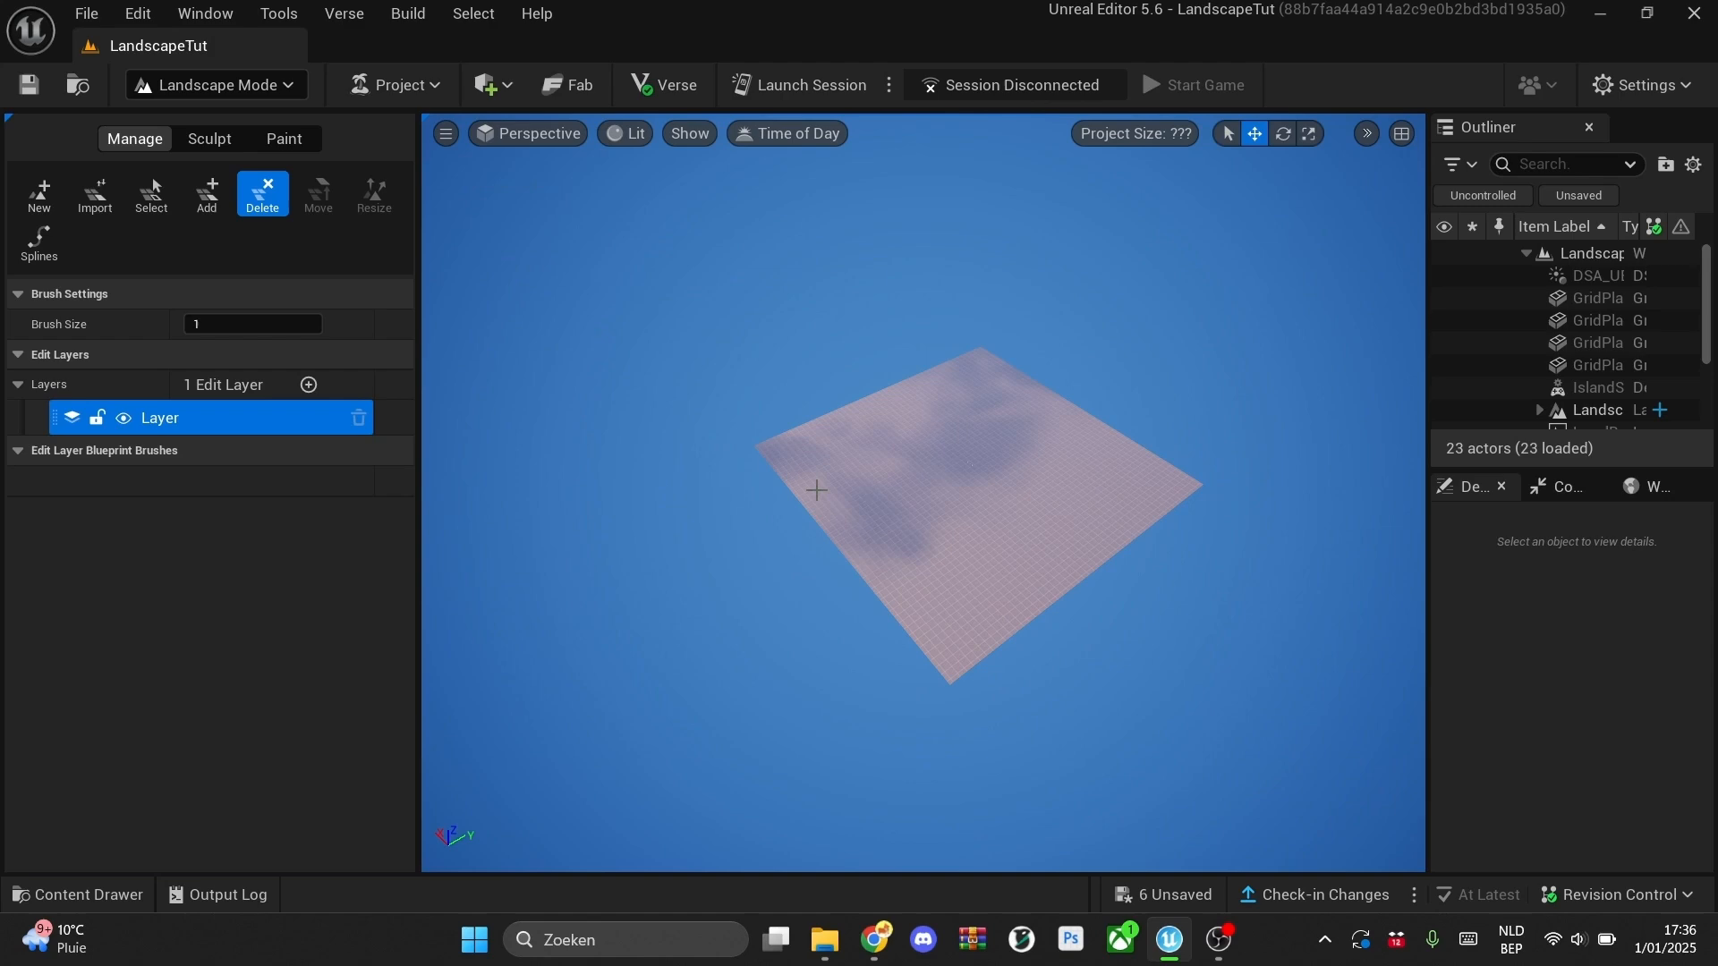
pyautogui.click(39, 194)
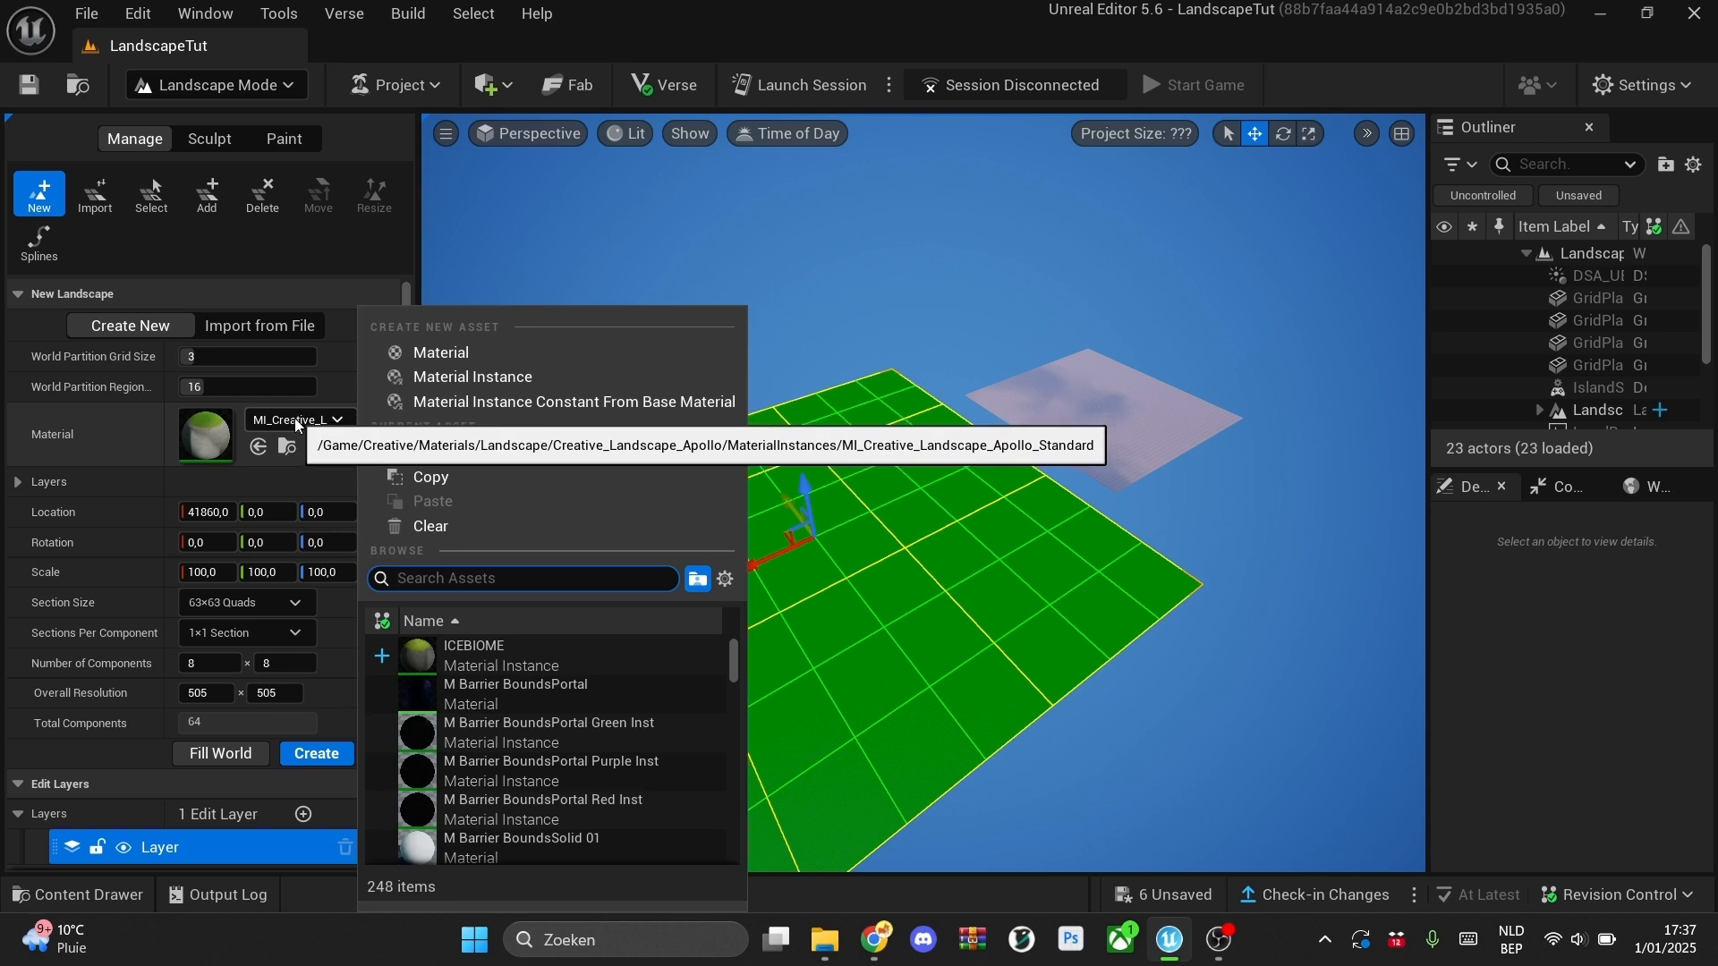
pyautogui.click(474, 646)
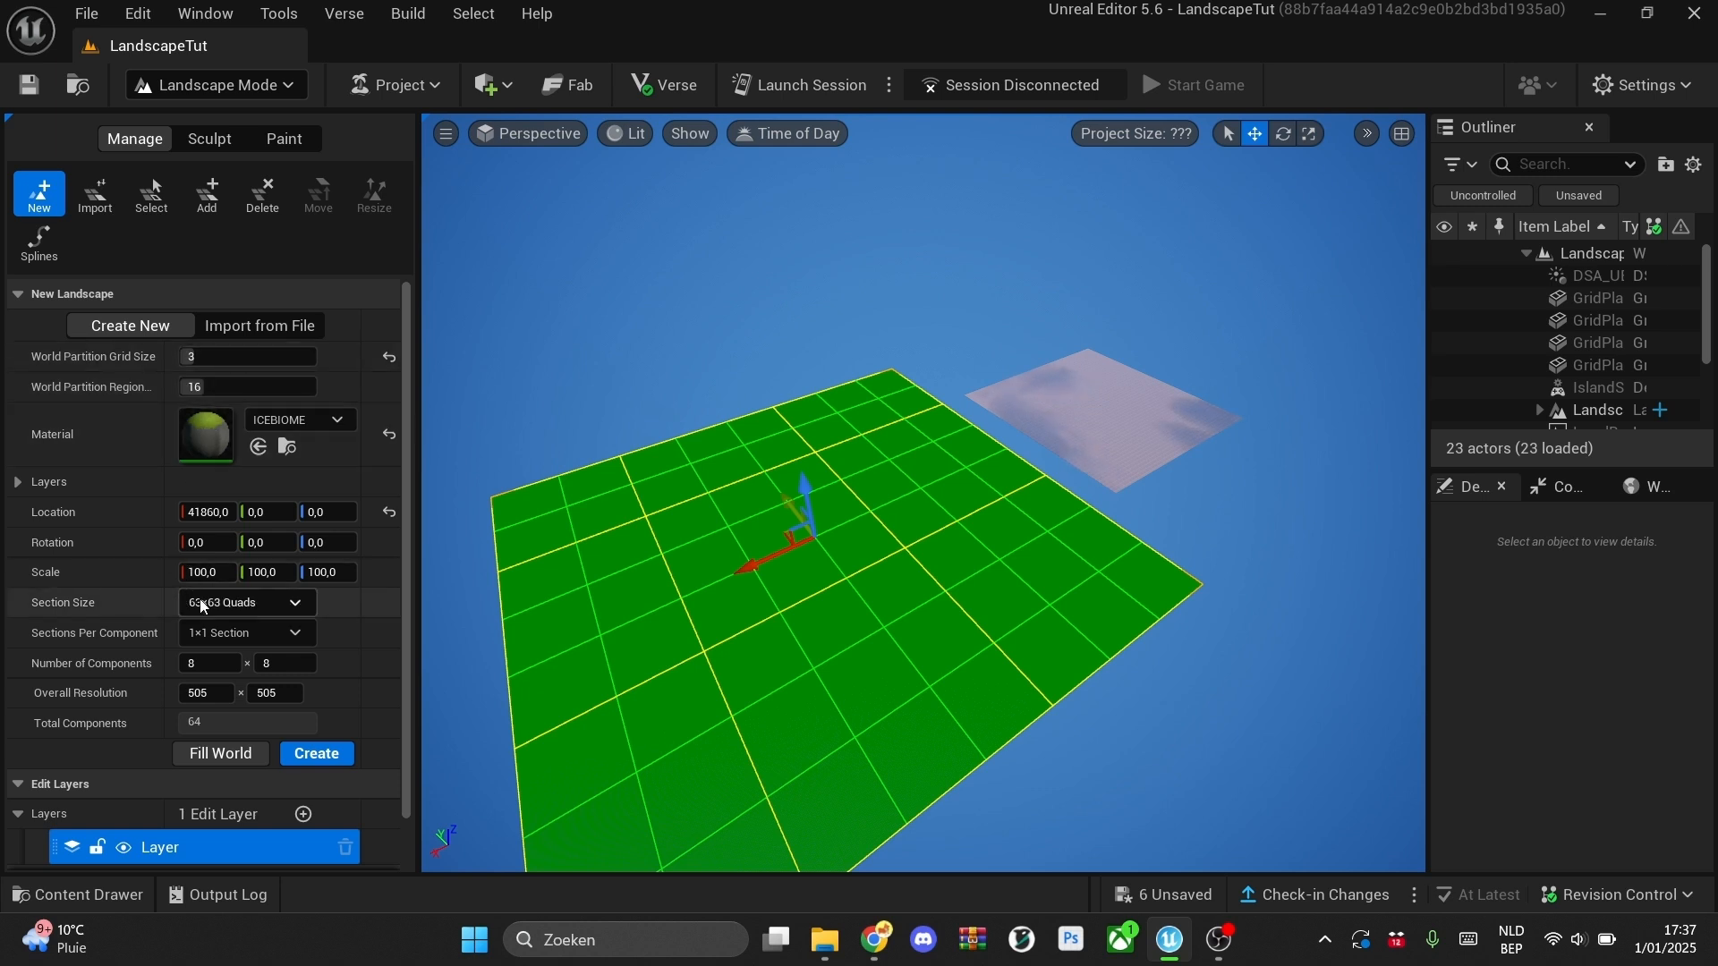
pyautogui.moveTo(364, 676)
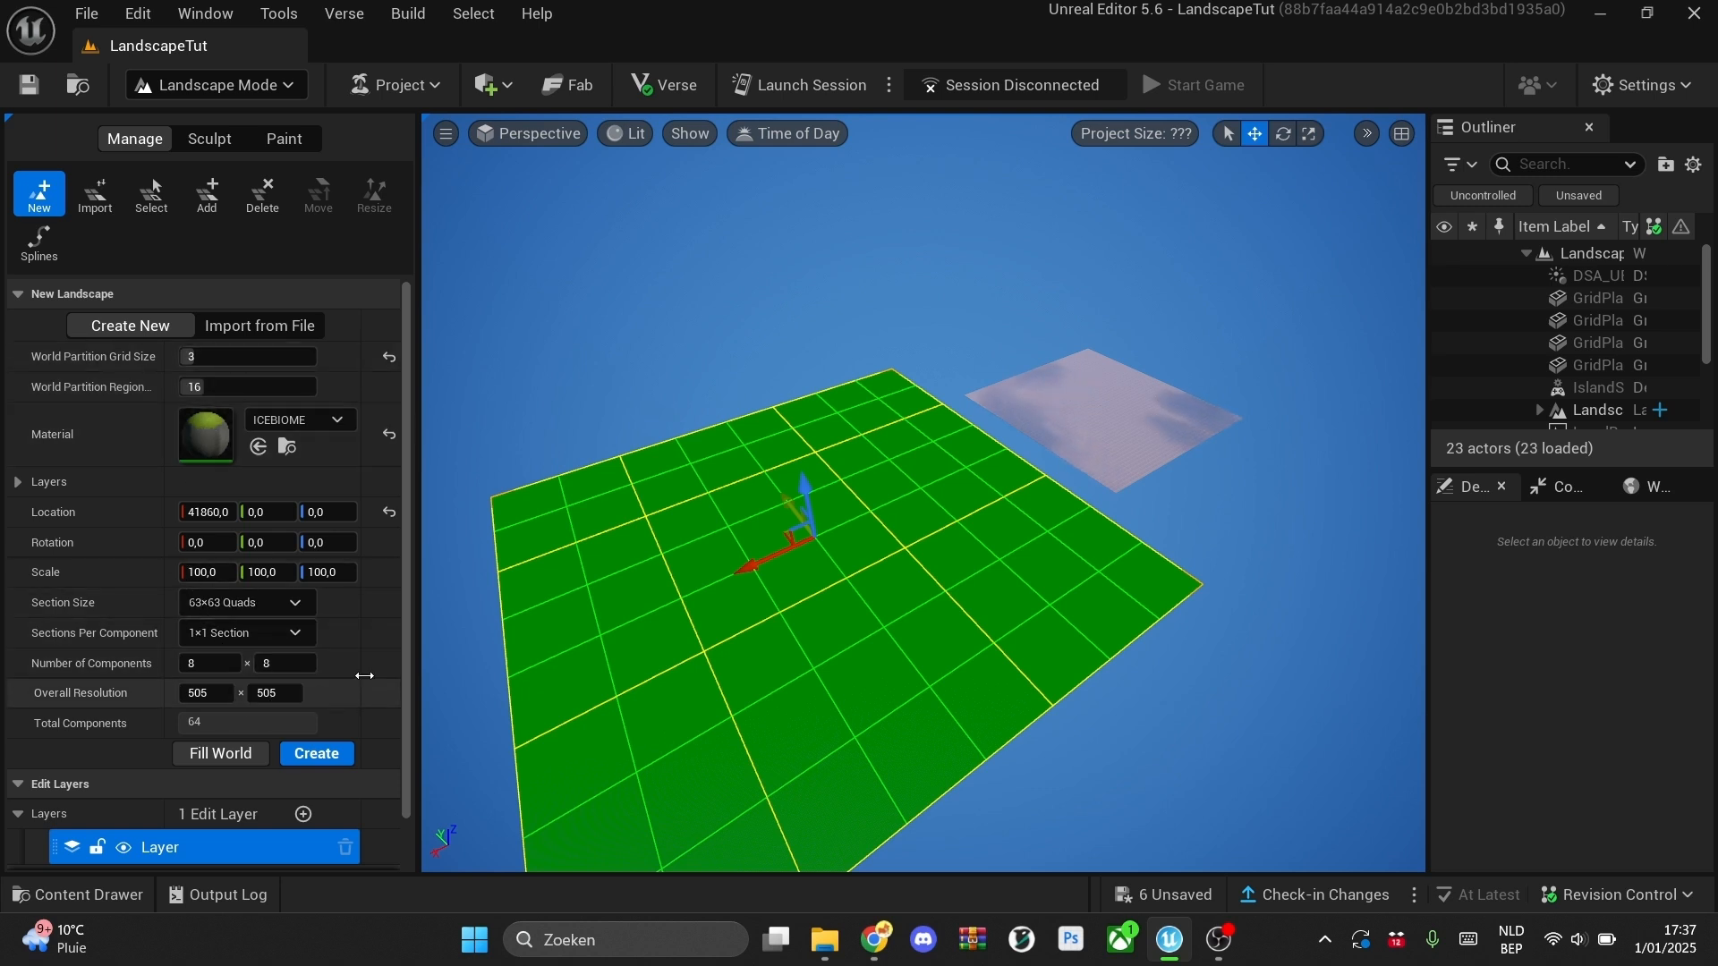
pyautogui.moveTo(73, 541)
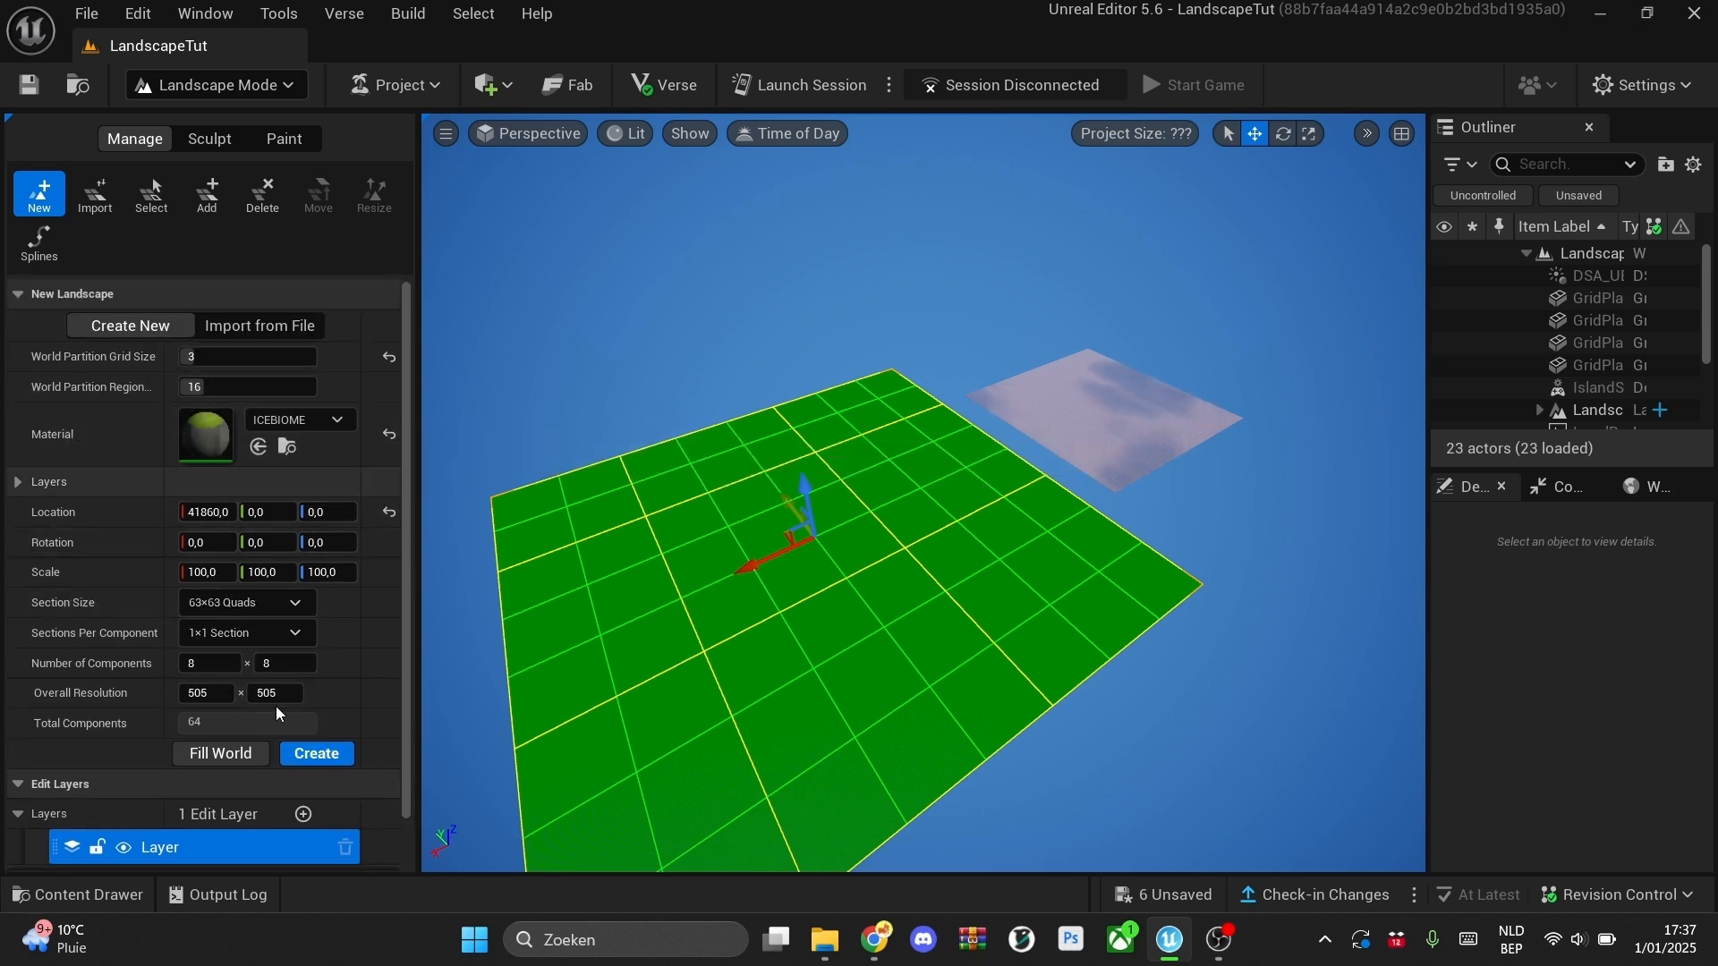
pyautogui.moveTo(966, 659)
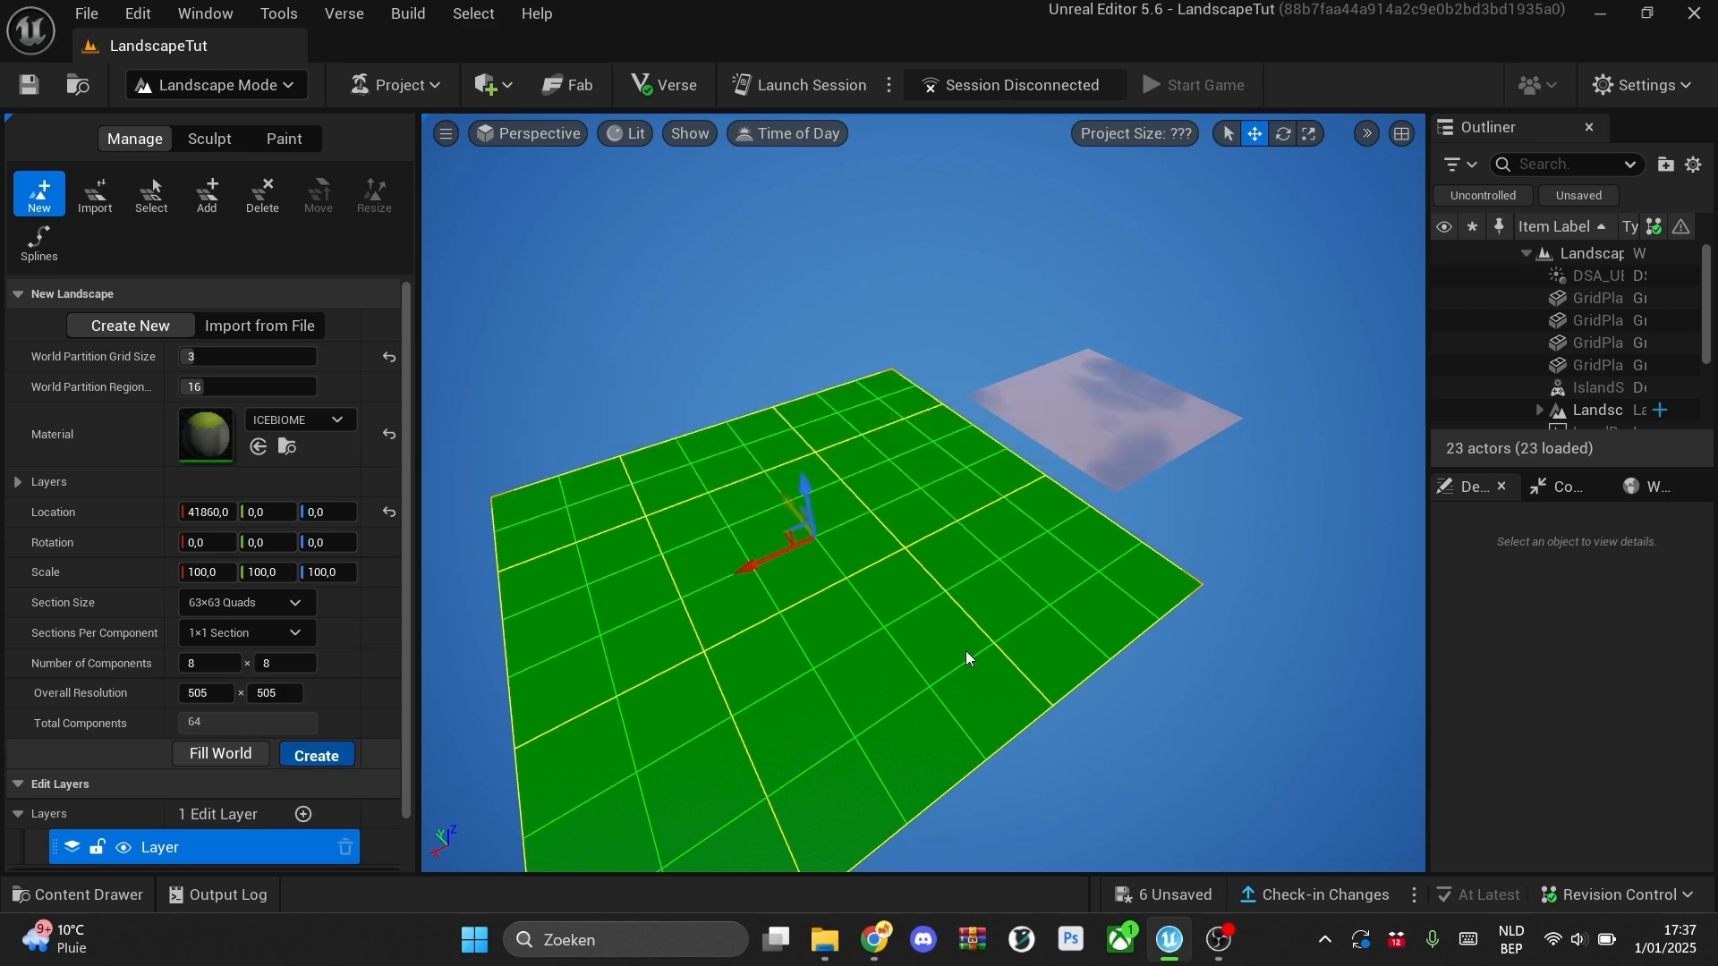
# - Create Landscape2 with ICEBIOME and paint a patch of icy Layer3
pyautogui.click(283, 138)
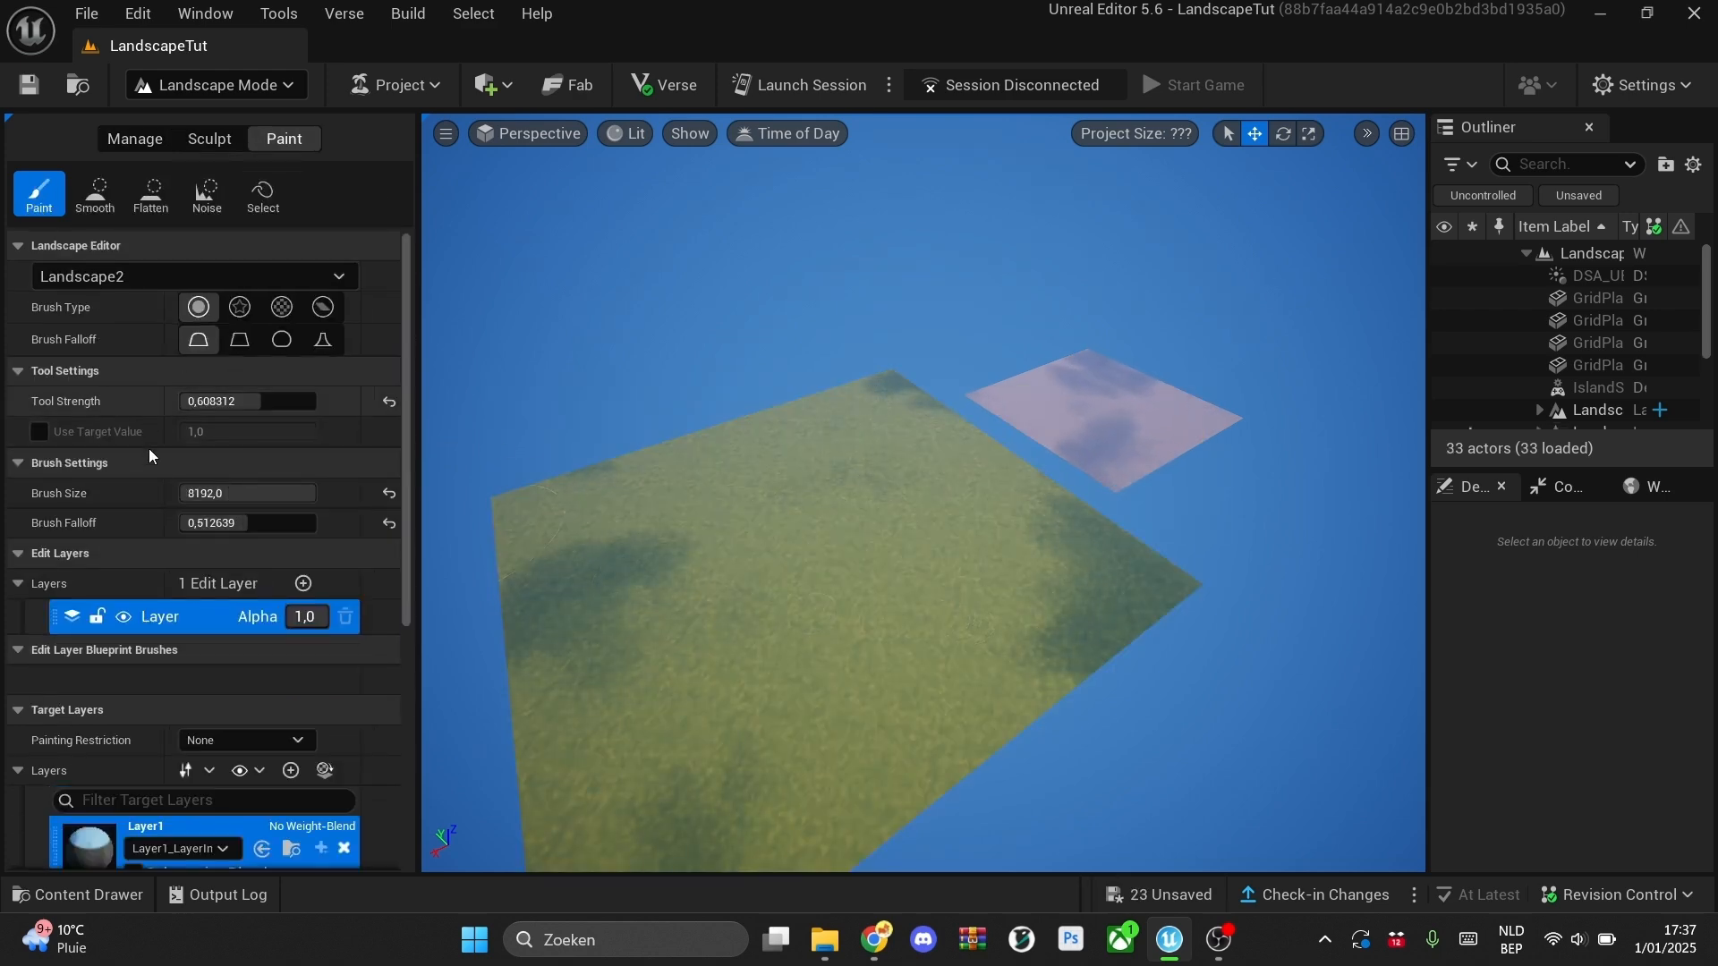
pyautogui.scroll(-3)
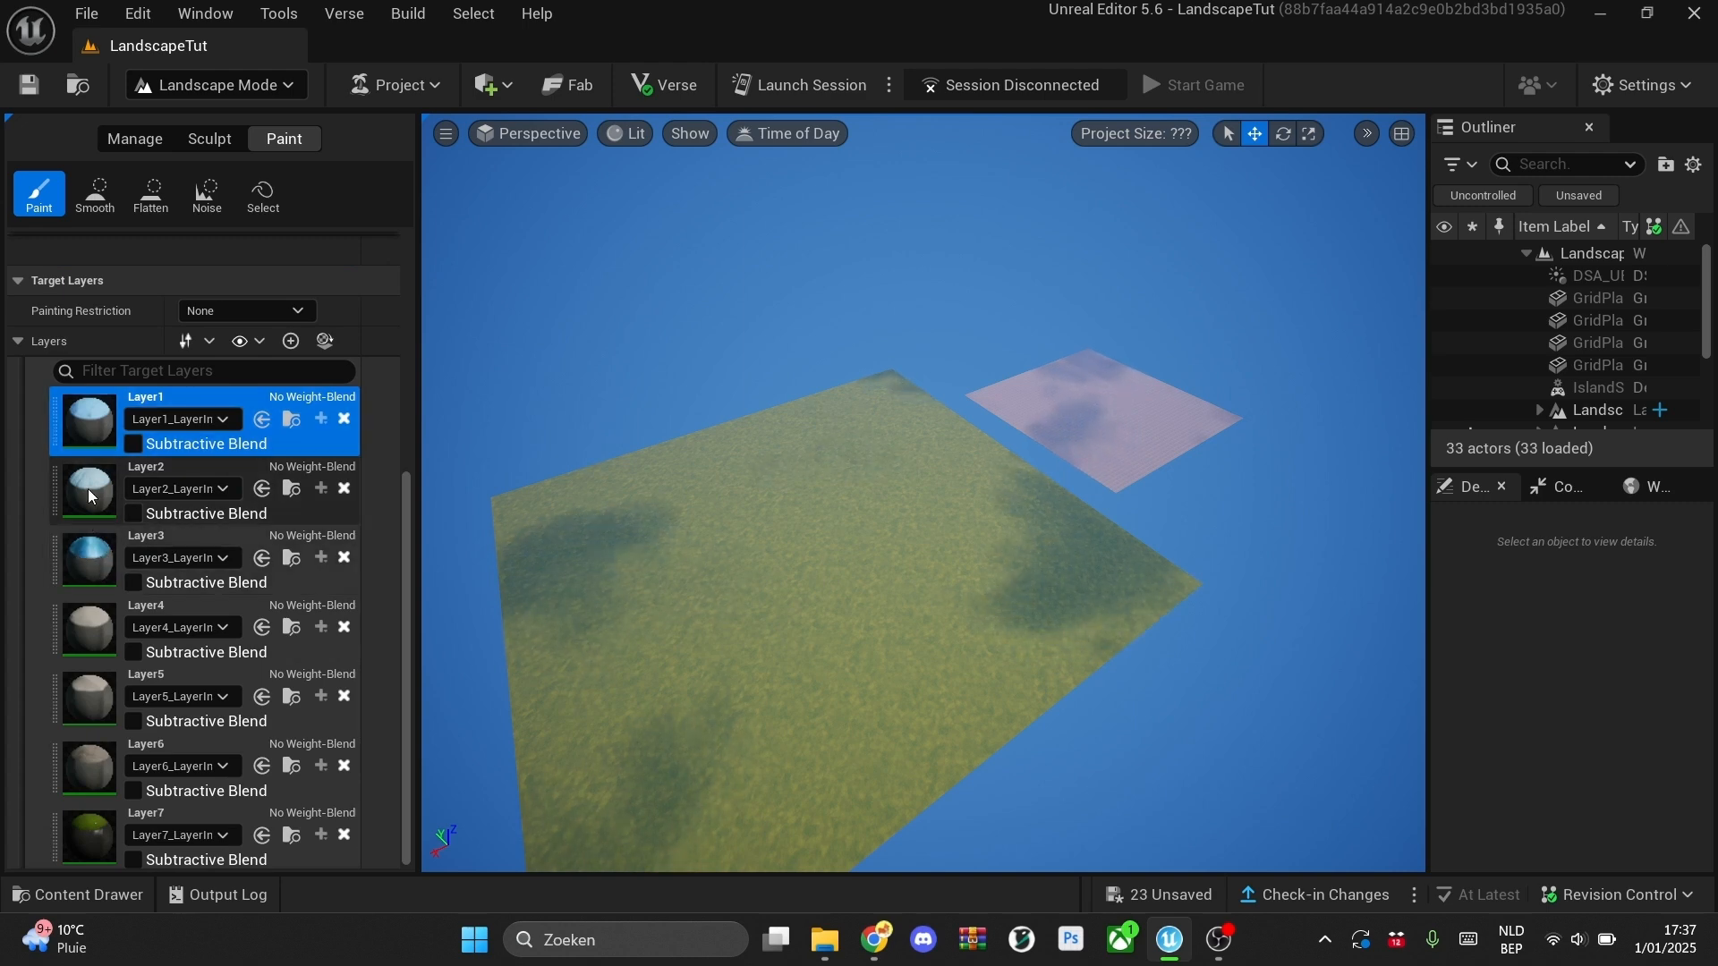
pyautogui.click(145, 536)
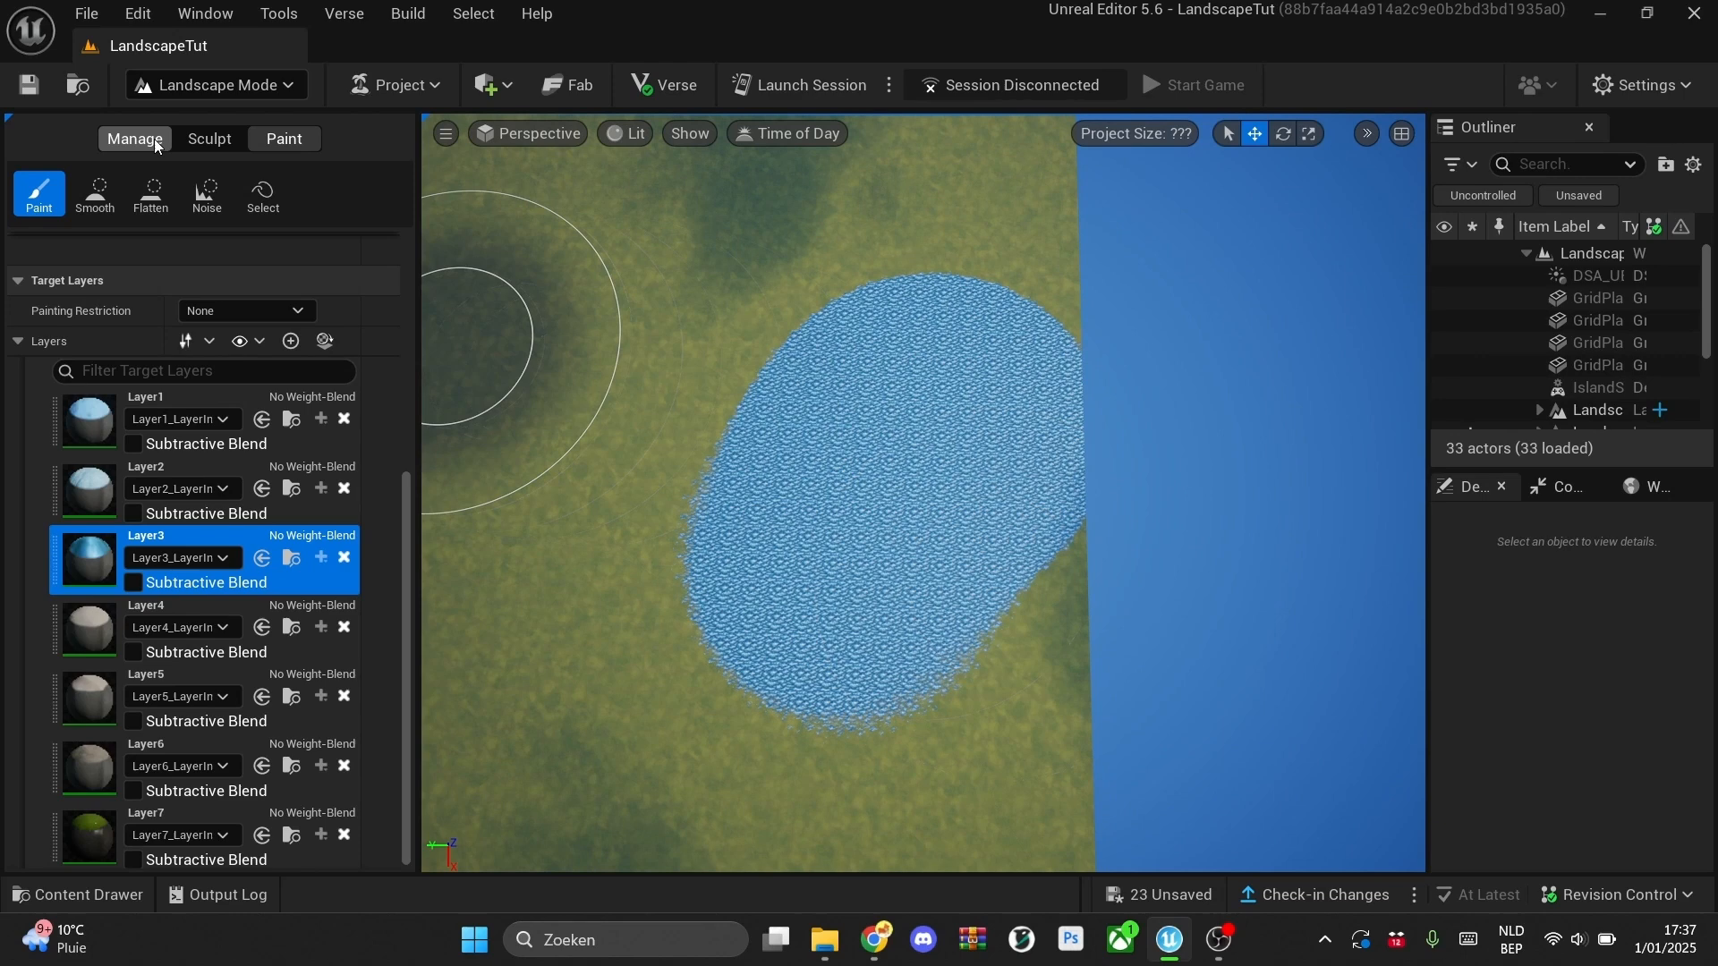
# - Sculpt a raised hill inside the ice patch, then return to painting Layer2
pyautogui.click(209, 139)
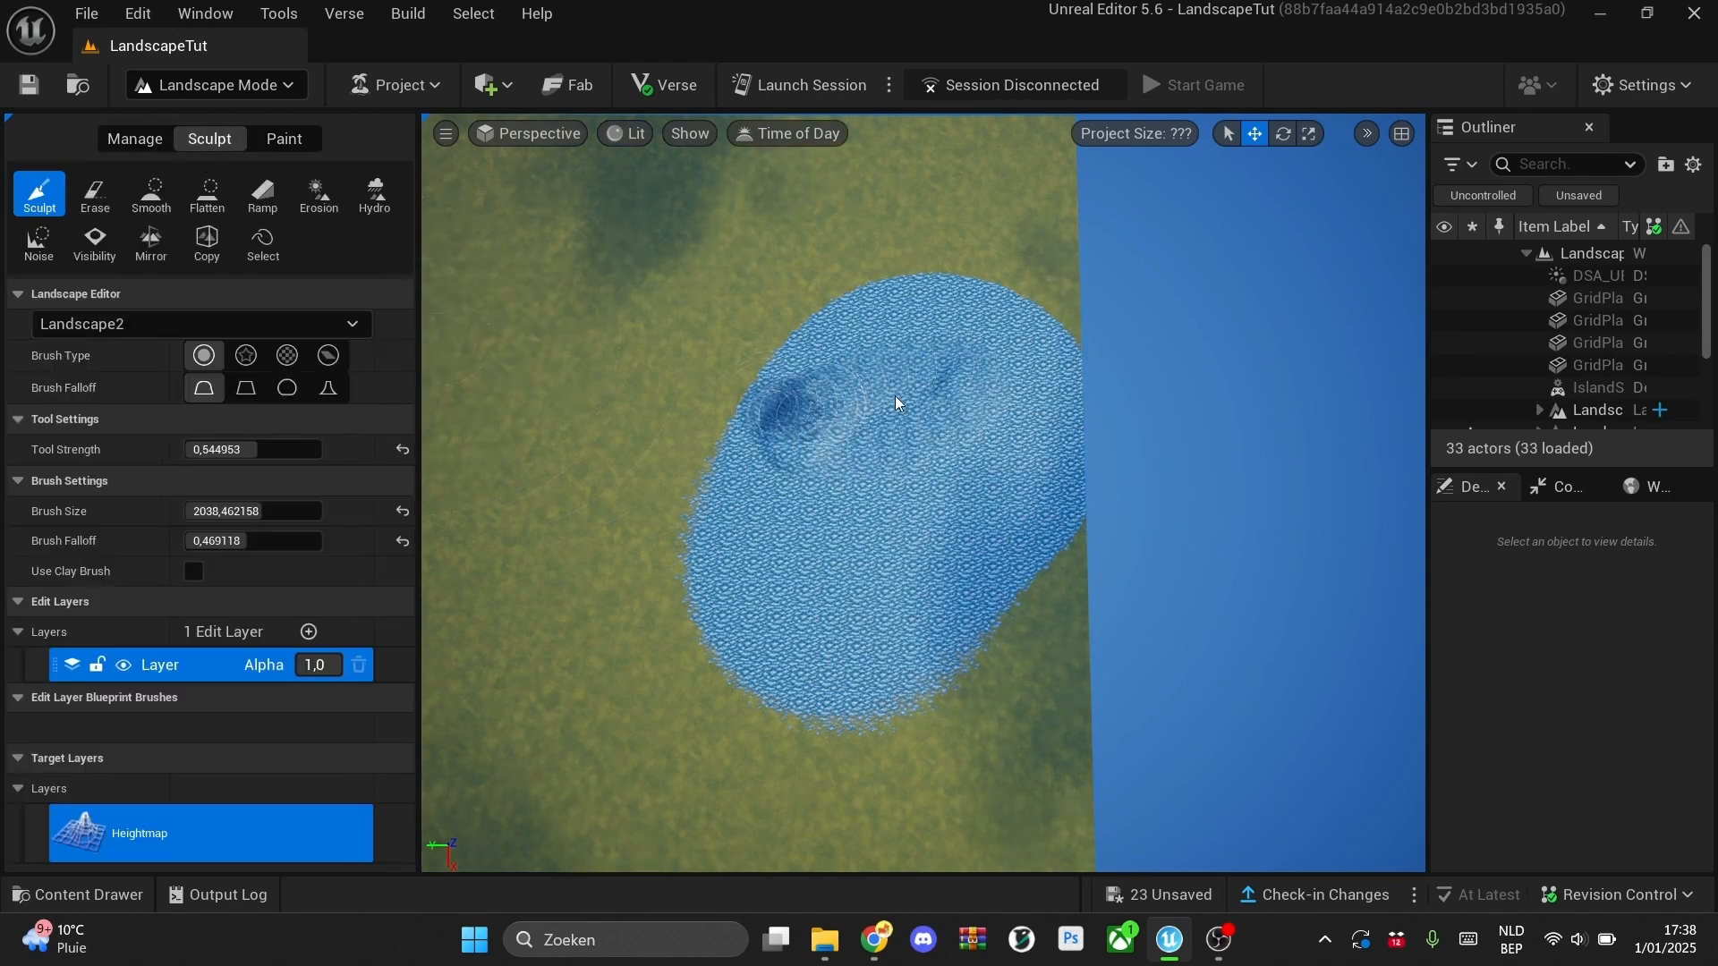
pyautogui.moveTo(789, 416); pyautogui.dragTo(932, 439)
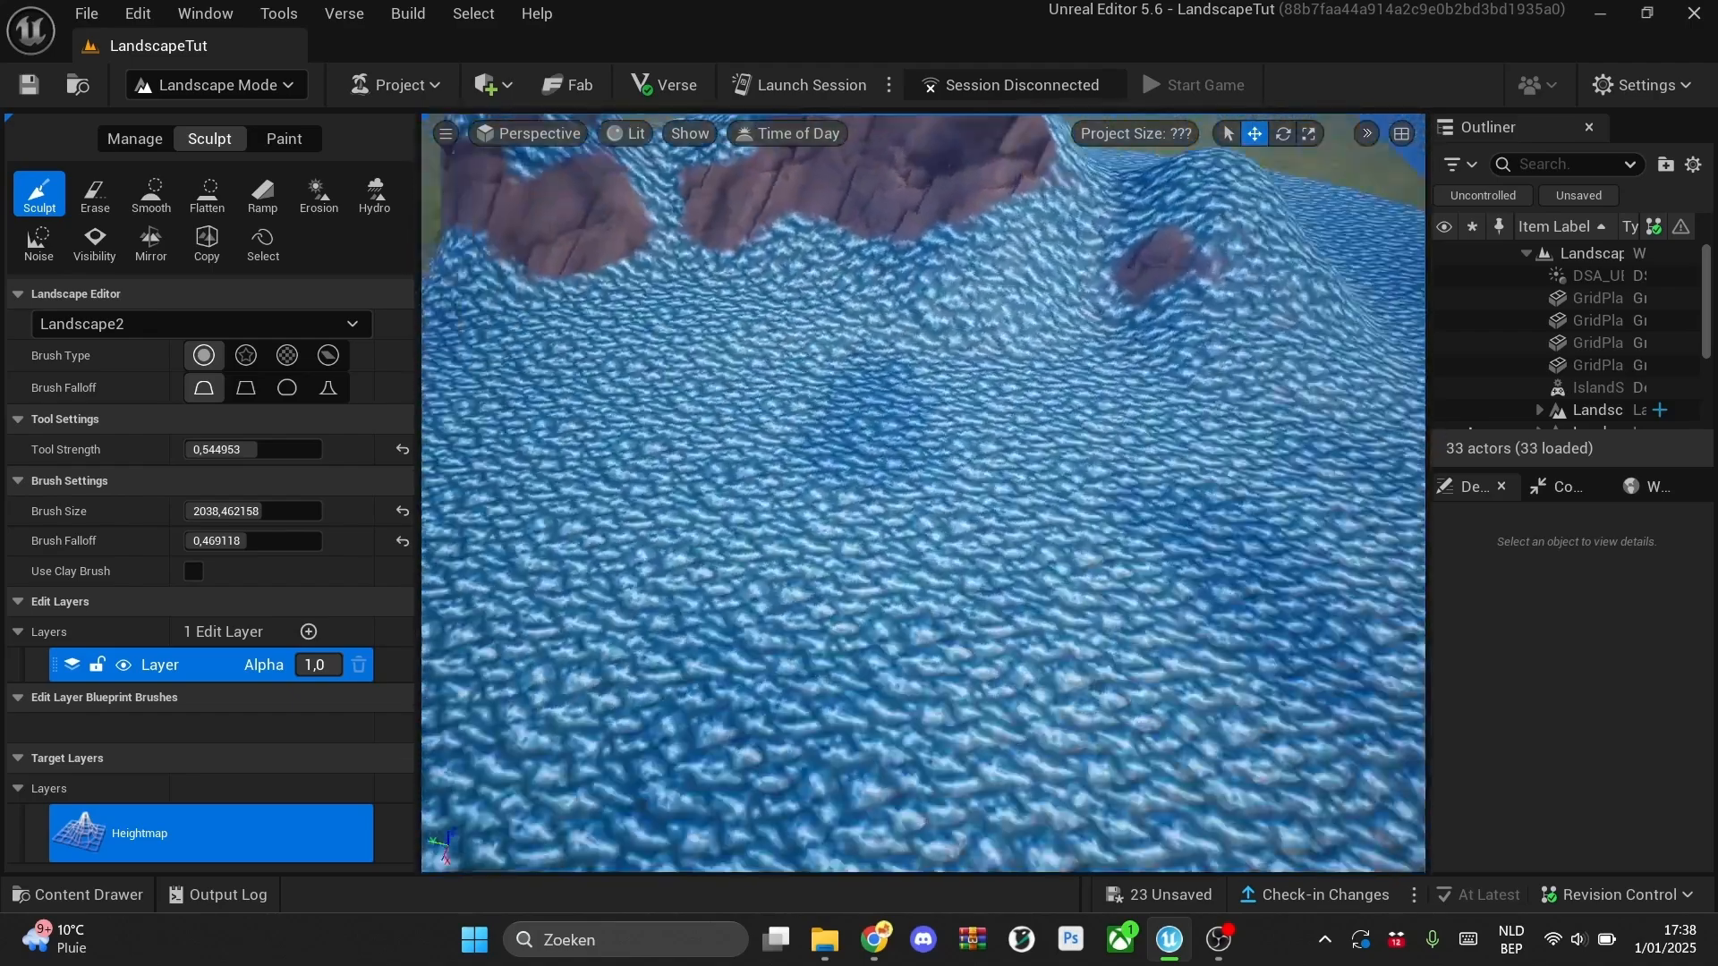
pyautogui.click(284, 139)
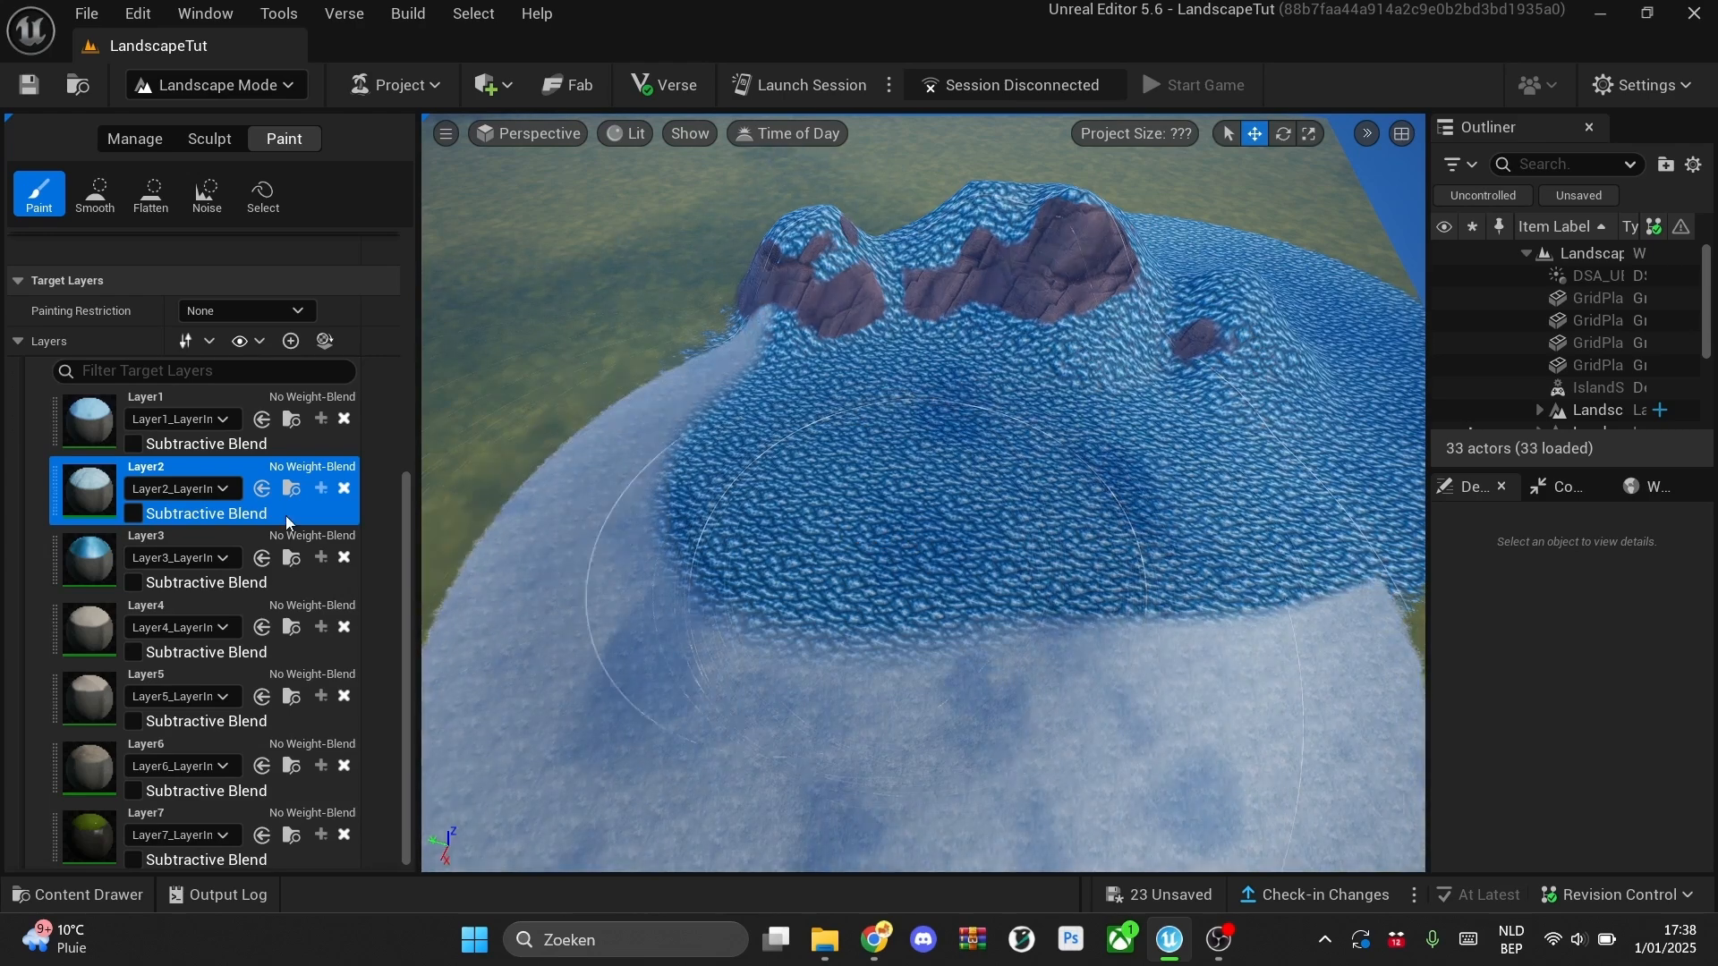
# - Pick snowy Layer2, then settle on icy blue Layer3 as the paint layer
pyautogui.click(90, 559)
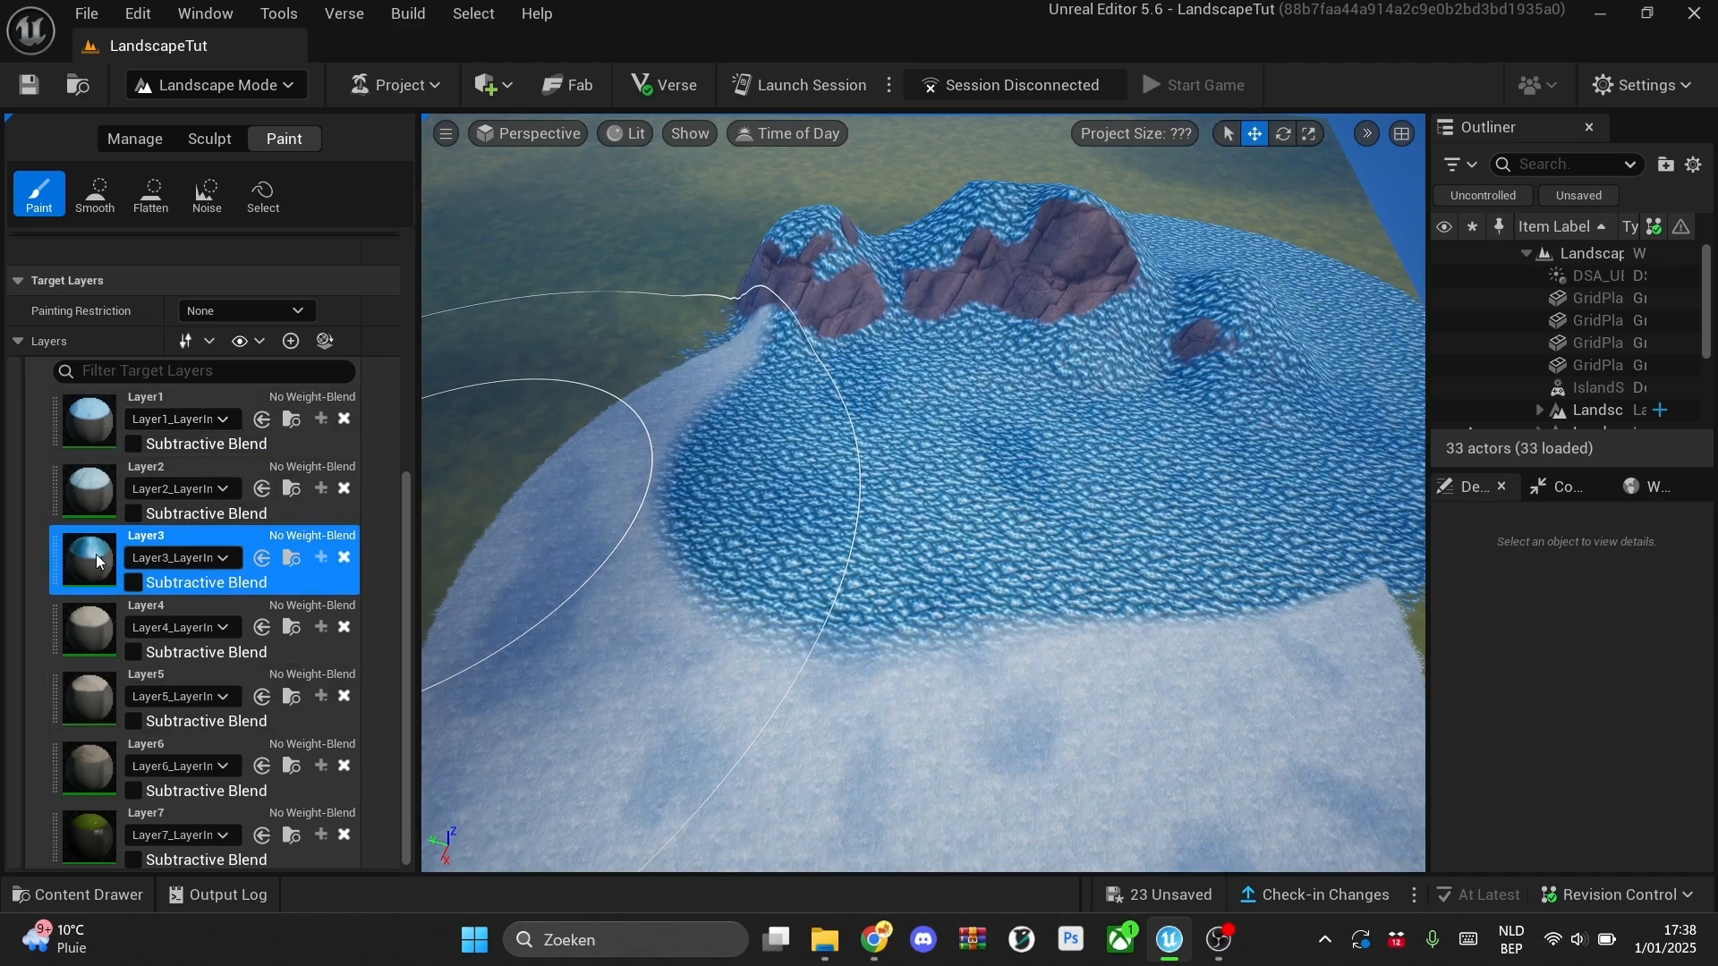
pyautogui.click(1070, 937)
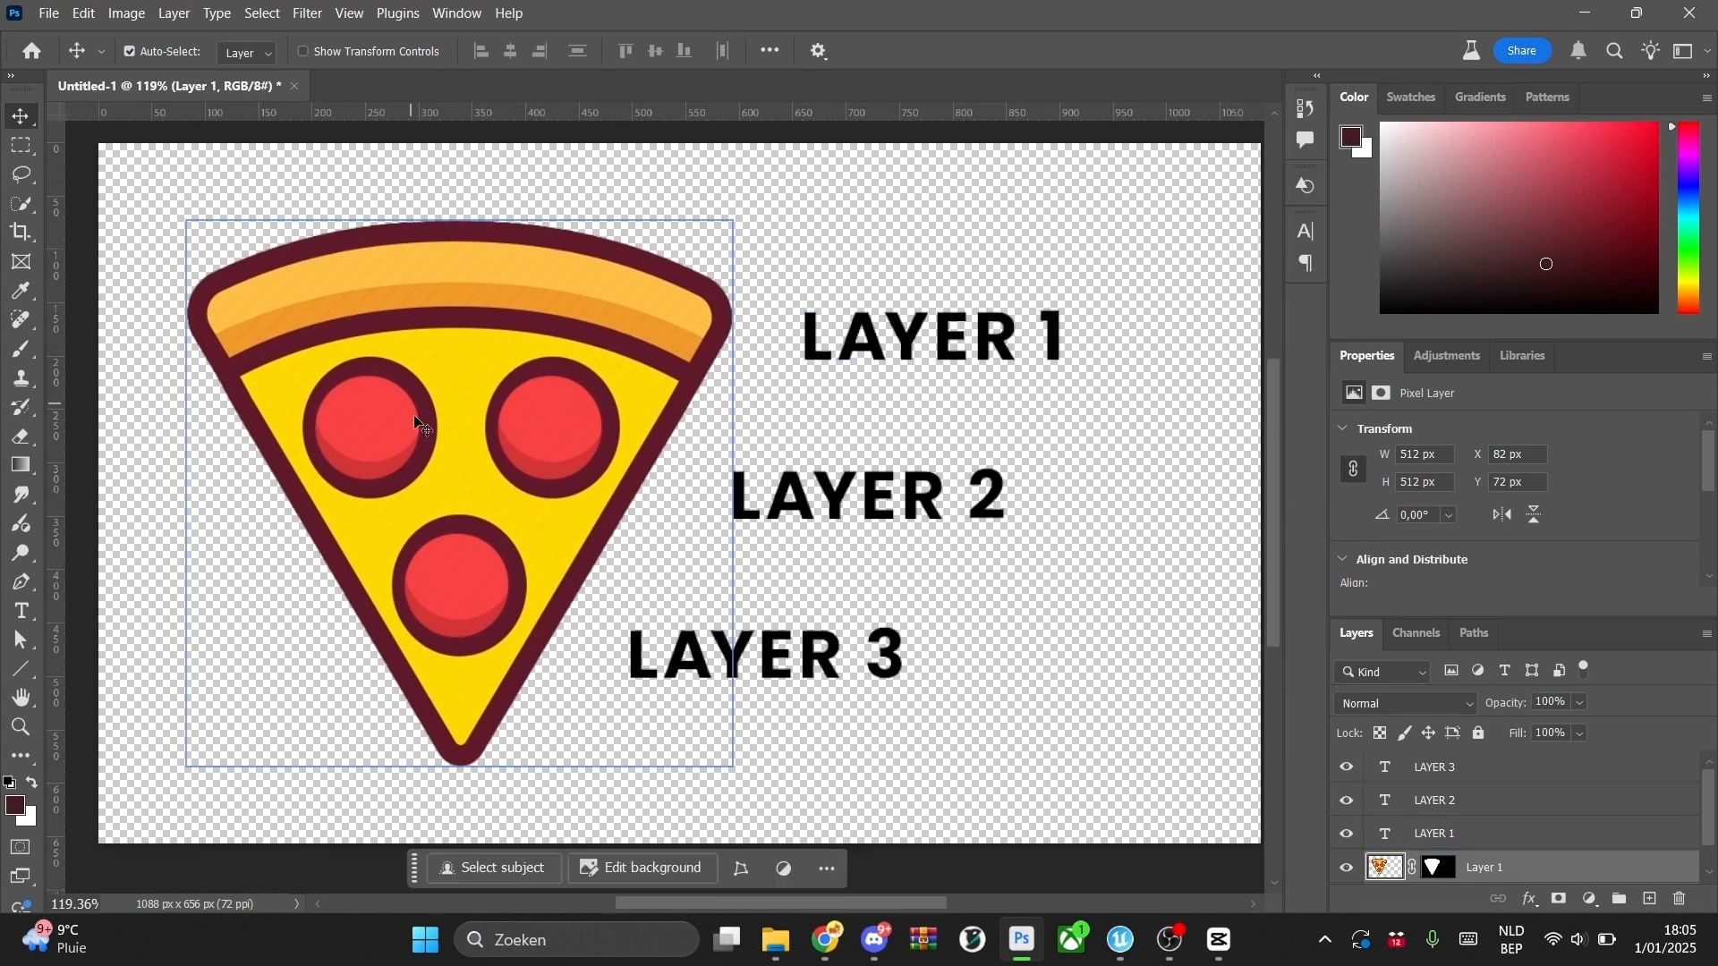
pyautogui.moveTo(367, 300)
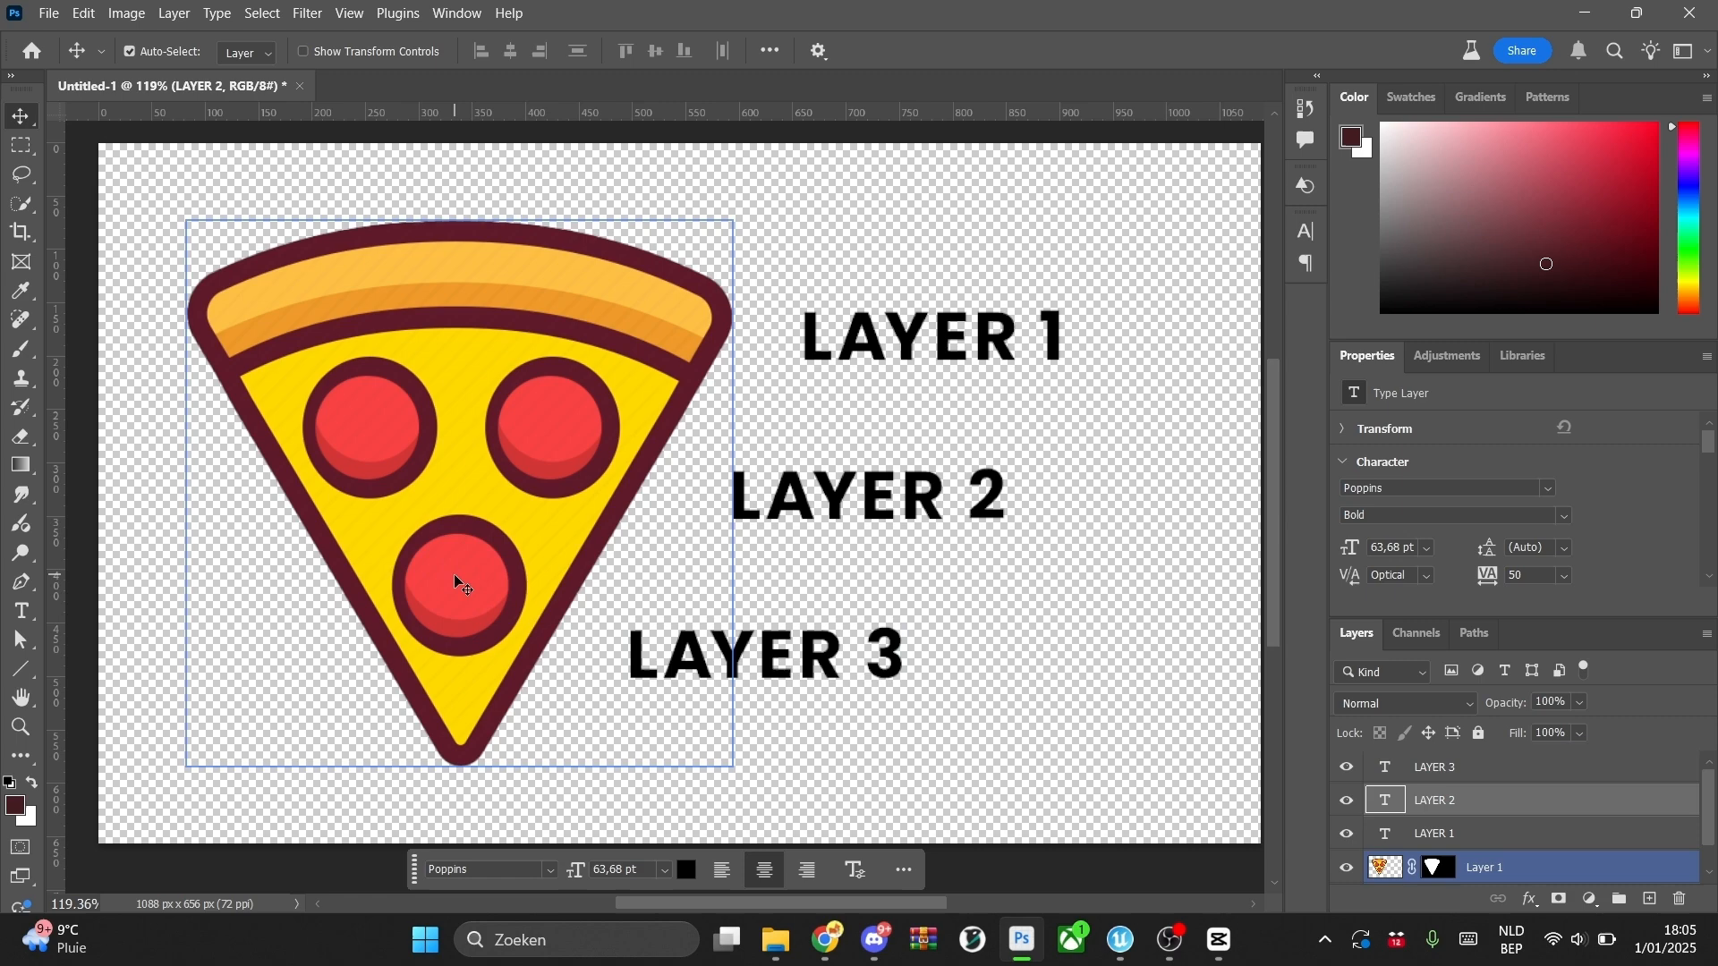
pyautogui.click(1119, 940)
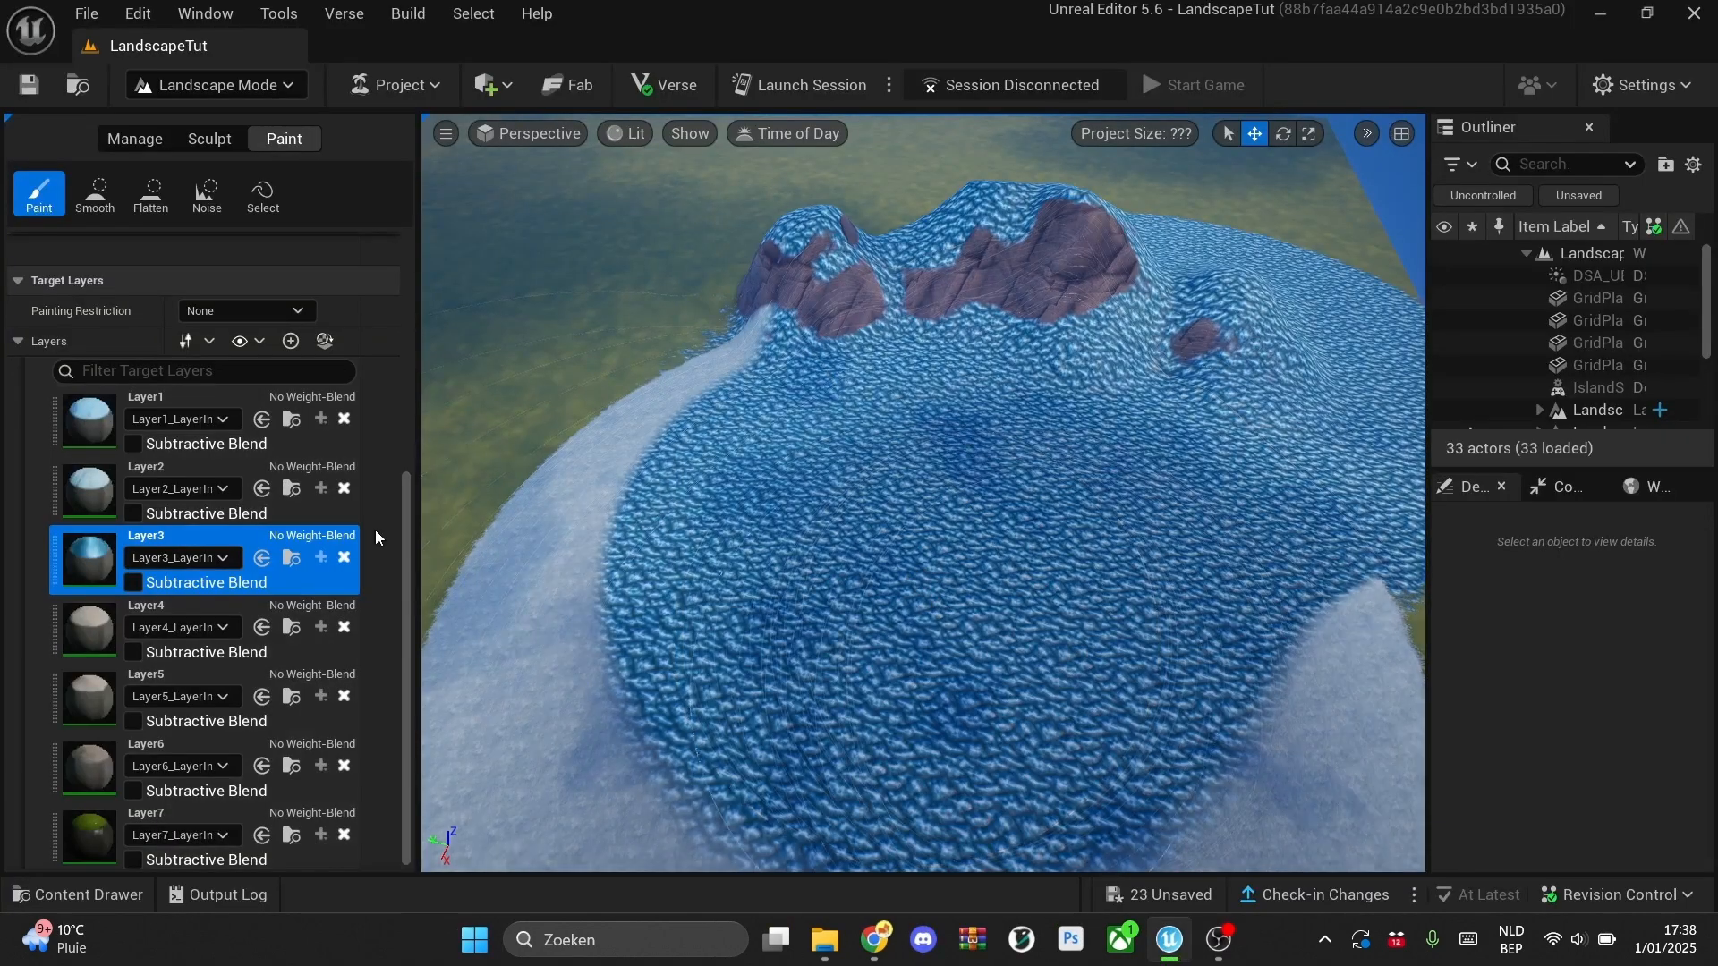
# - Paint along the snow edge with Layer2, then switch to icy Layer3
pyautogui.click(146, 467)
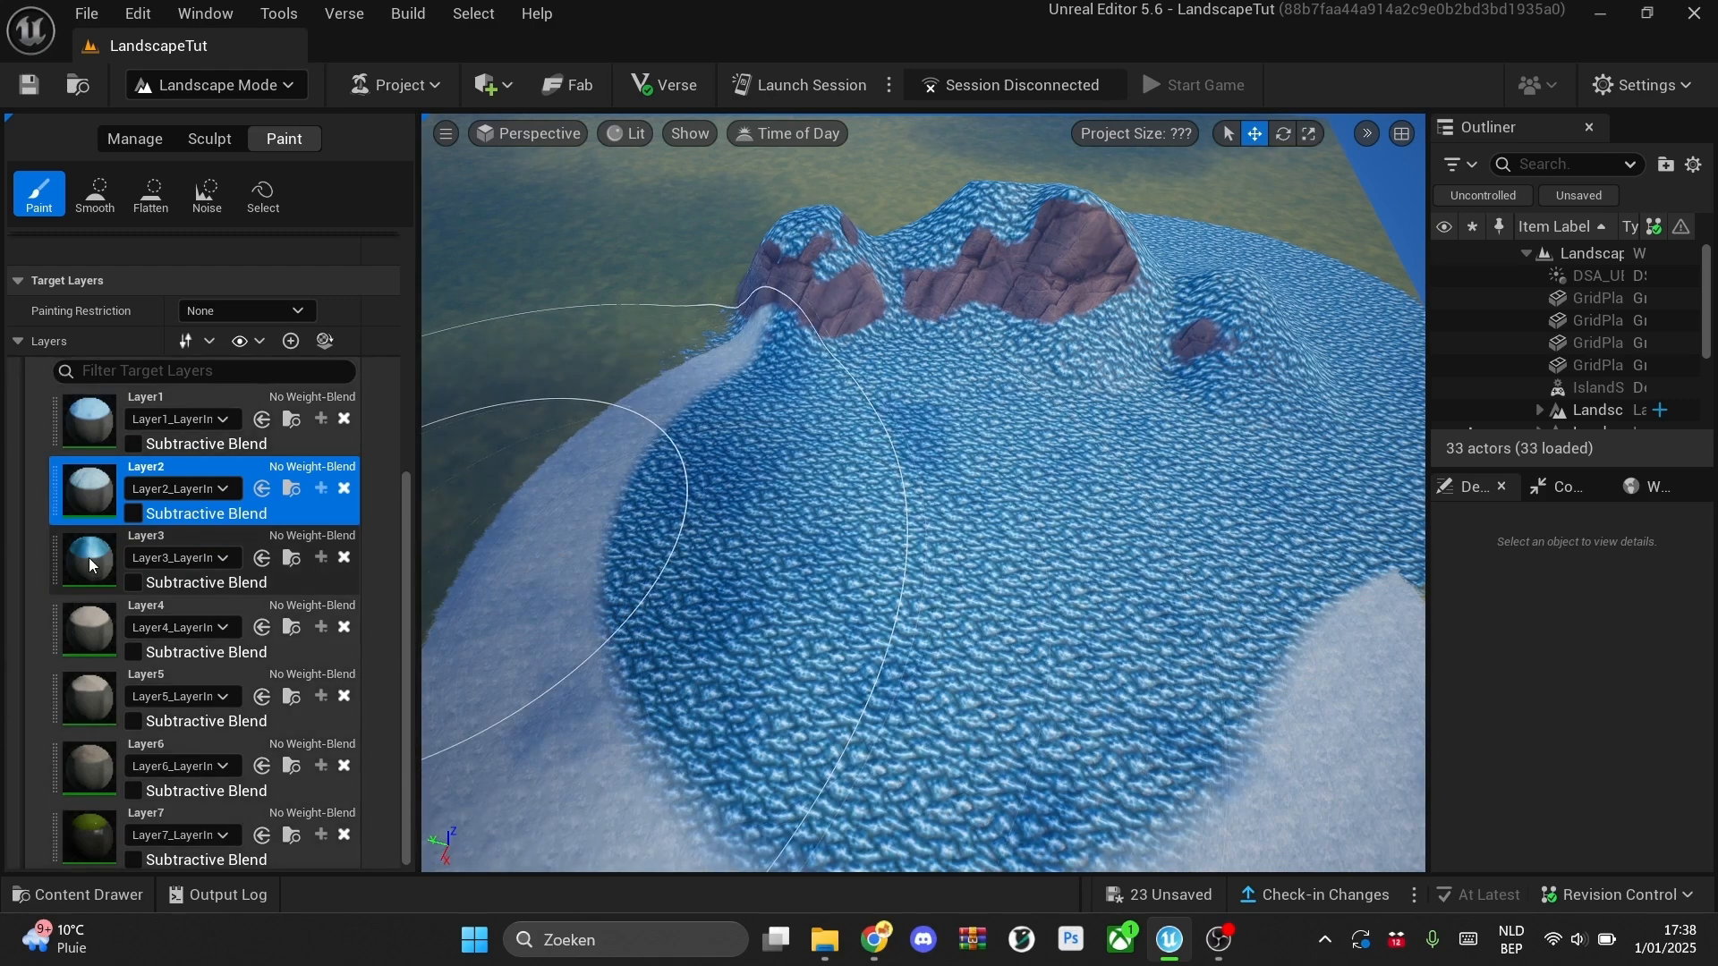
pyautogui.click(146, 535)
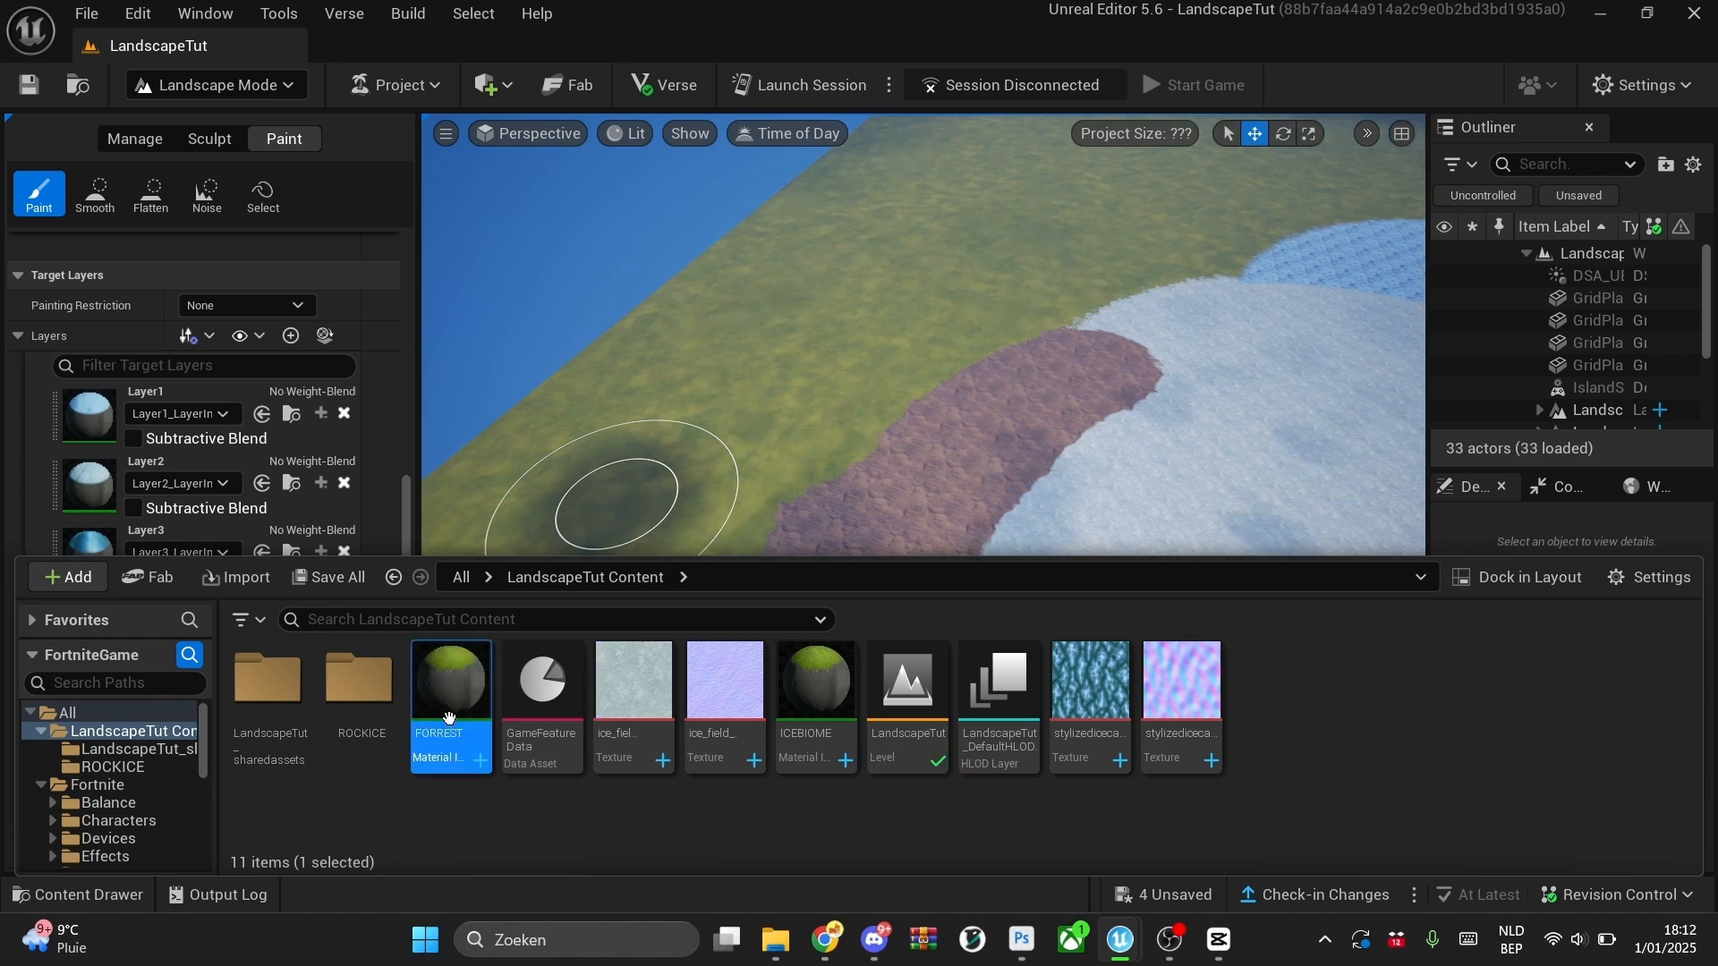
# - Open the FORREST material instance and scroll through its 00_Base texture parameters
pyautogui.doubleClick(451, 680)
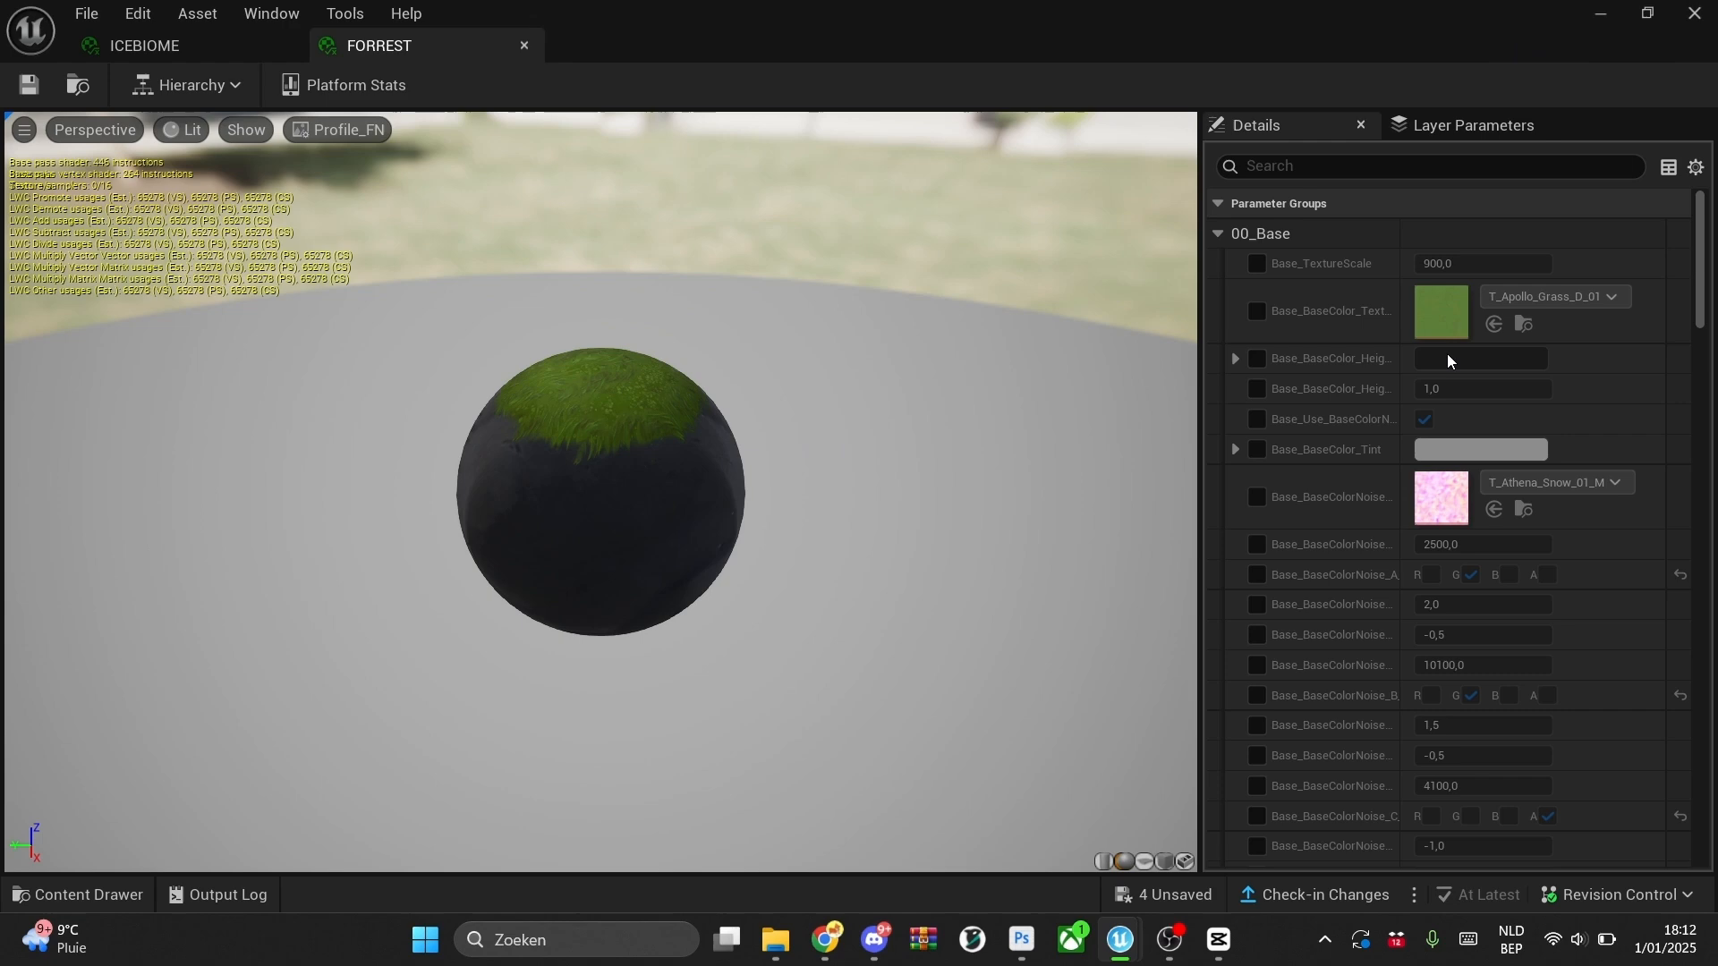
pyautogui.scroll(-3)
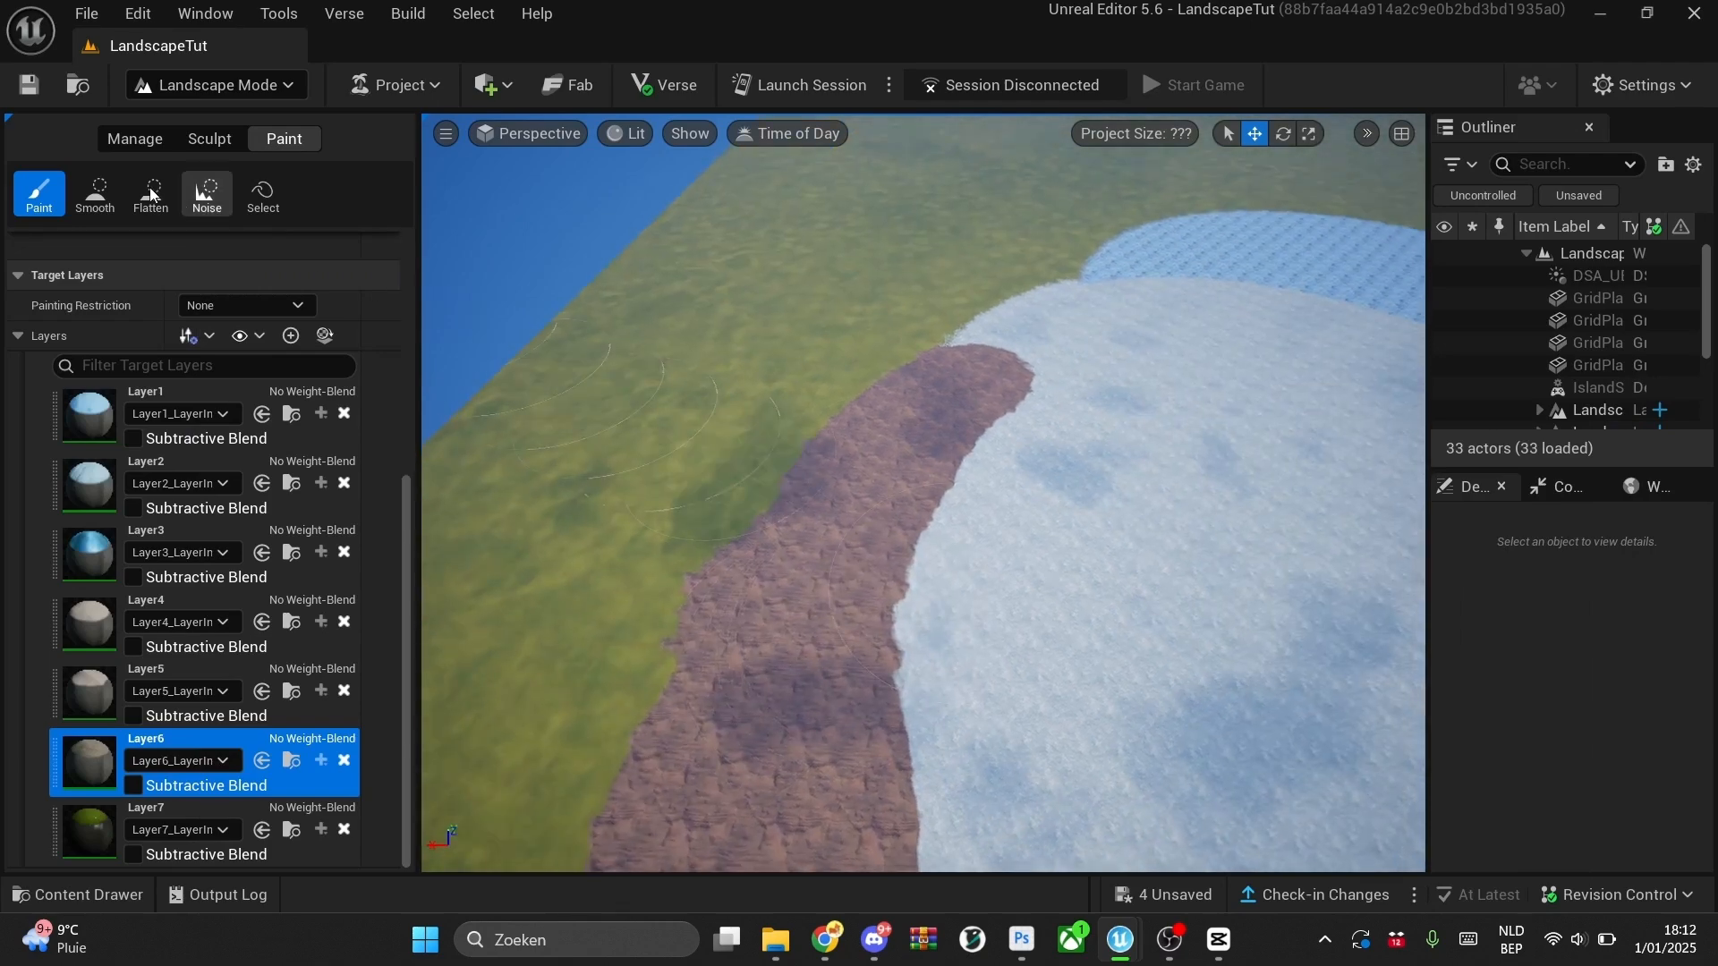
# - Use the Smooth paint tool to blend the rocky band into the grass
pyautogui.click(94, 194)
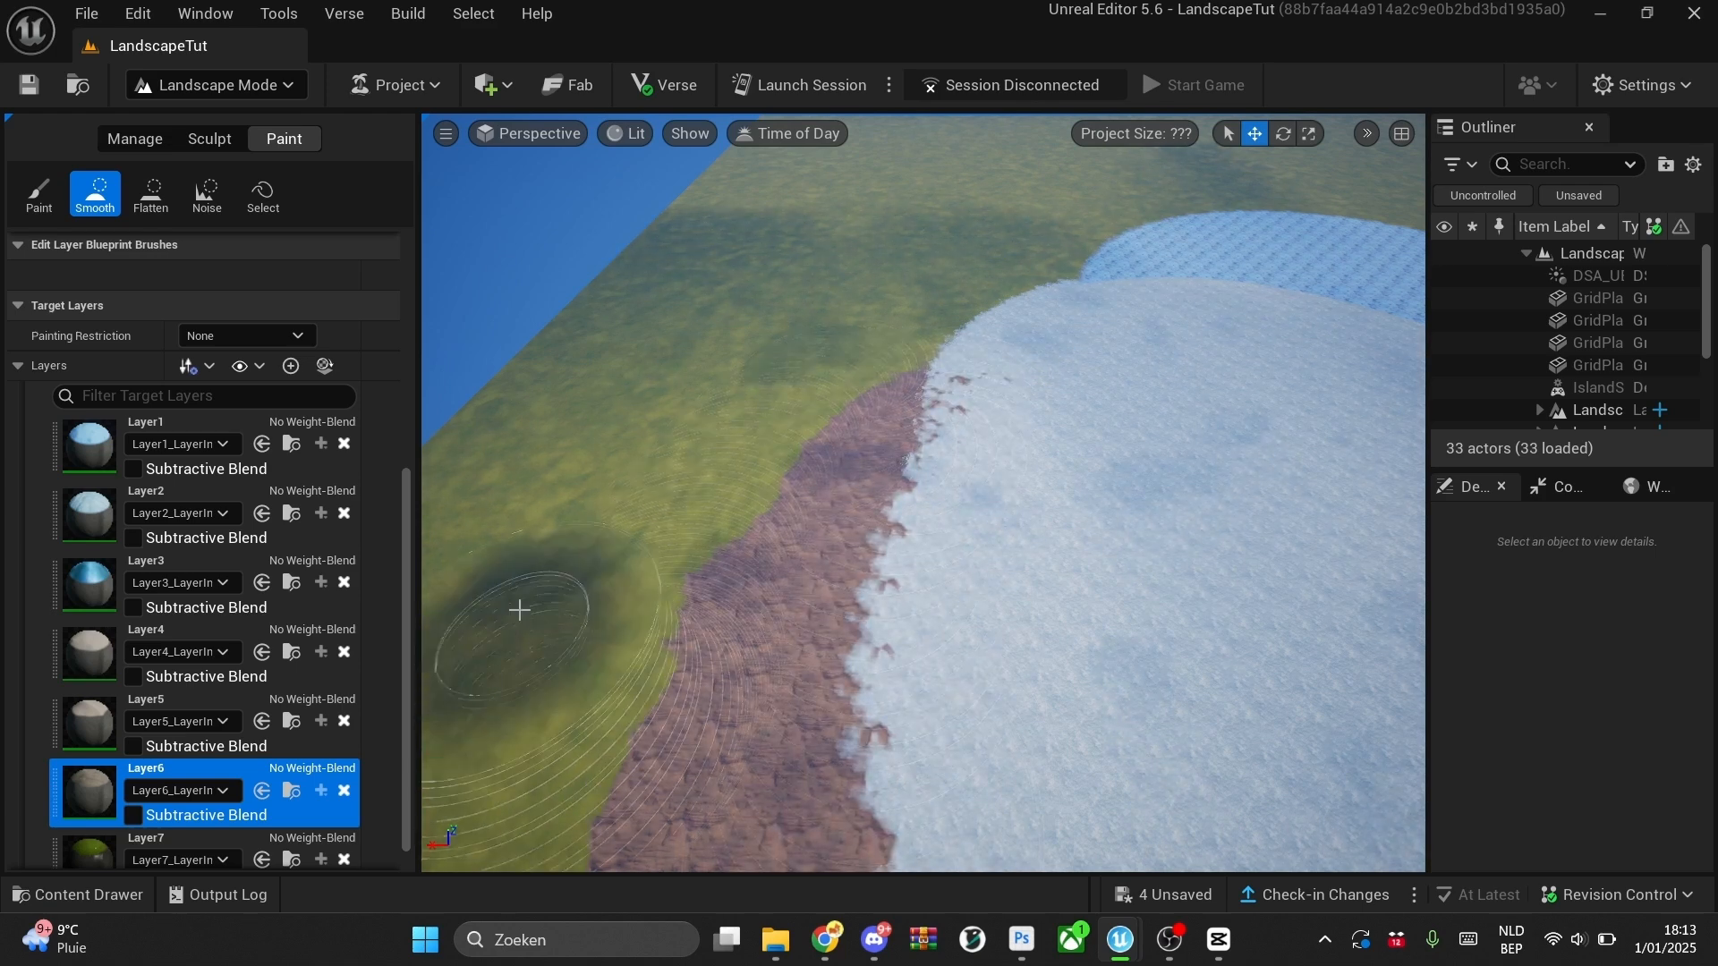
pyautogui.click(134, 139)
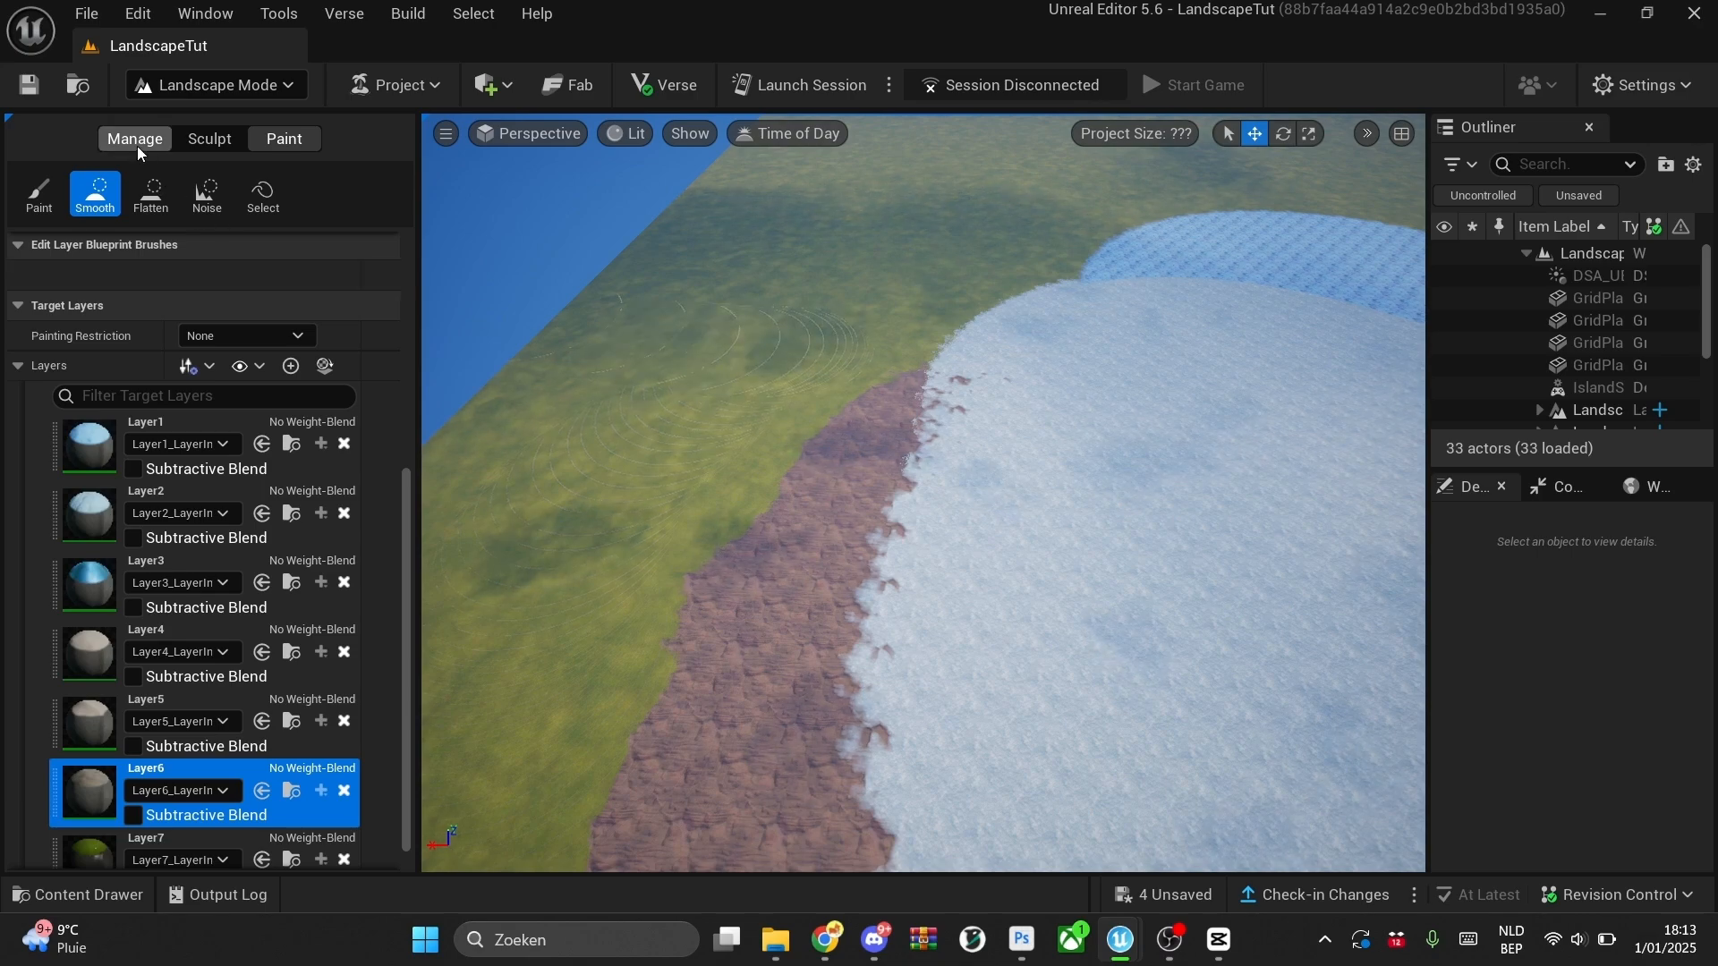
# - Create Landscape3 from Manage > New with FORREST as its material
pyautogui.click(39, 195)
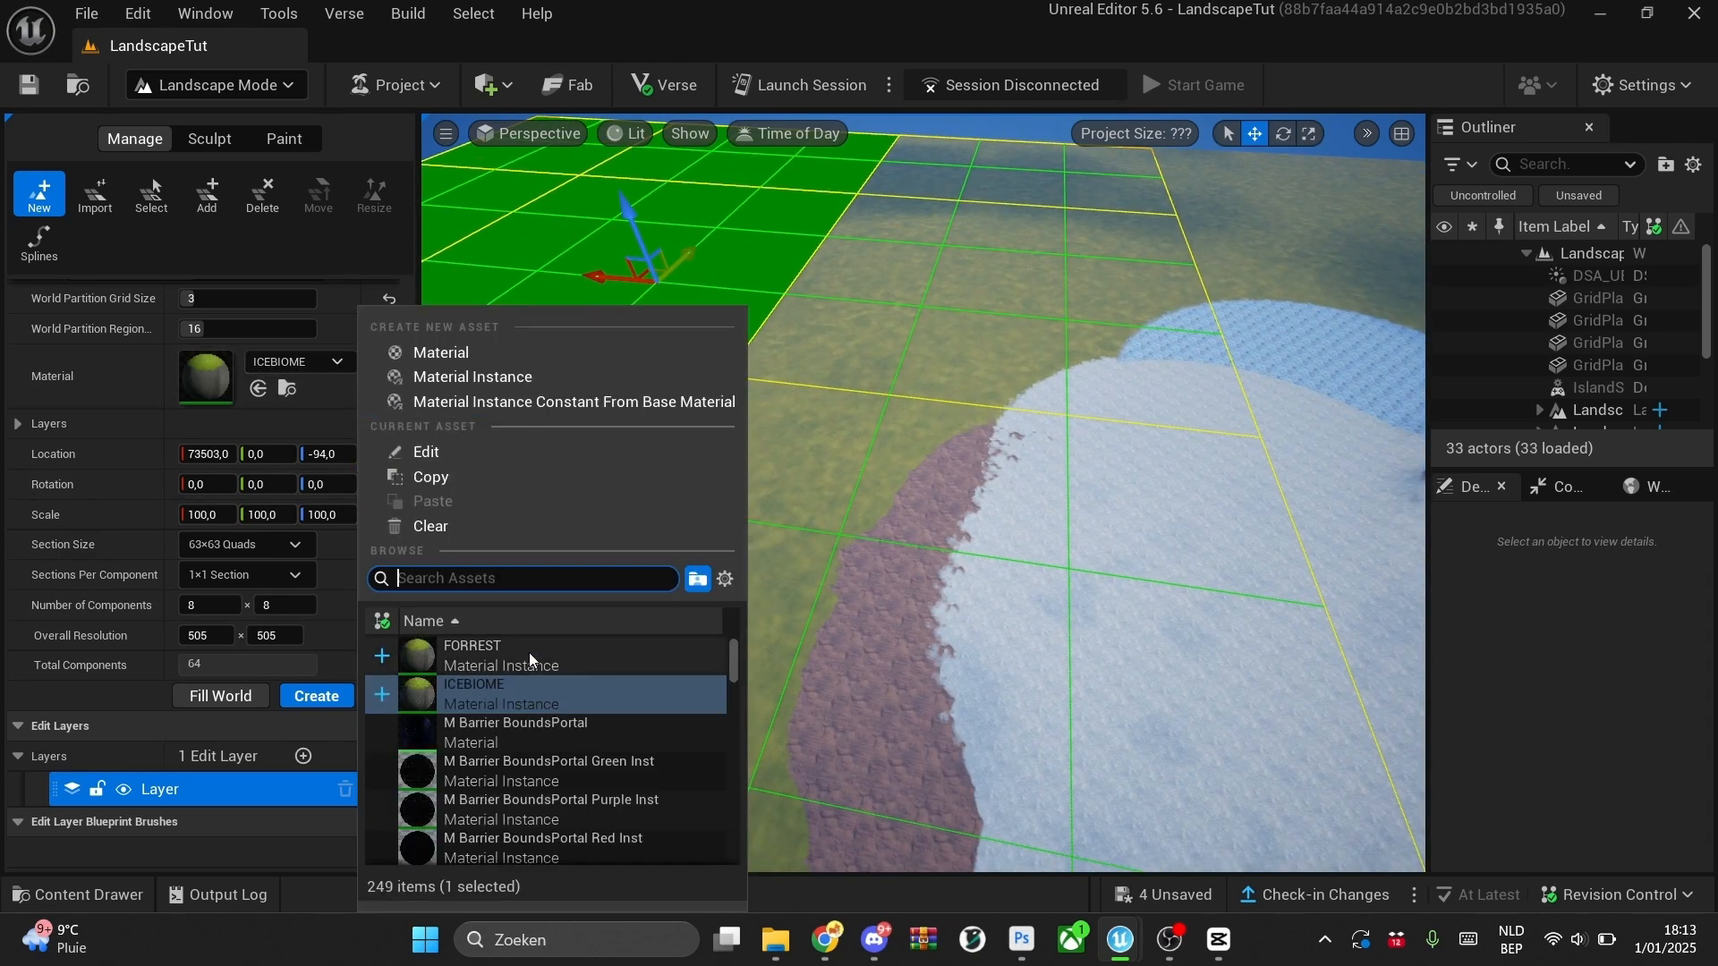
pyautogui.click(209, 139)
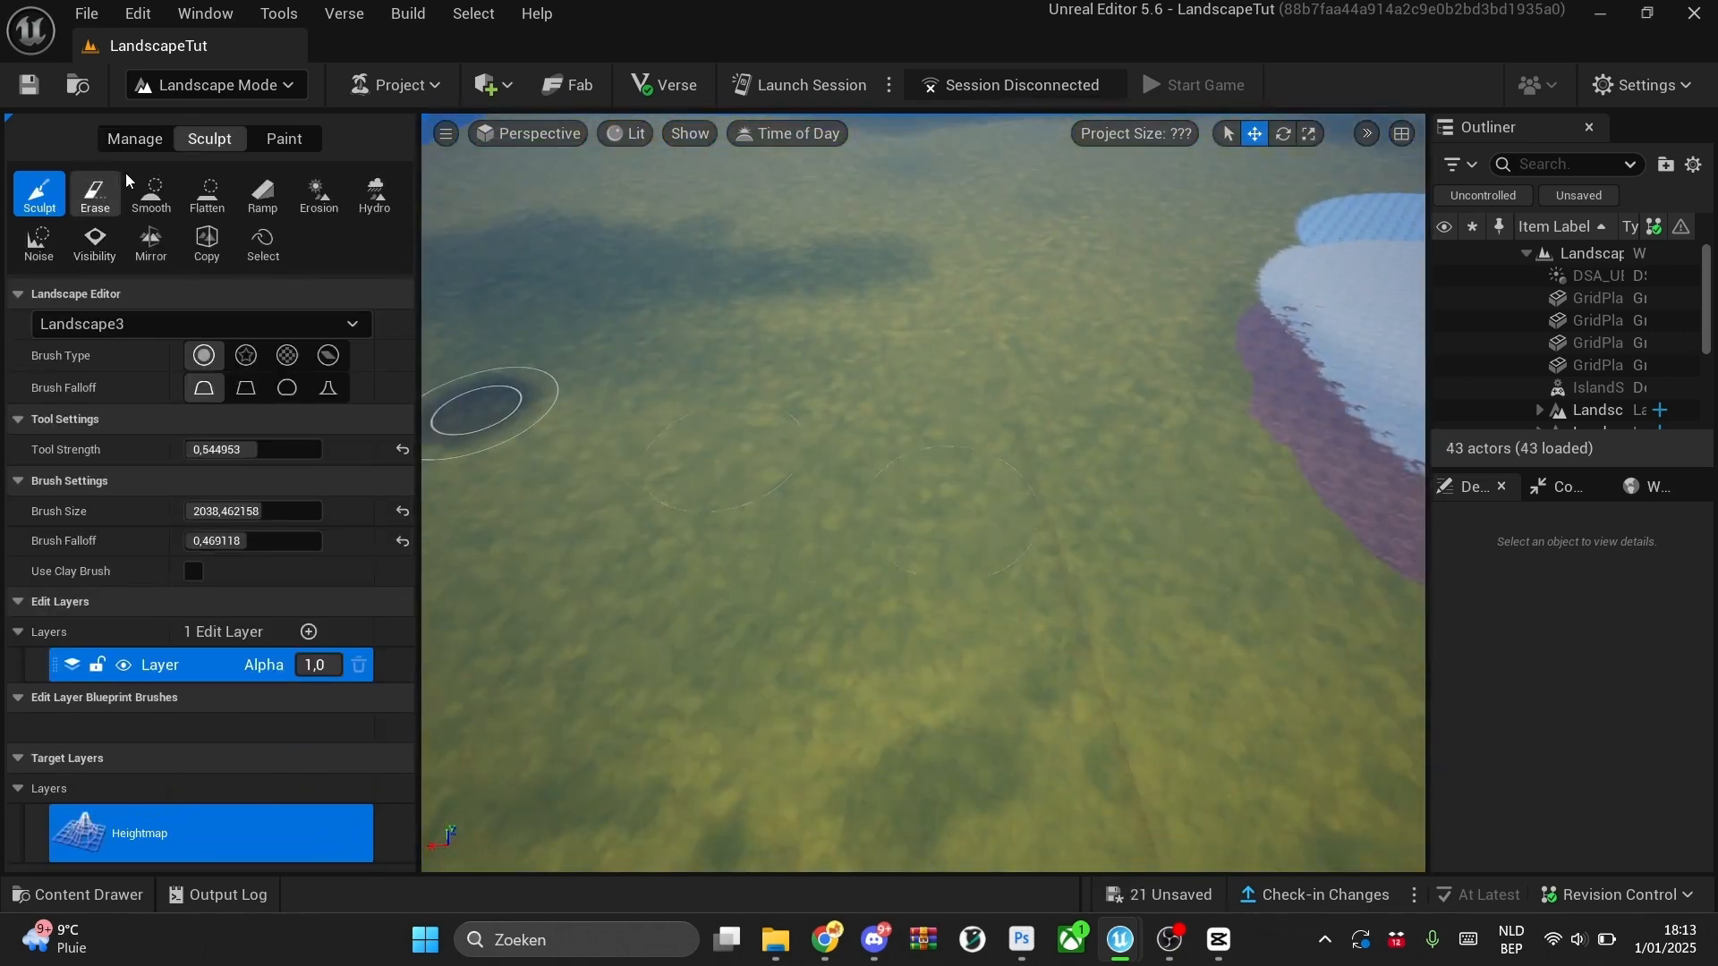
# - Move through Manage and Sculpt back to the Paint mode's Smooth tool
pyautogui.click(134, 138)
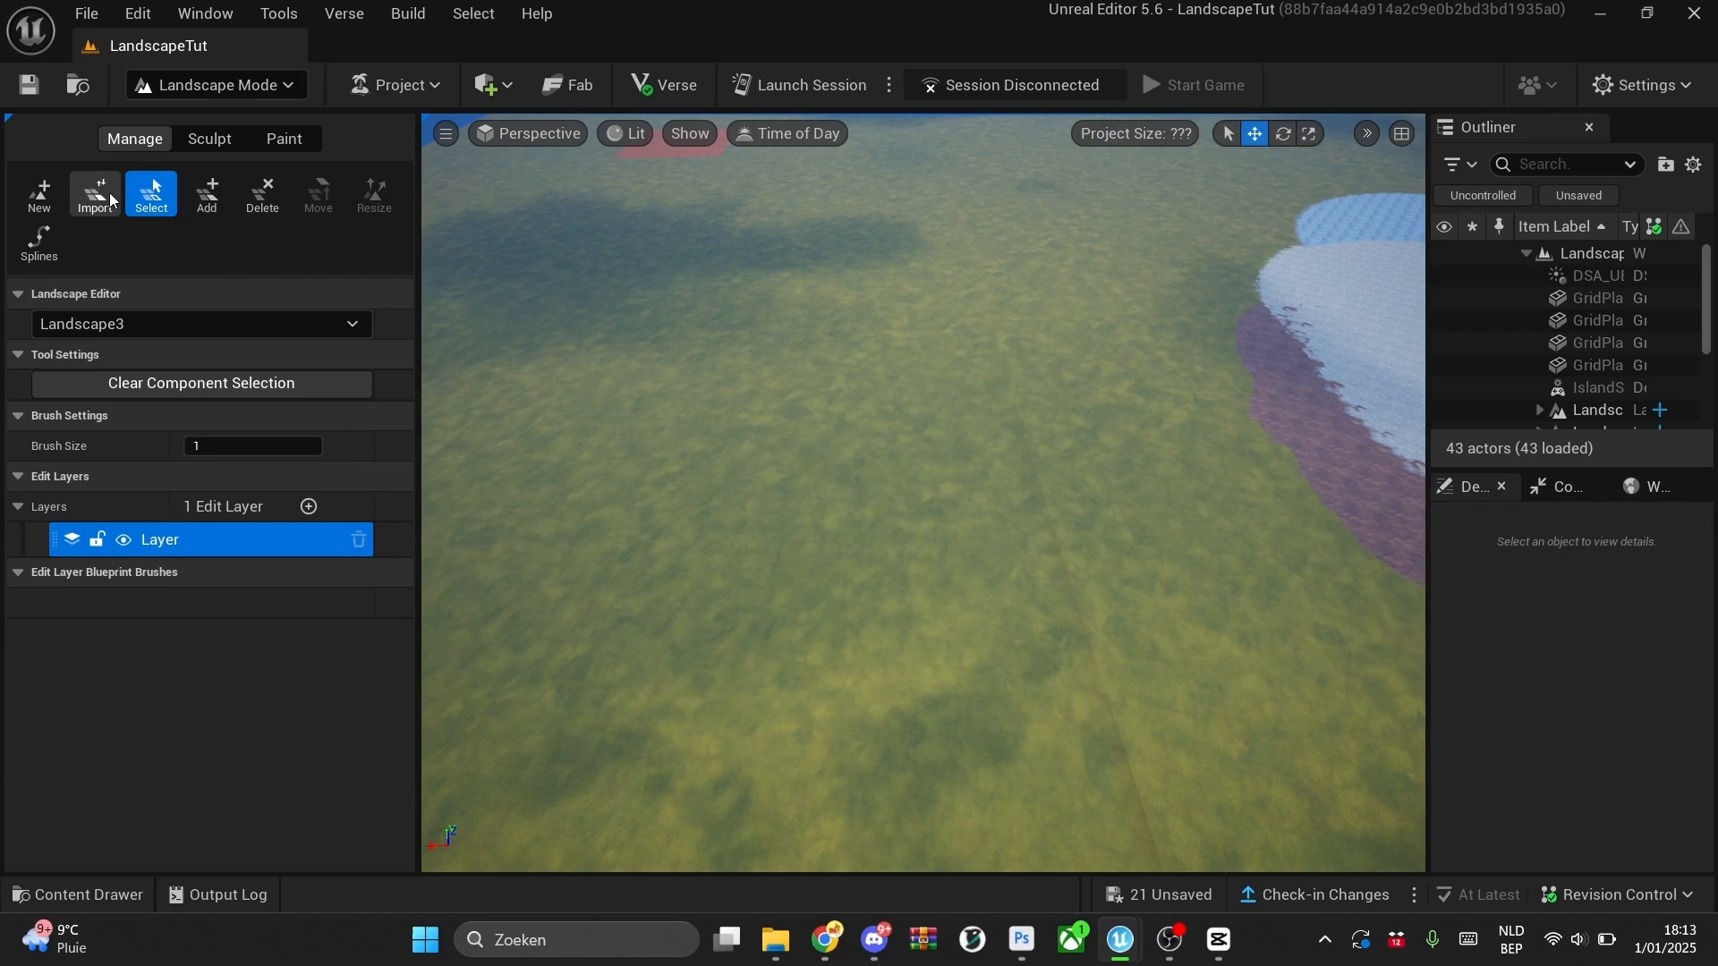
pyautogui.click(210, 139)
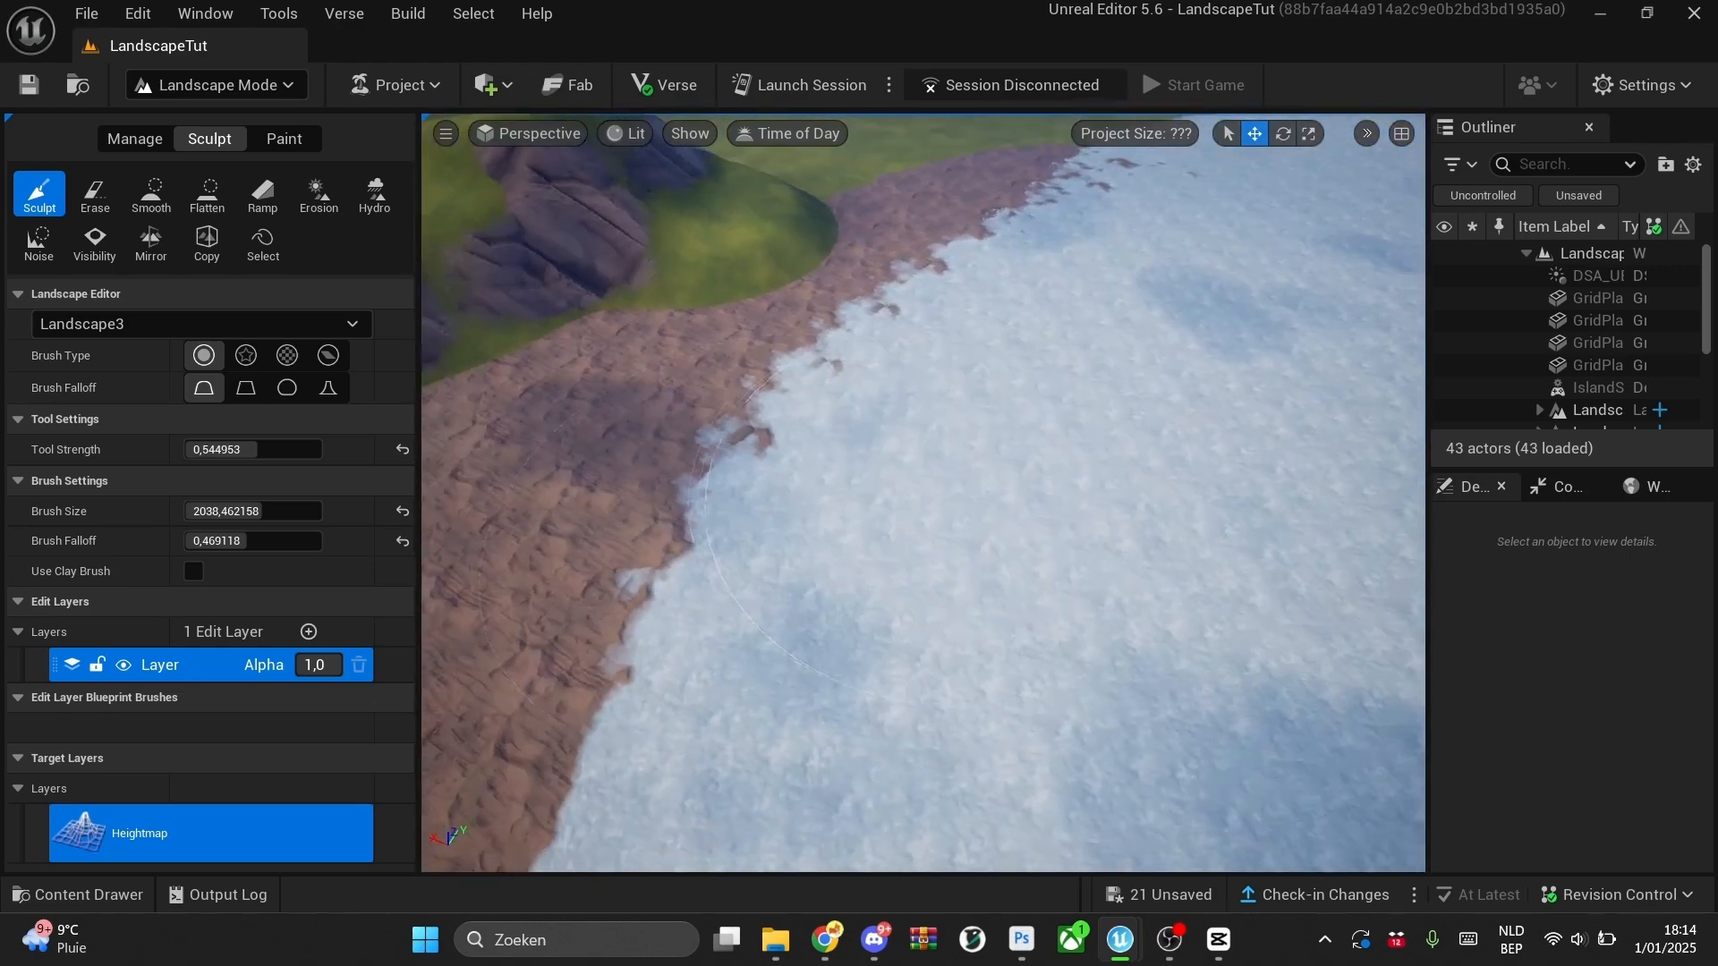
pyautogui.click(284, 139)
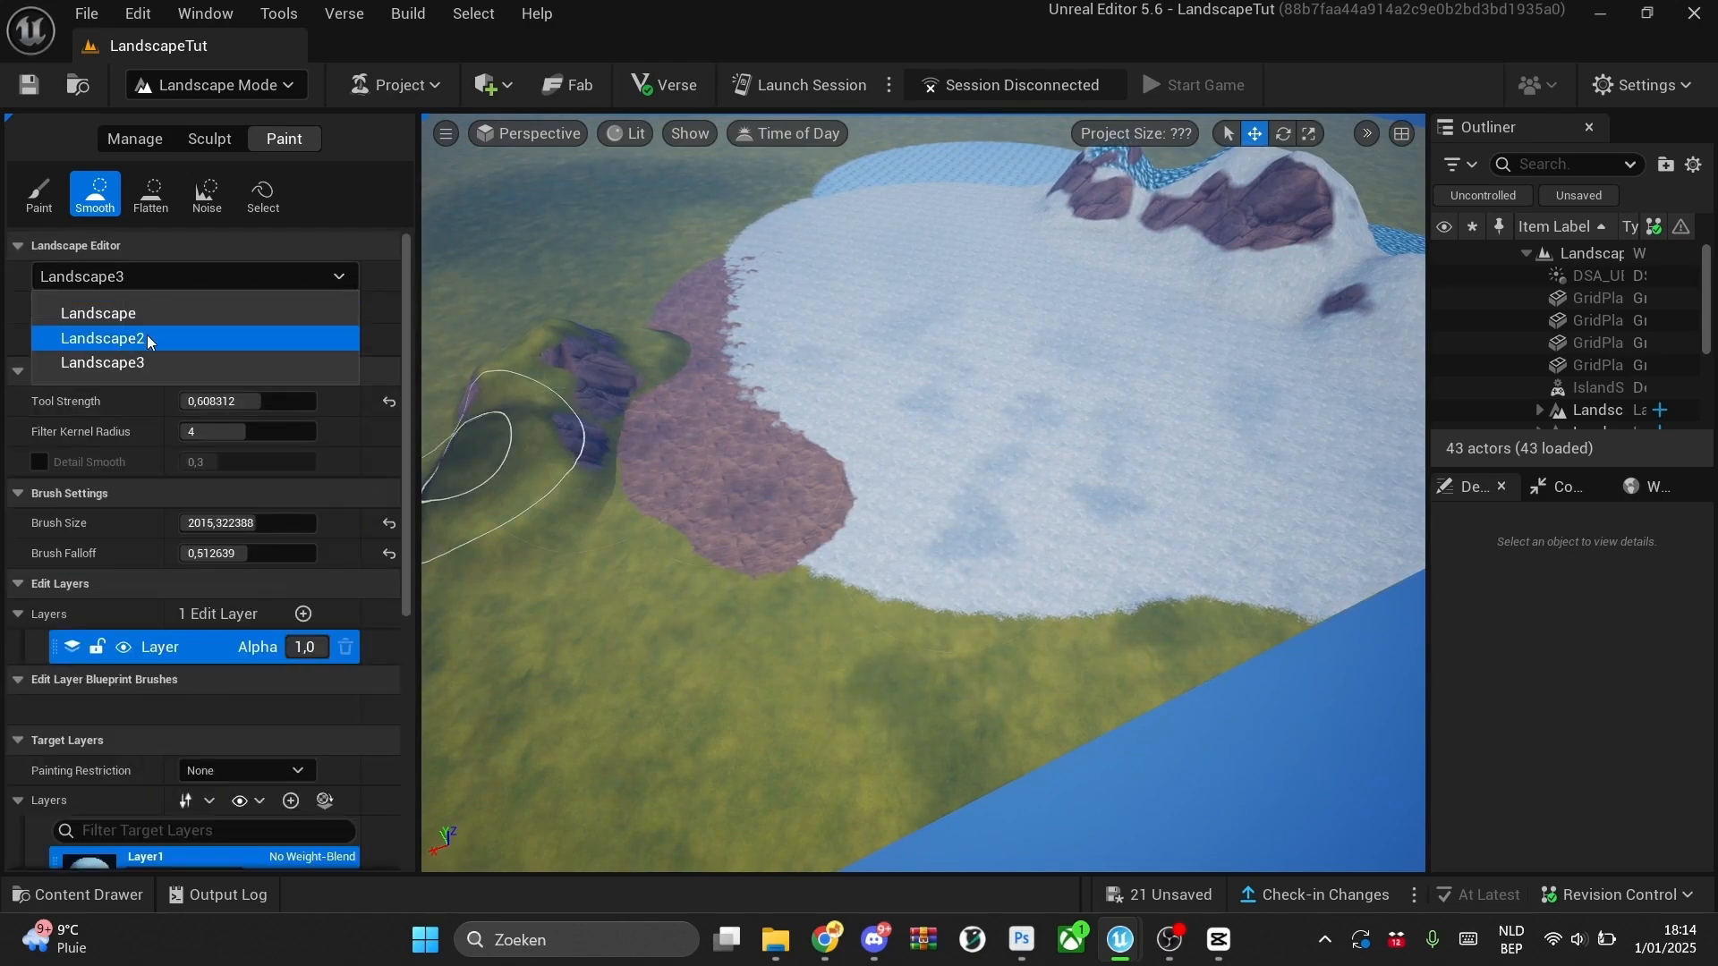
# - Select Landscape2 in the Landscape Editor dropdown and smooth its edge
pyautogui.click(102, 338)
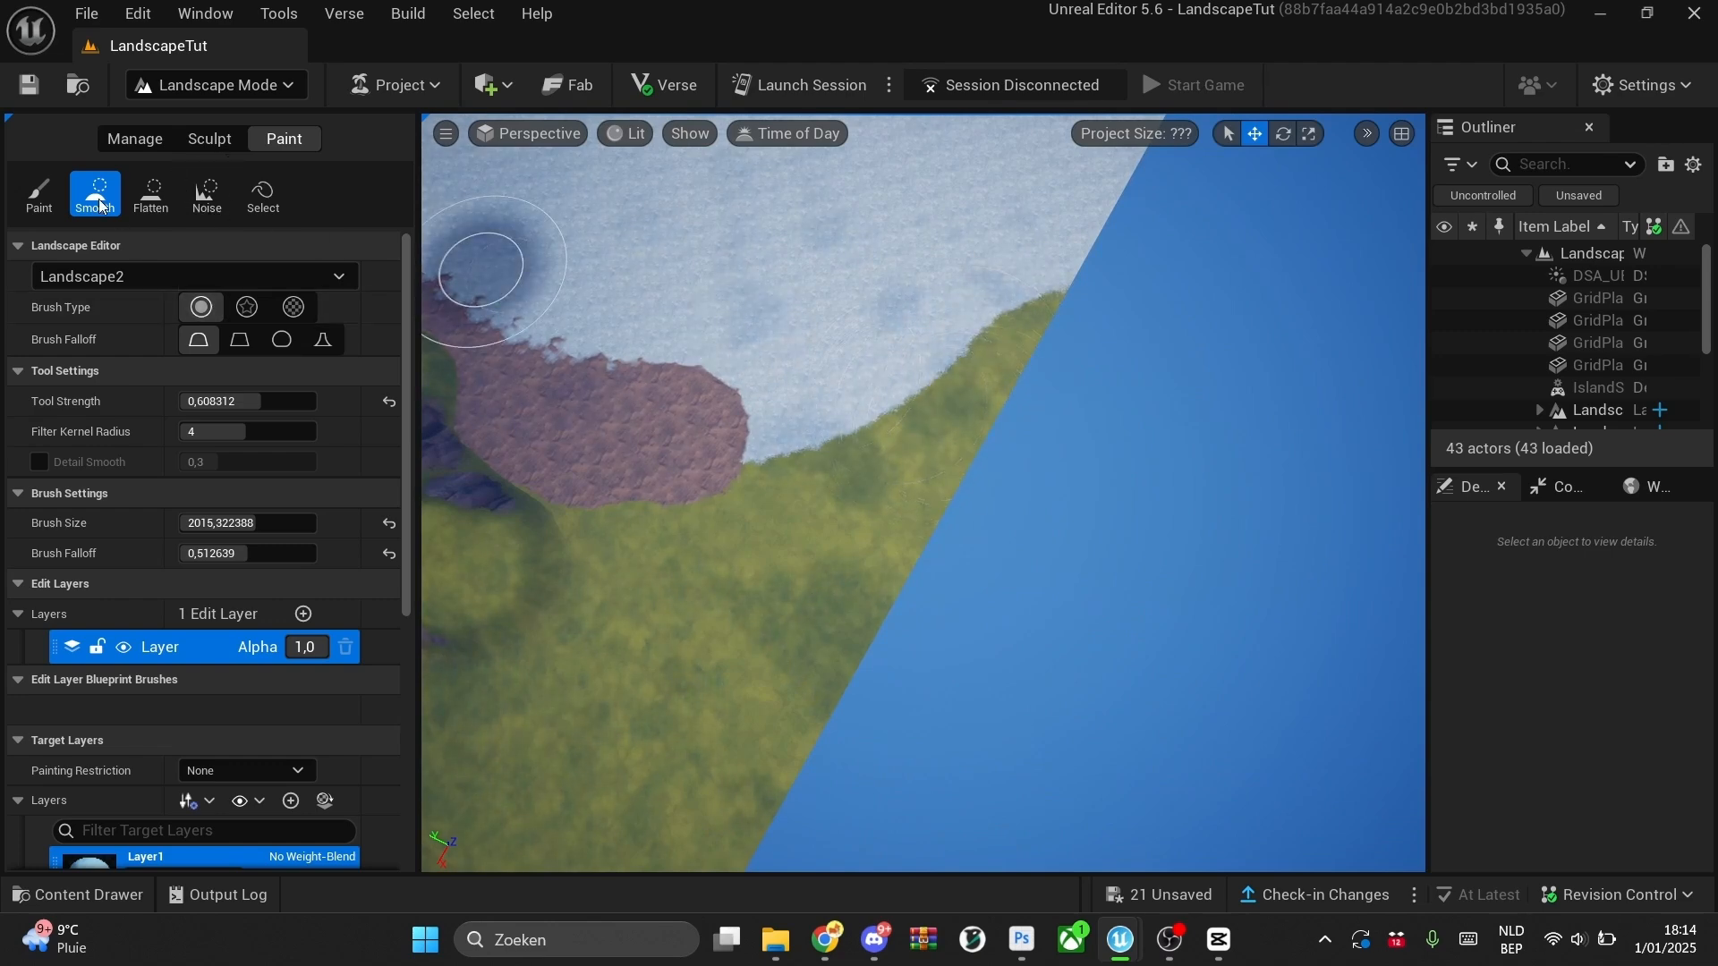
pyautogui.click(39, 196)
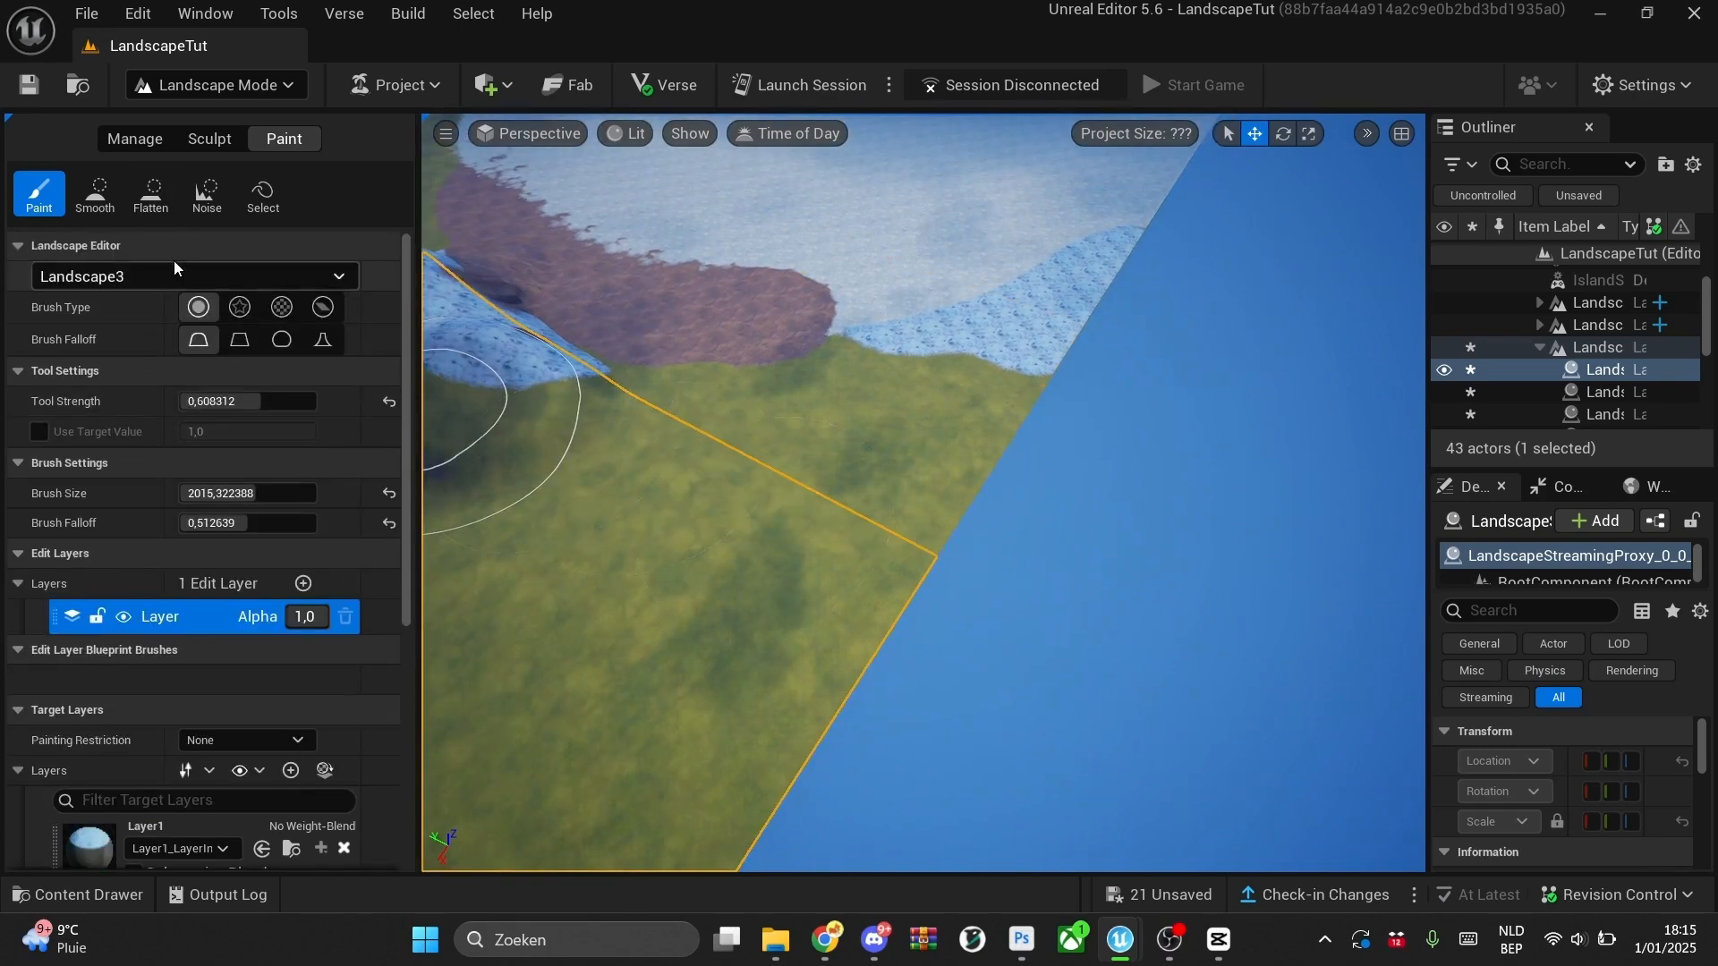
# - Use Manage > Add to place a new component next to Landscape3
pyautogui.click(134, 139)
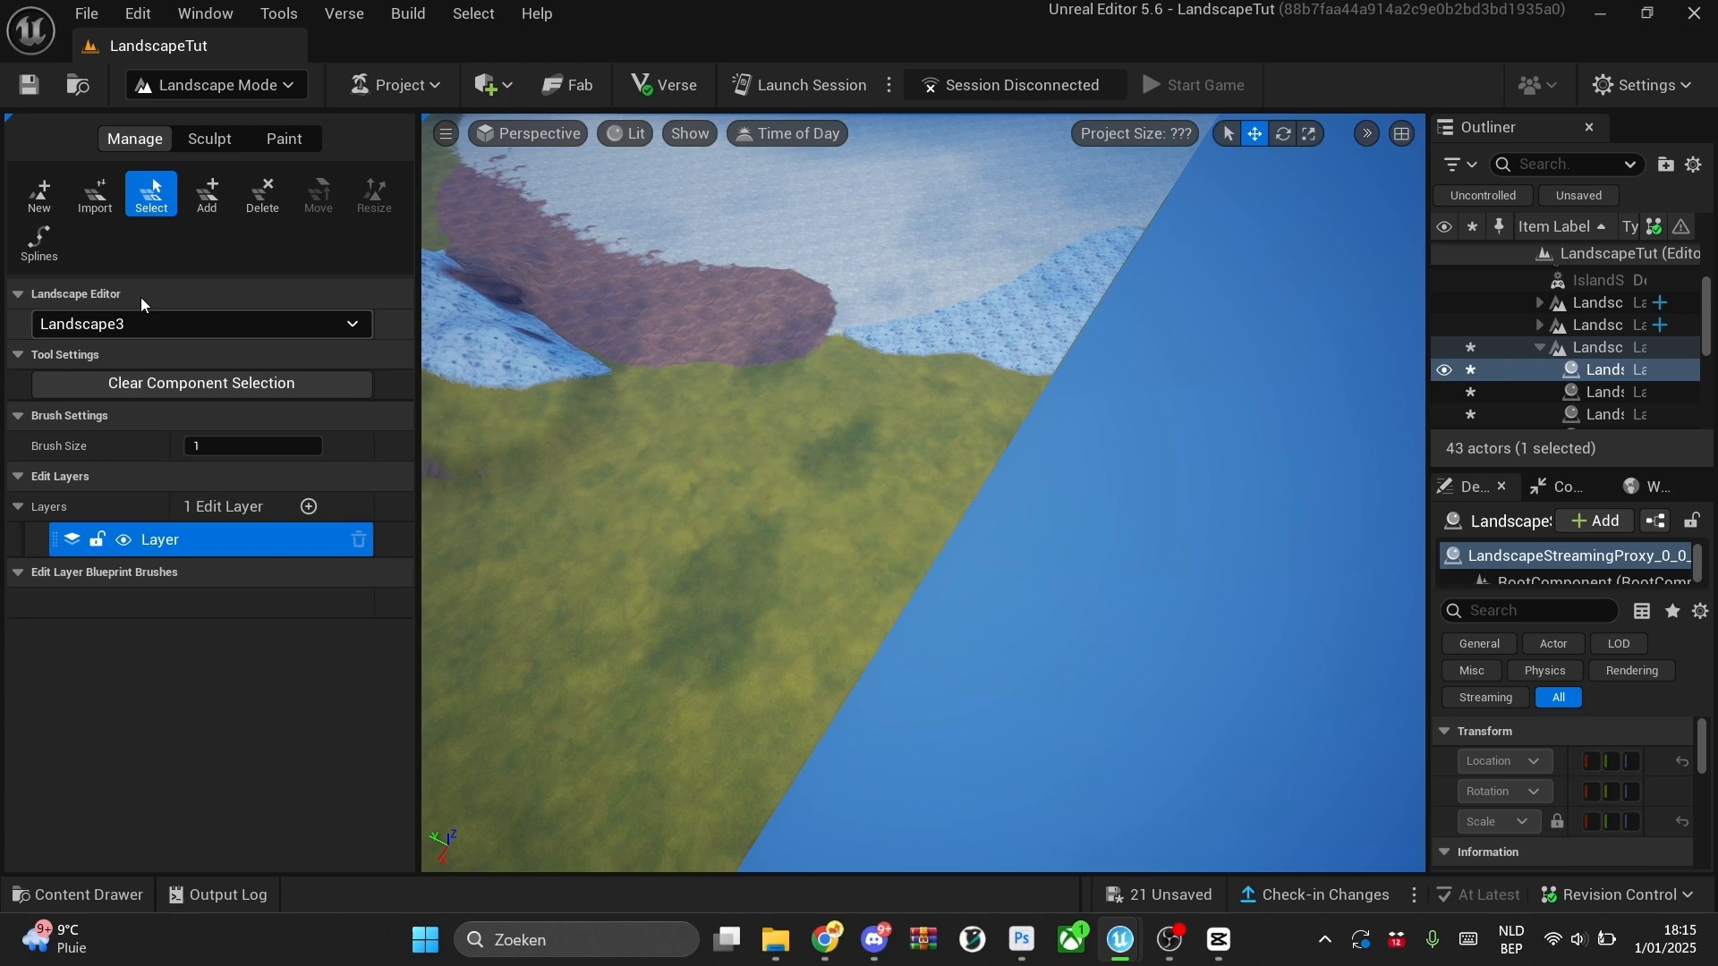
pyautogui.click(206, 194)
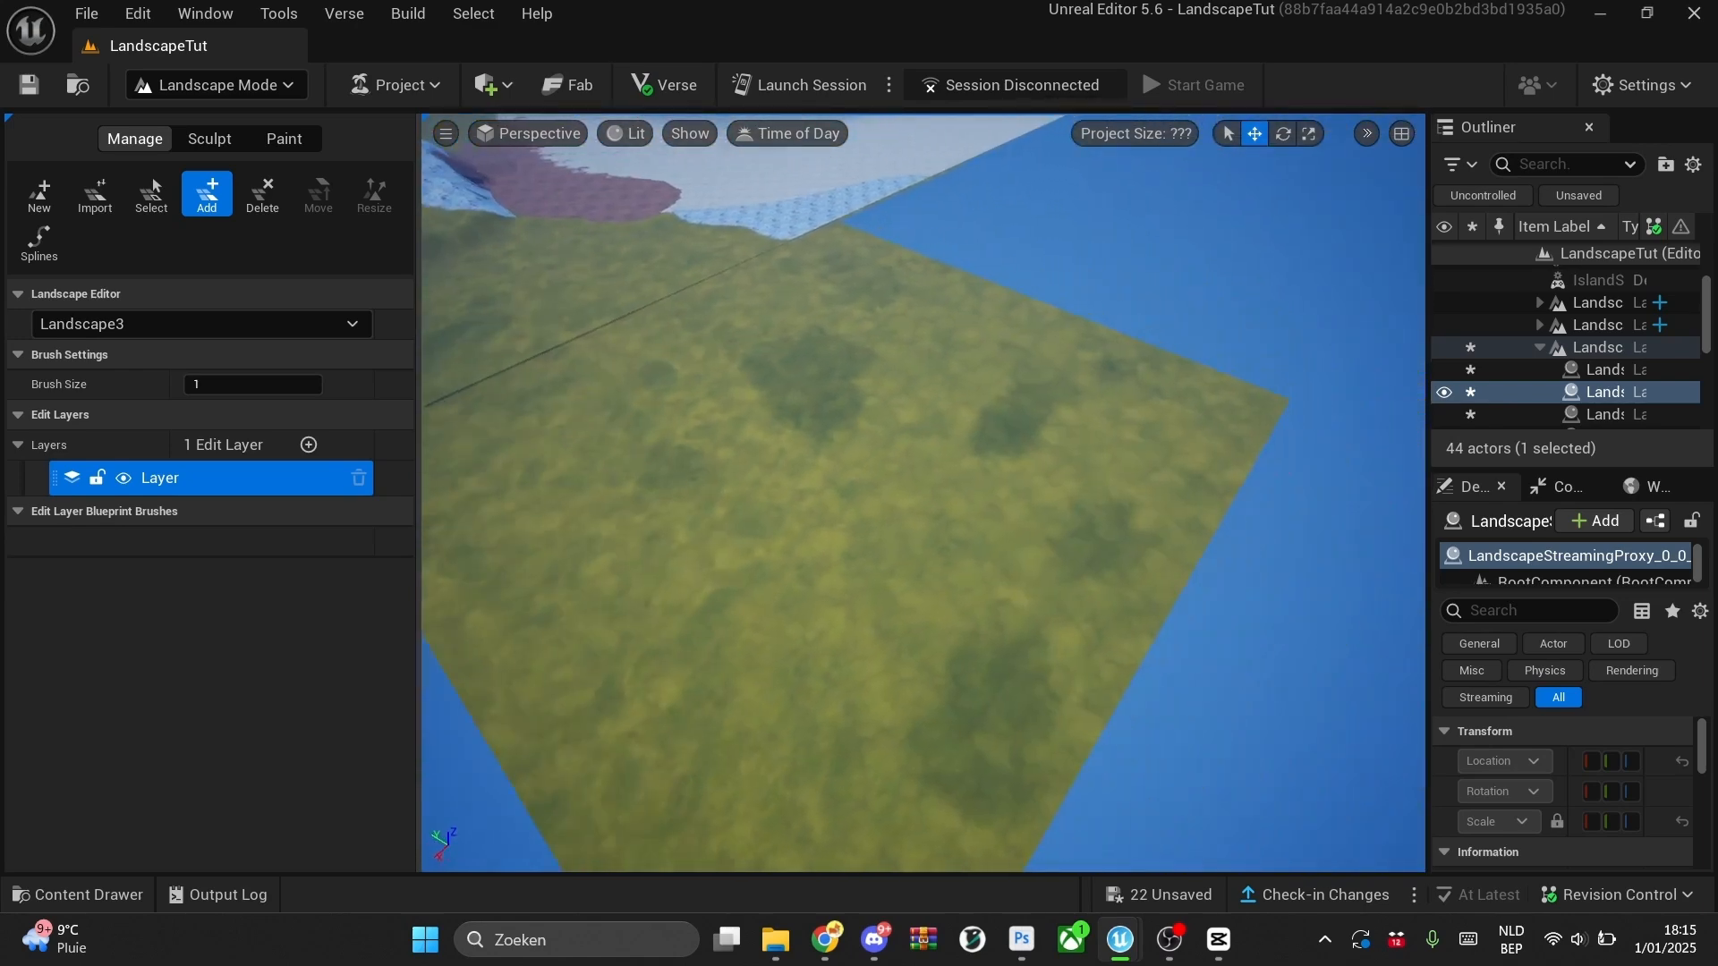
pyautogui.click(284, 139)
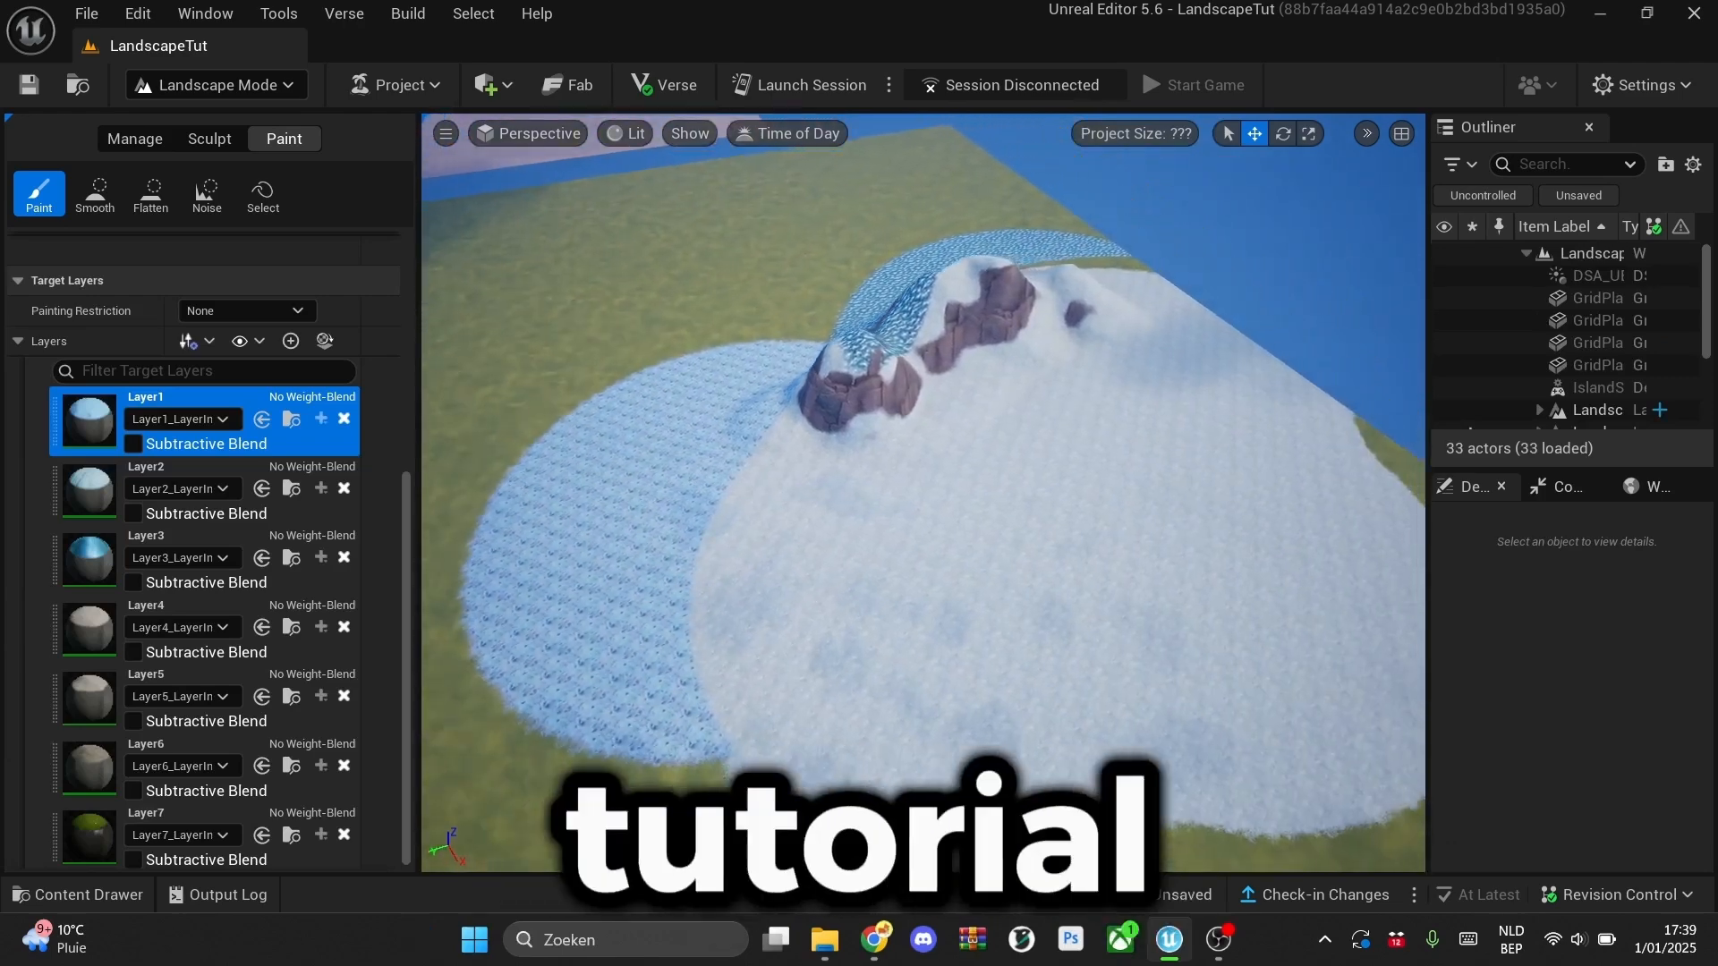
pyautogui.click(830, 939)
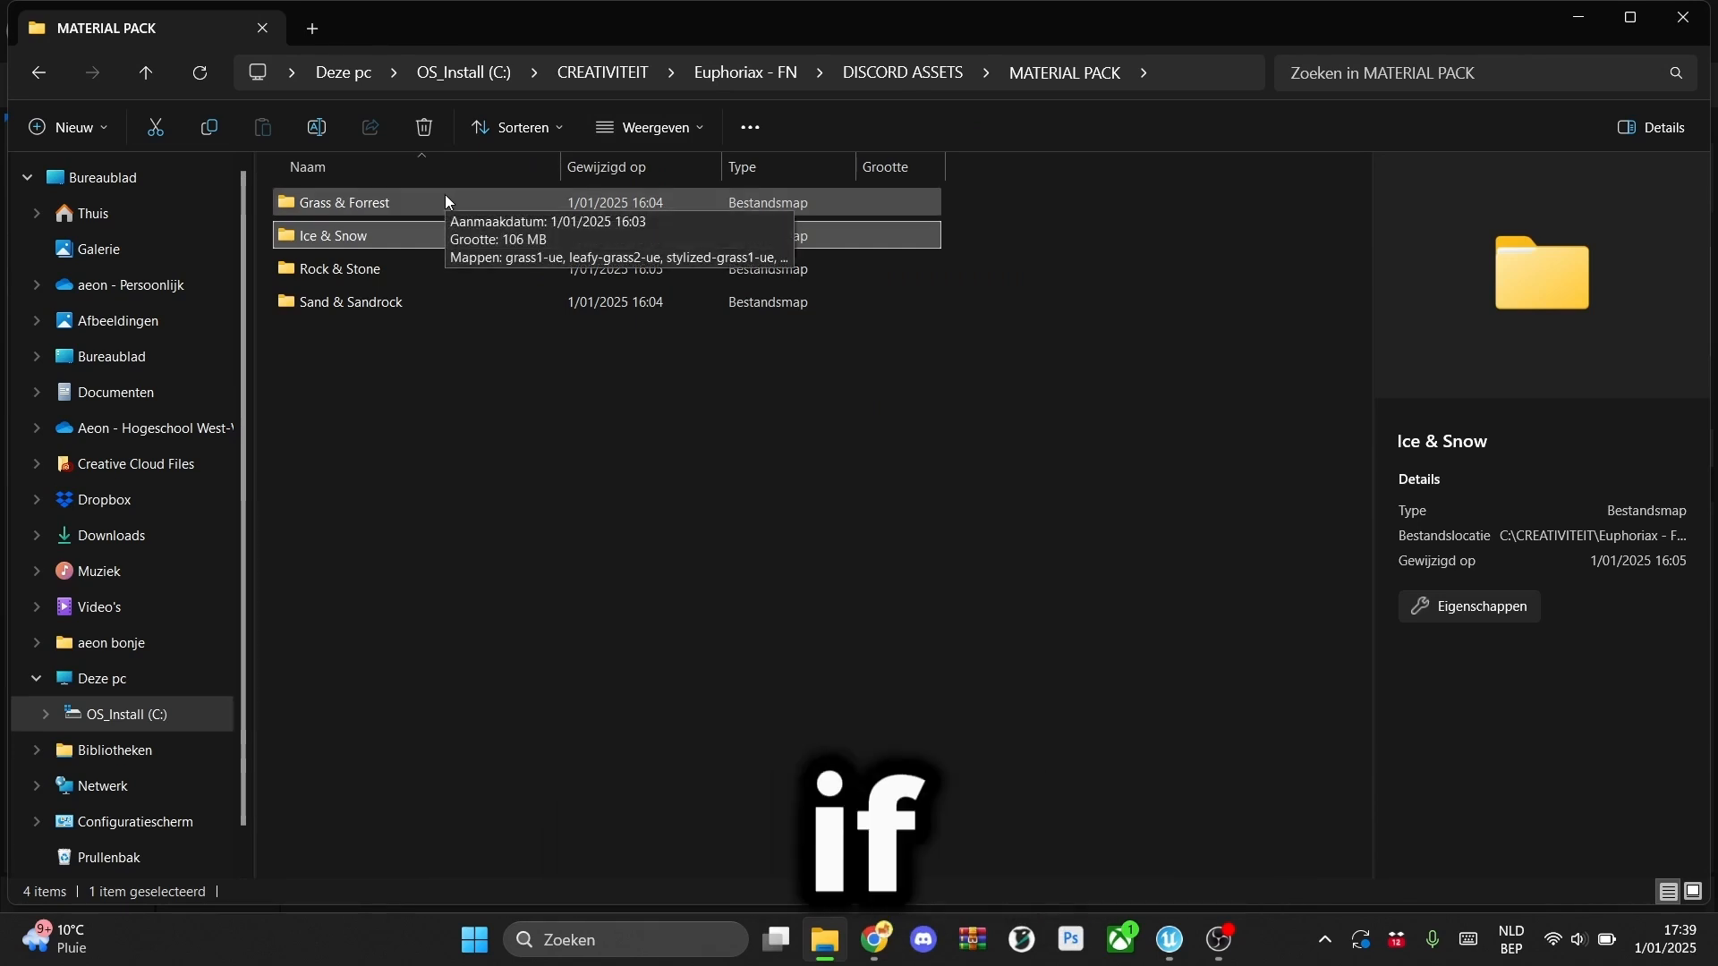
pyautogui.click(349, 302)
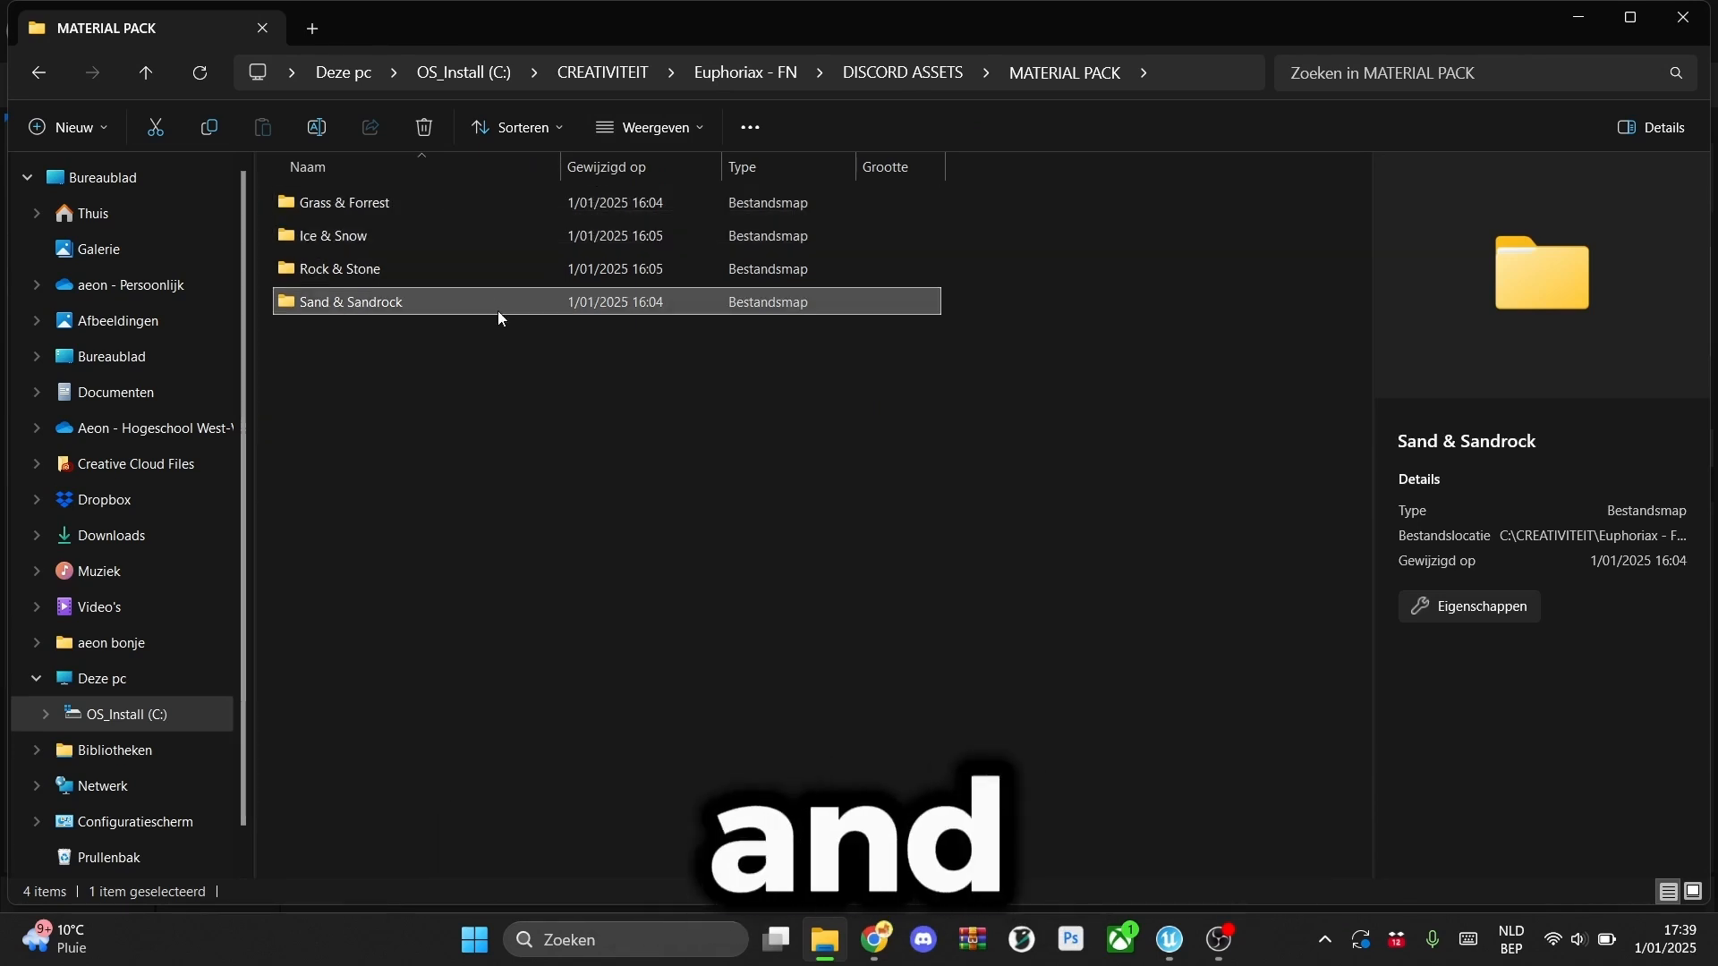
pyautogui.moveTo(362, 266)
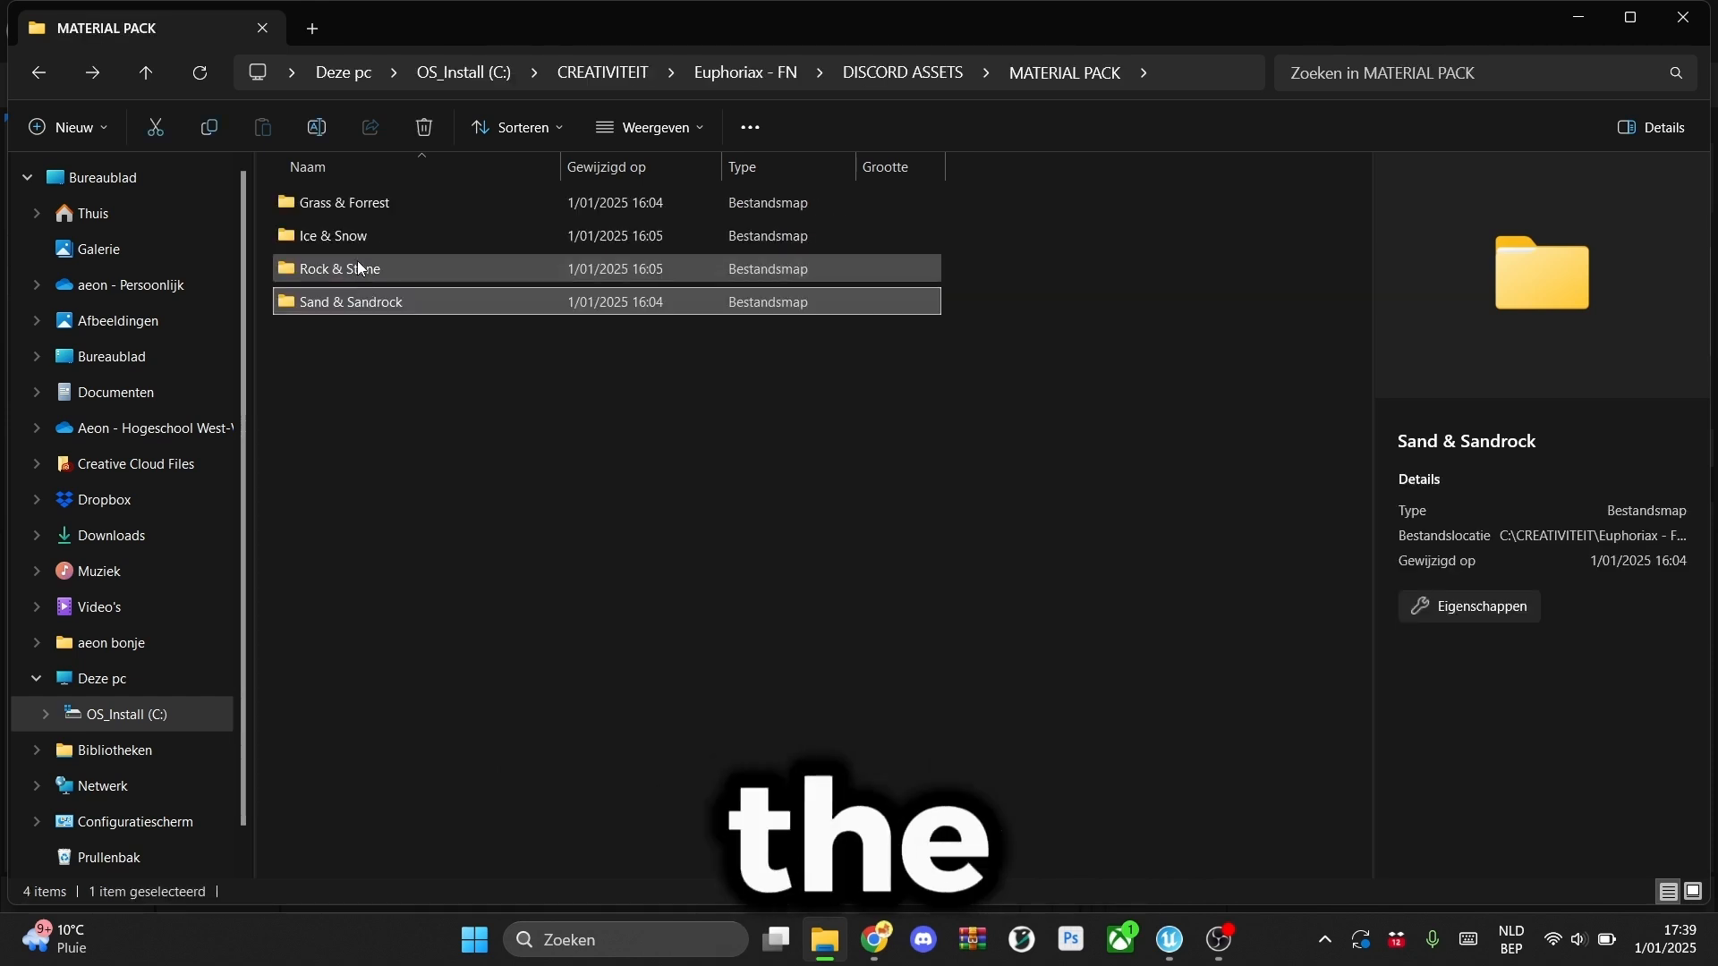
pyautogui.doubleClick(338, 268)
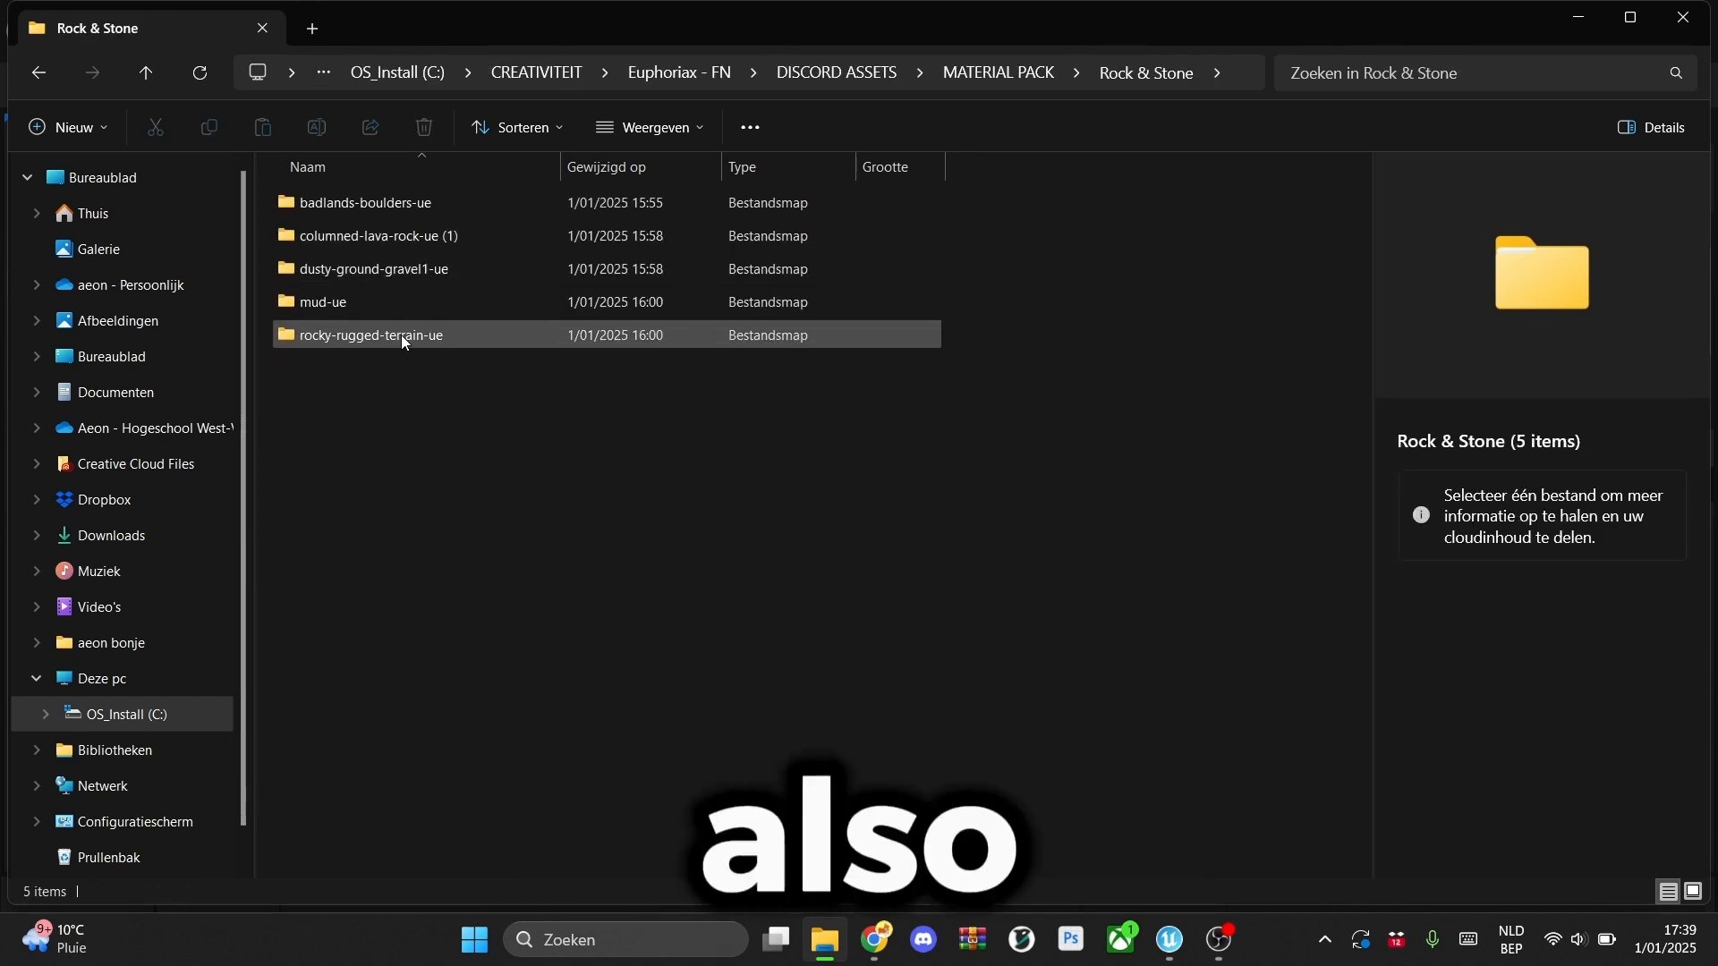
pyautogui.click(44, 73)
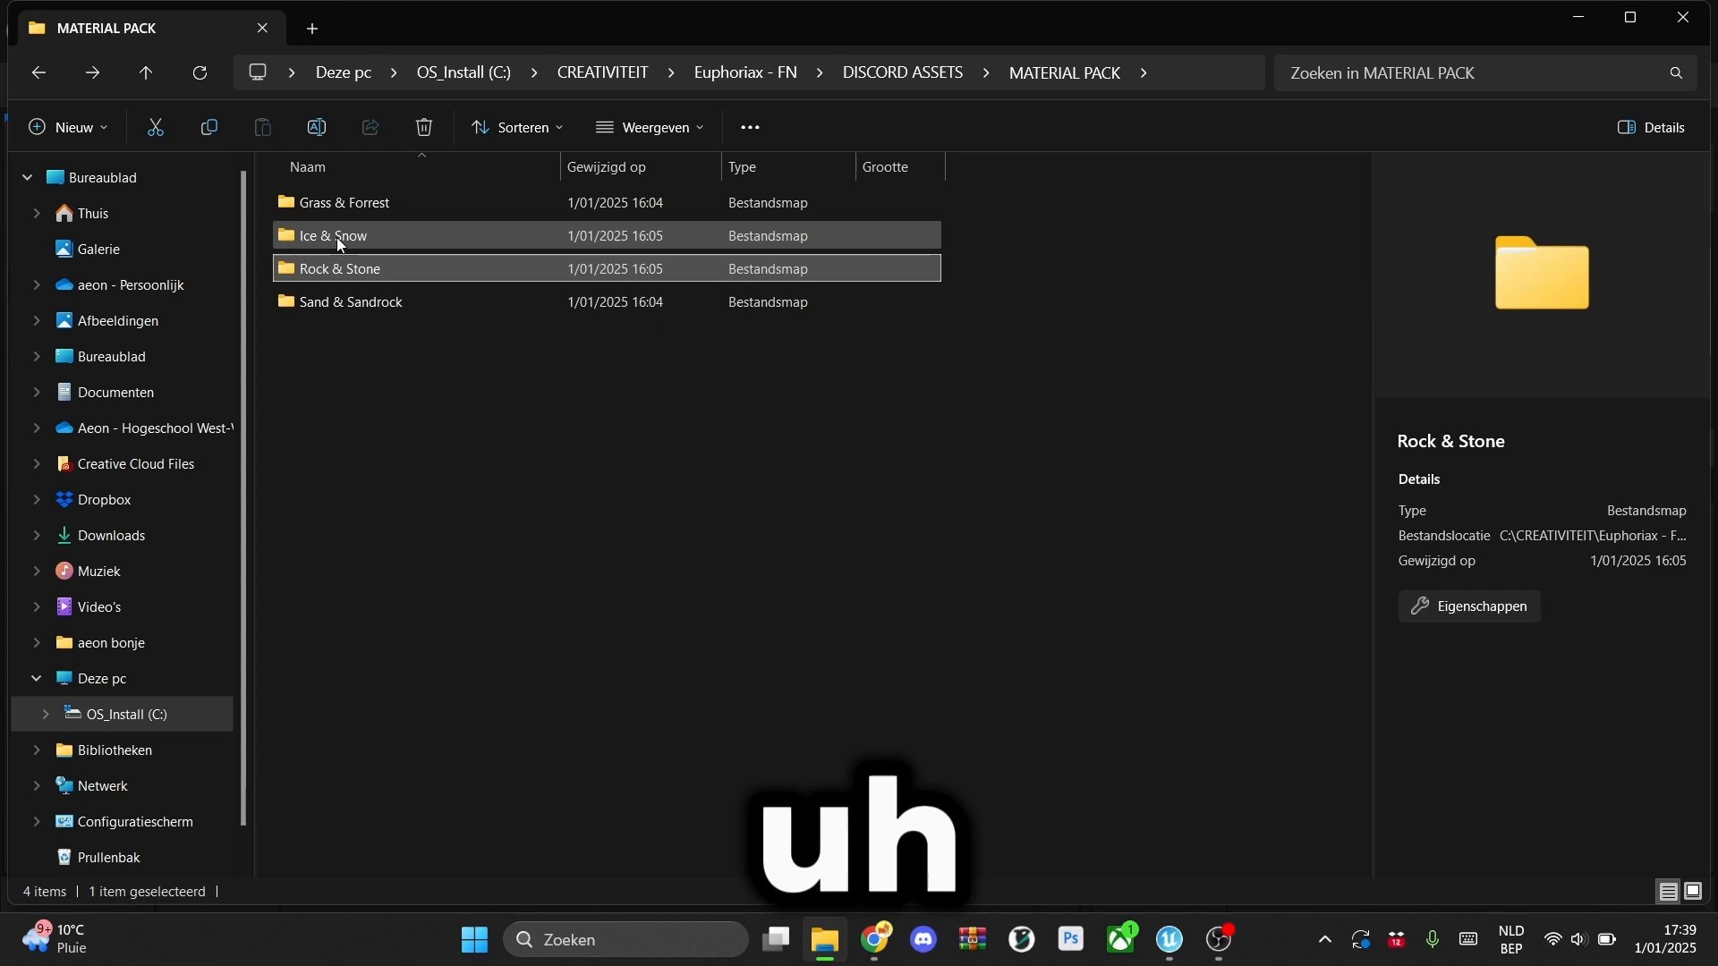